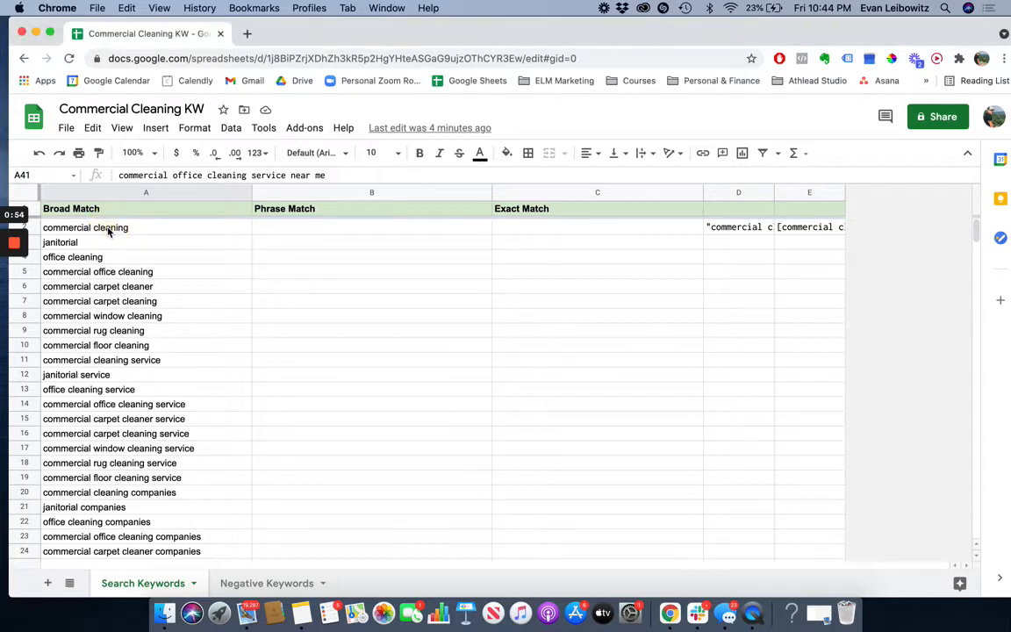
{"action": "mouse_move", "coordinate": [183, 404]}
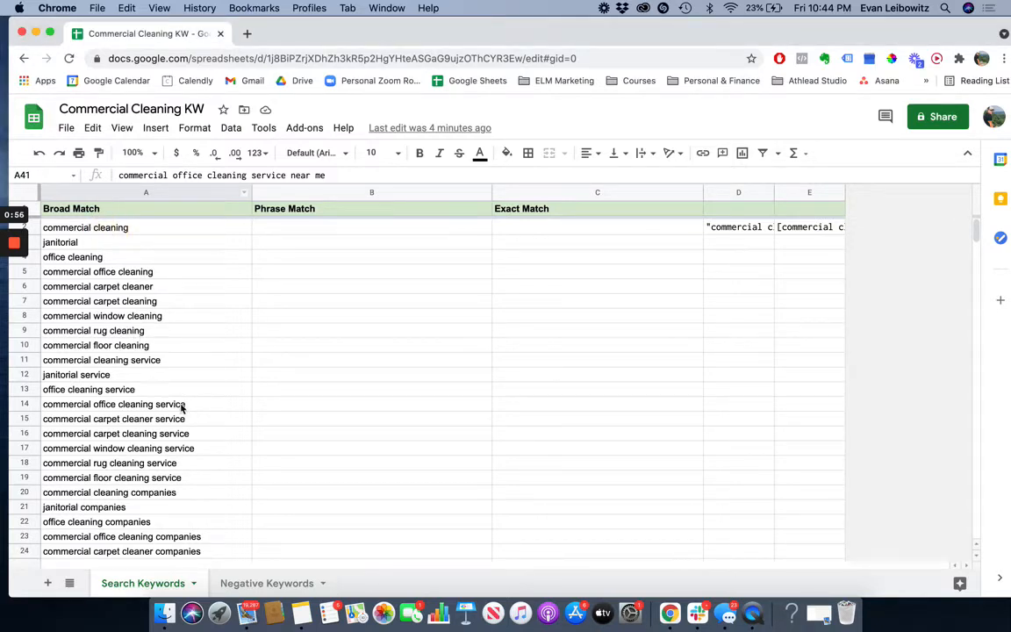
{"action": "mouse_move", "coordinate": [193, 313]}
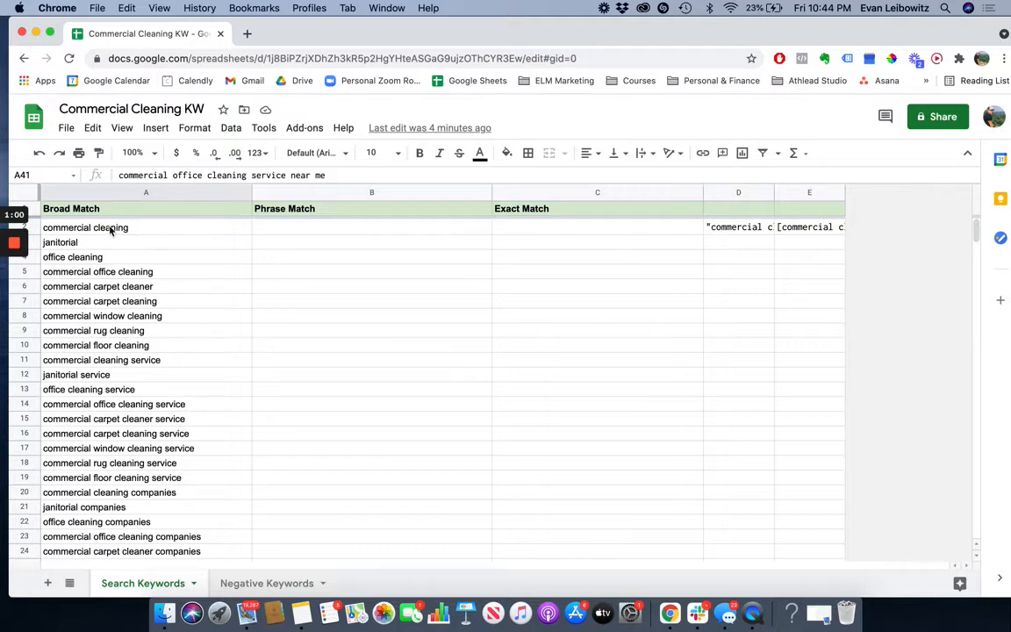
- Review the Broad Match keywords, from commercial cleaning to commercial office cleaning service
{"action": "left_click", "coordinate": [96, 228]}
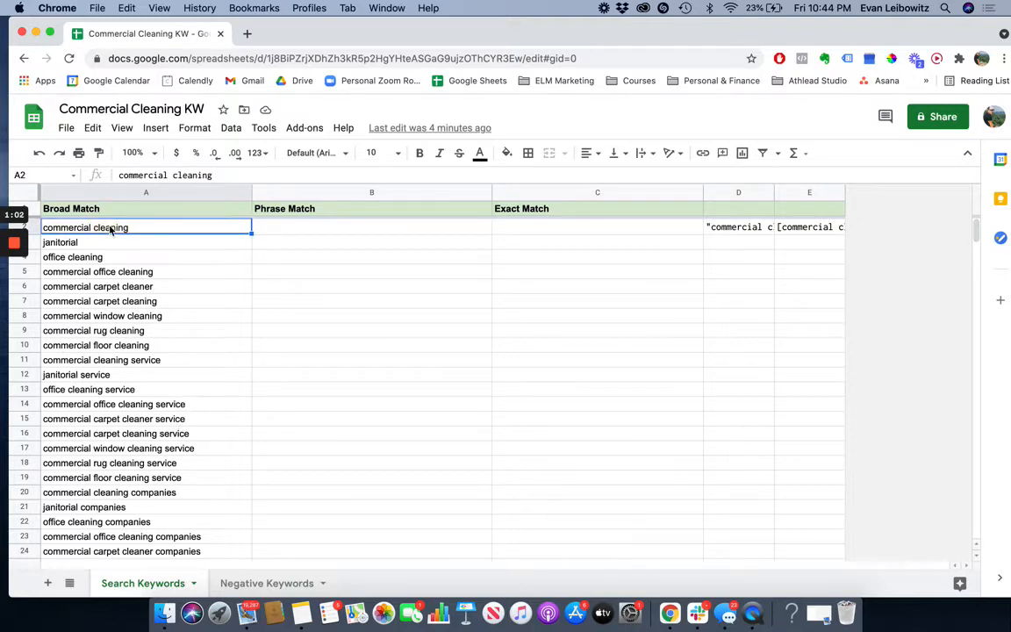
{"action": "mouse_move", "coordinate": [74, 375]}
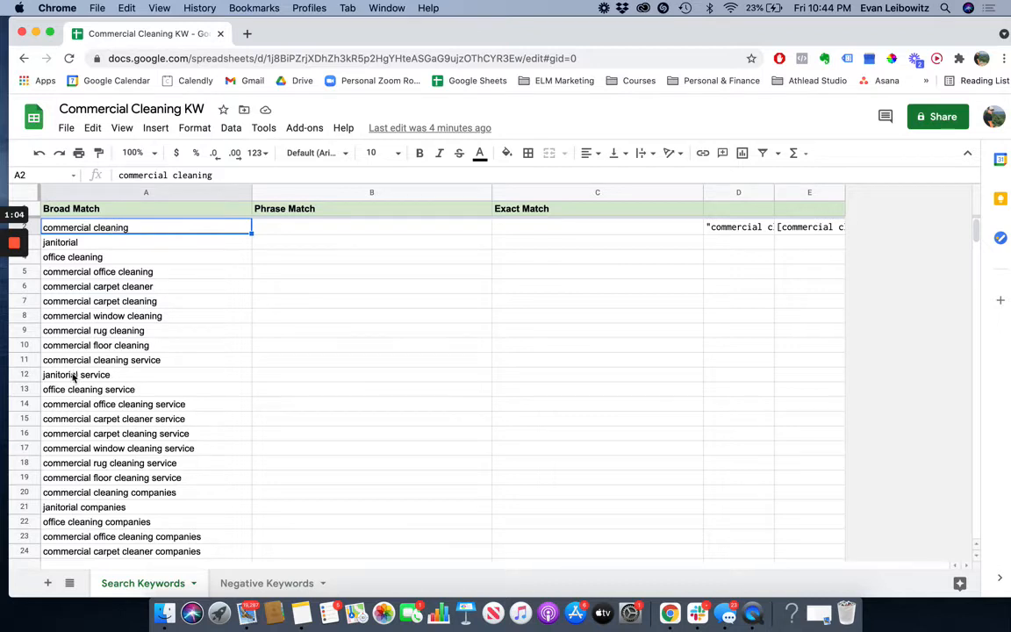
{"action": "mouse_move", "coordinate": [84, 390]}
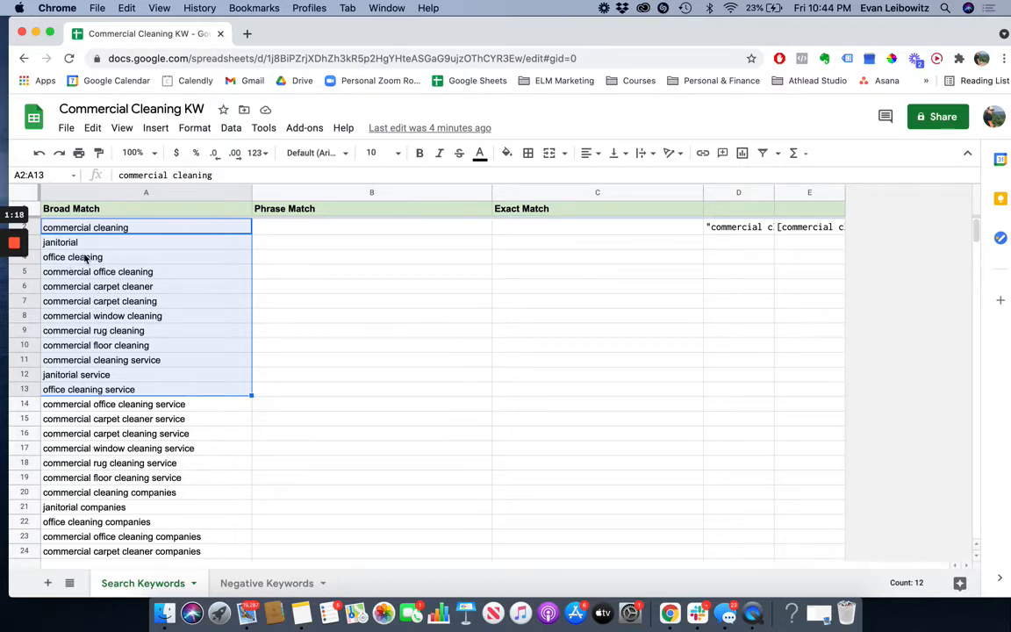
{"action": "mouse_move", "coordinate": [67, 261]}
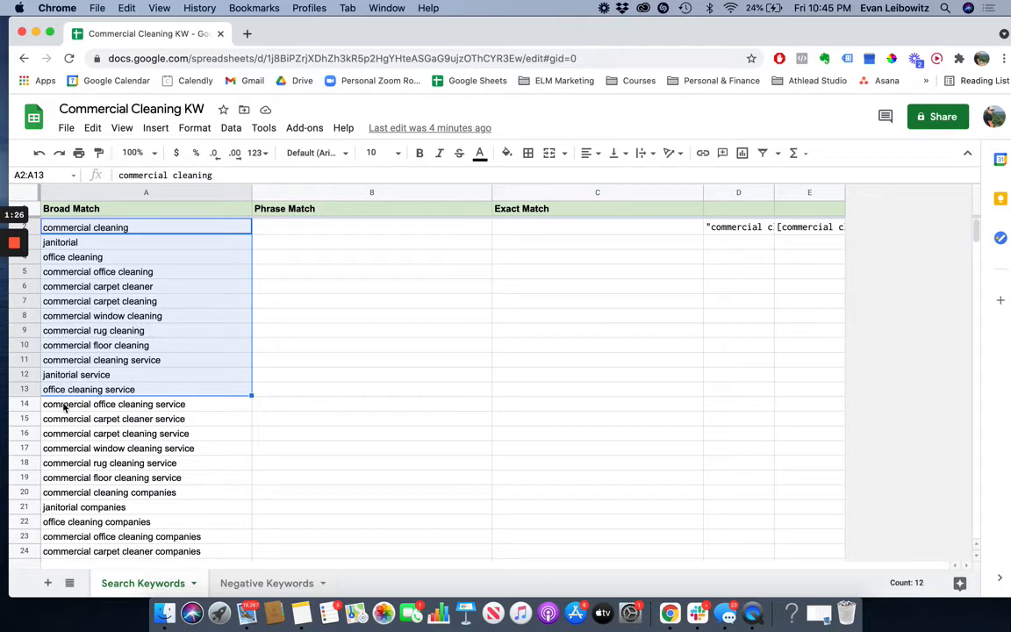
{"action": "left_click", "coordinate": [114, 404]}
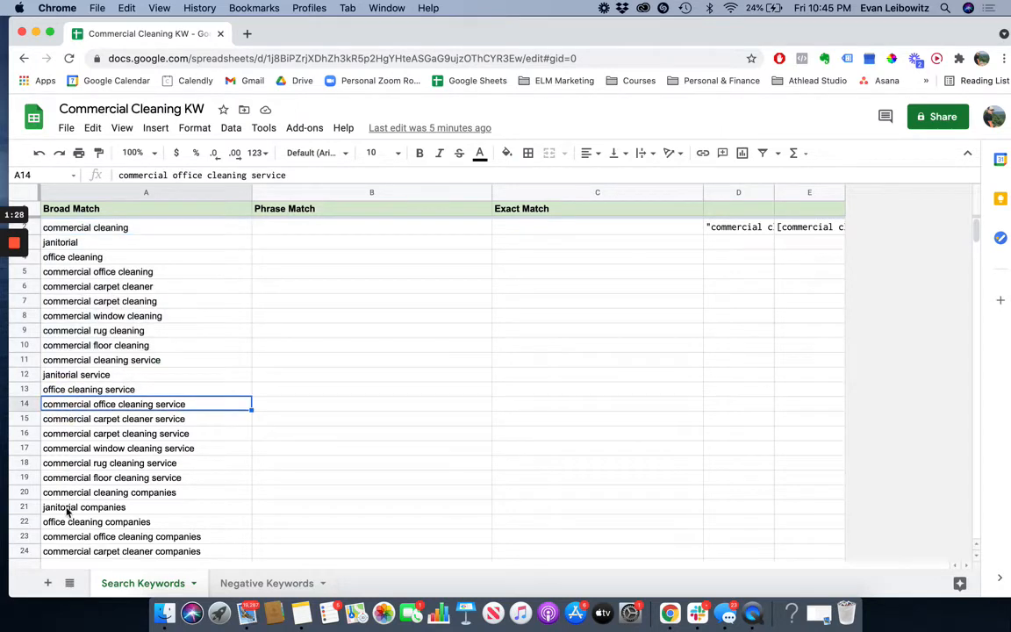
{"action": "mouse_move", "coordinate": [67, 397]}
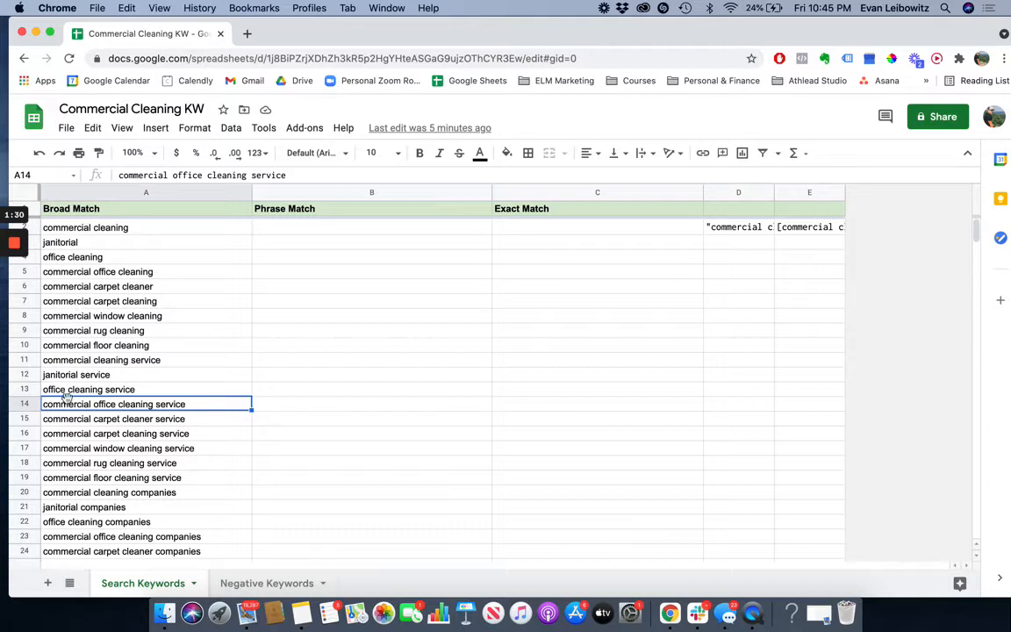
{"action": "mouse_move", "coordinate": [182, 395]}
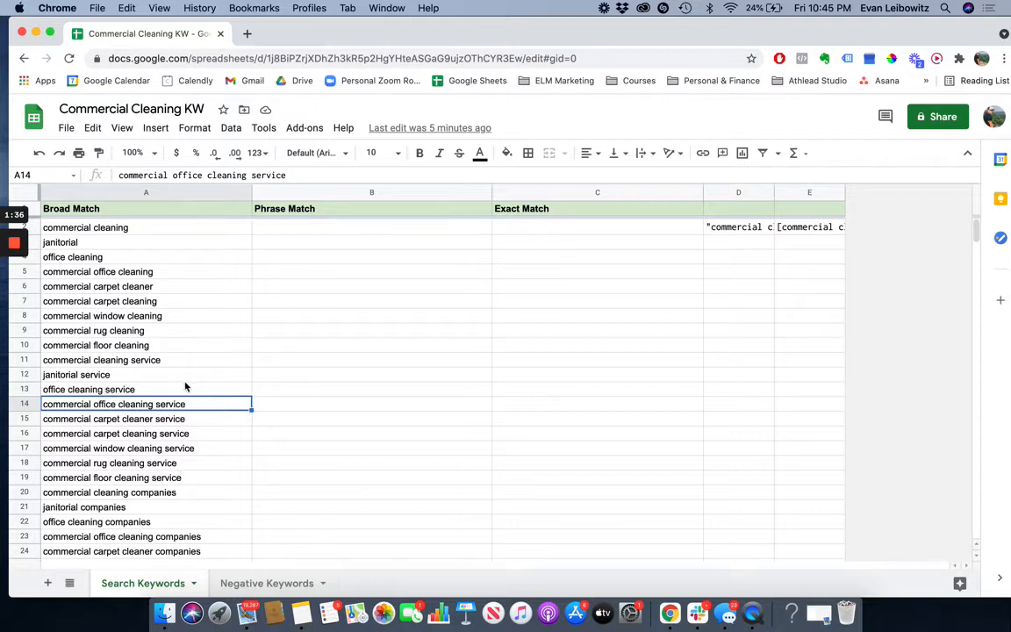
{"action": "mouse_move", "coordinate": [162, 431]}
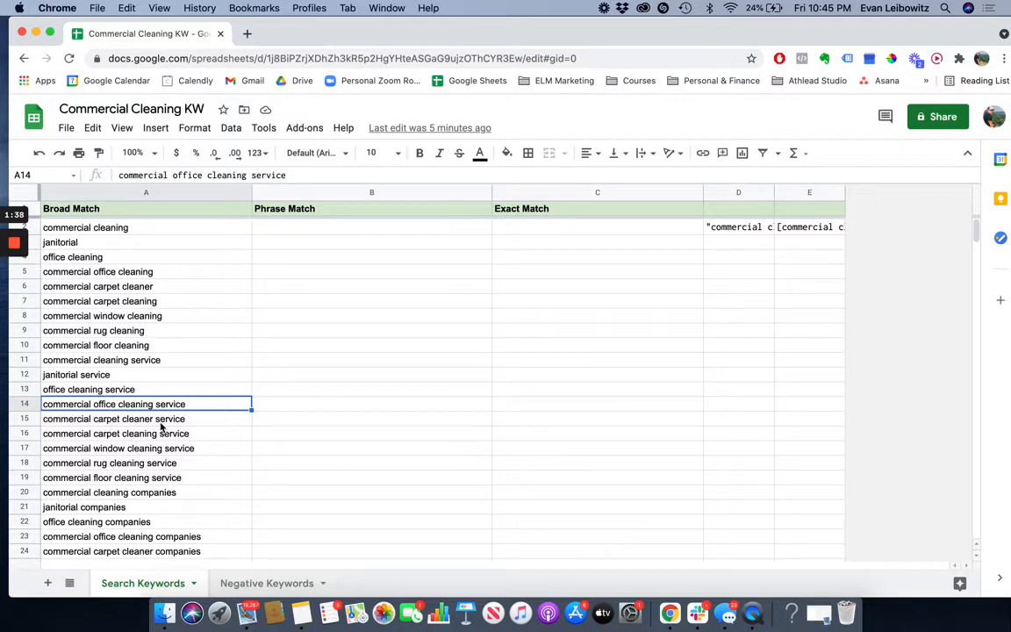
{"action": "mouse_move", "coordinate": [102, 485]}
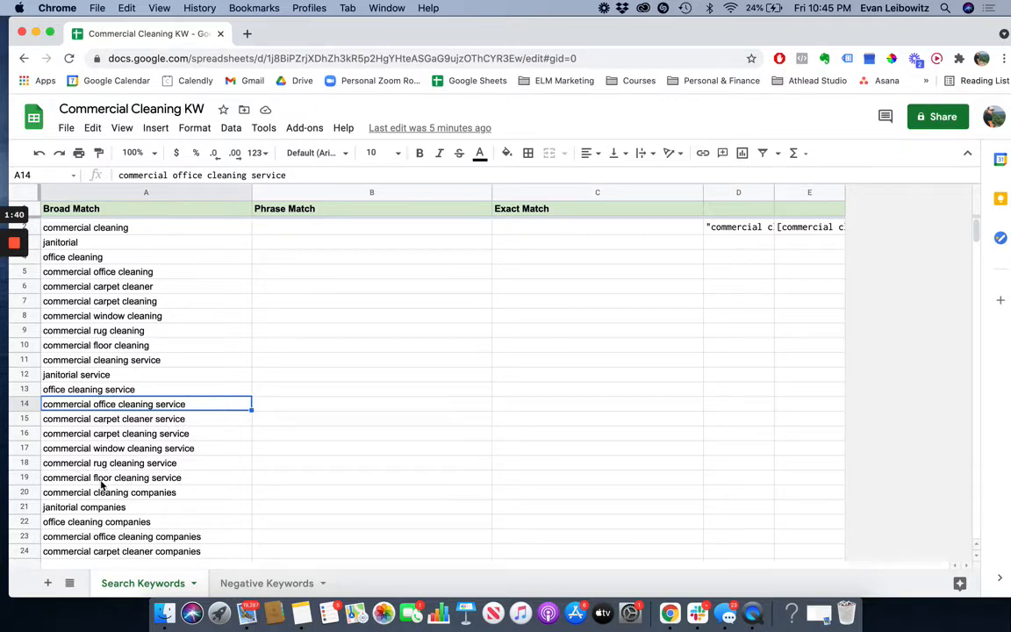
{"action": "scroll", "scroll_direction": "down", "scroll_amount": 3}
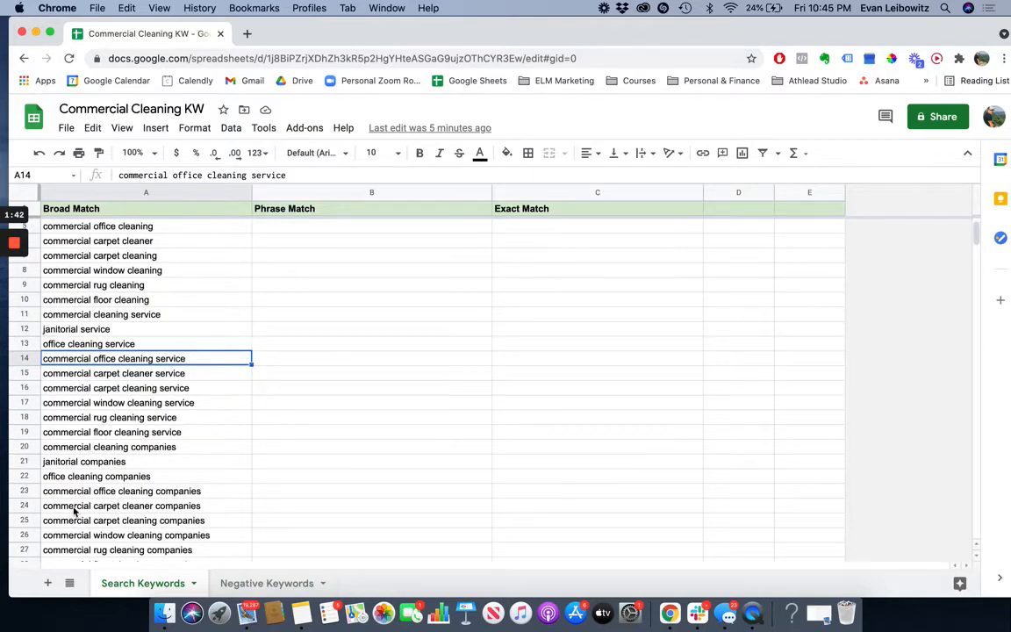
{"action": "mouse_move", "coordinate": [65, 484]}
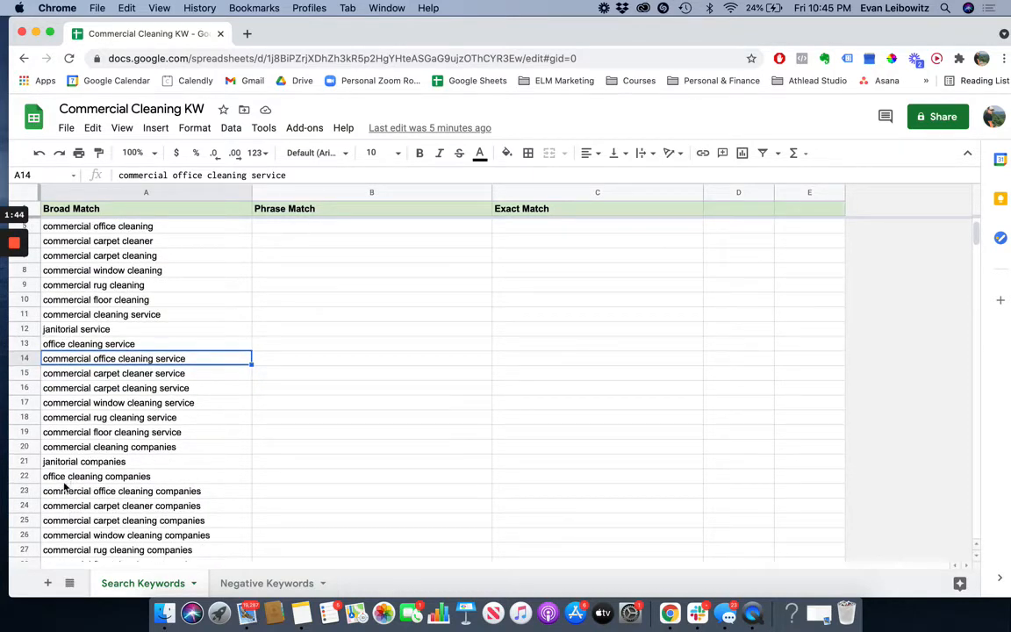
{"action": "left_click", "coordinate": [94, 476]}
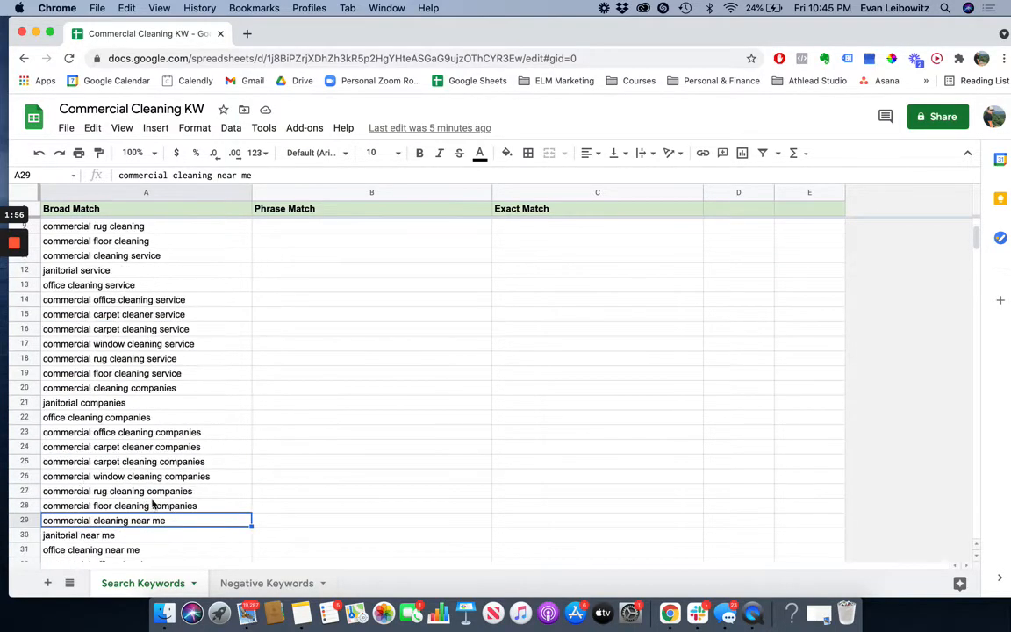
{"action": "scroll", "scroll_direction": "down", "scroll_amount": 3}
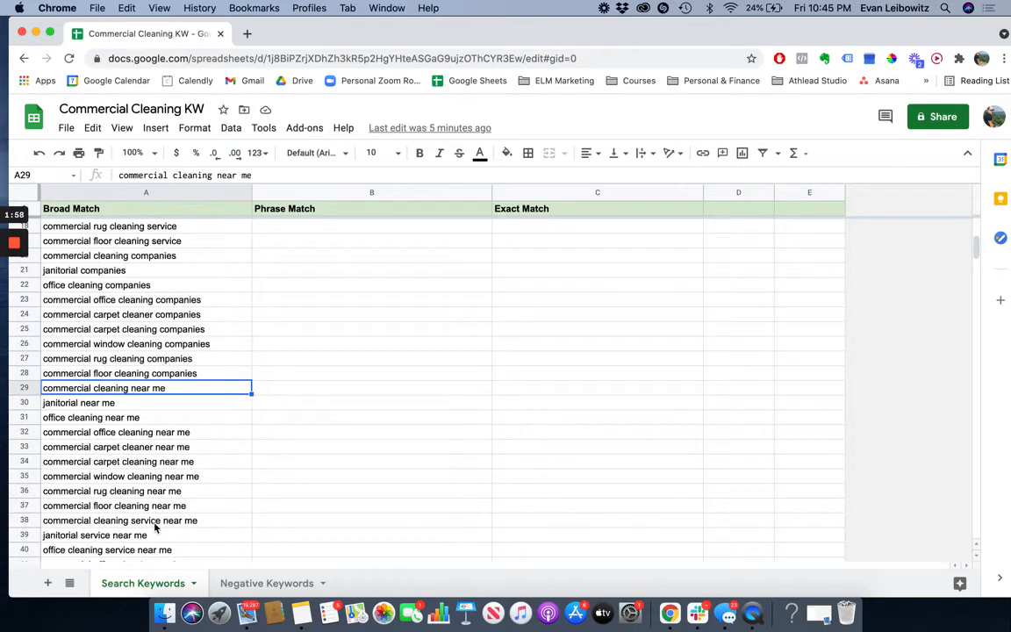
{"action": "scroll", "scroll_direction": "down", "scroll_amount": 3}
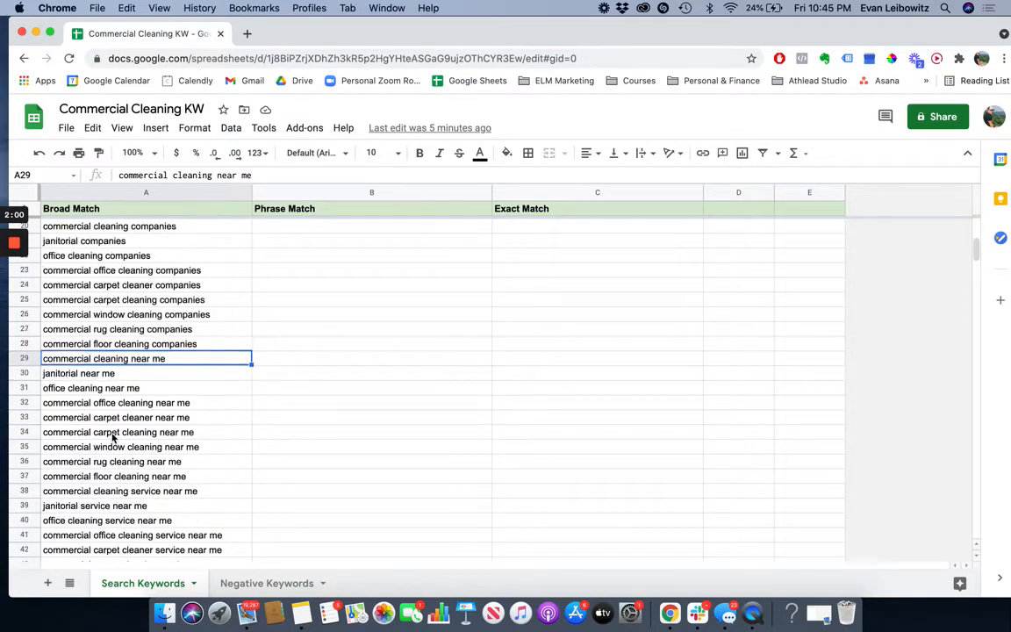
{"action": "scroll", "scroll_direction": "down", "scroll_amount": 3}
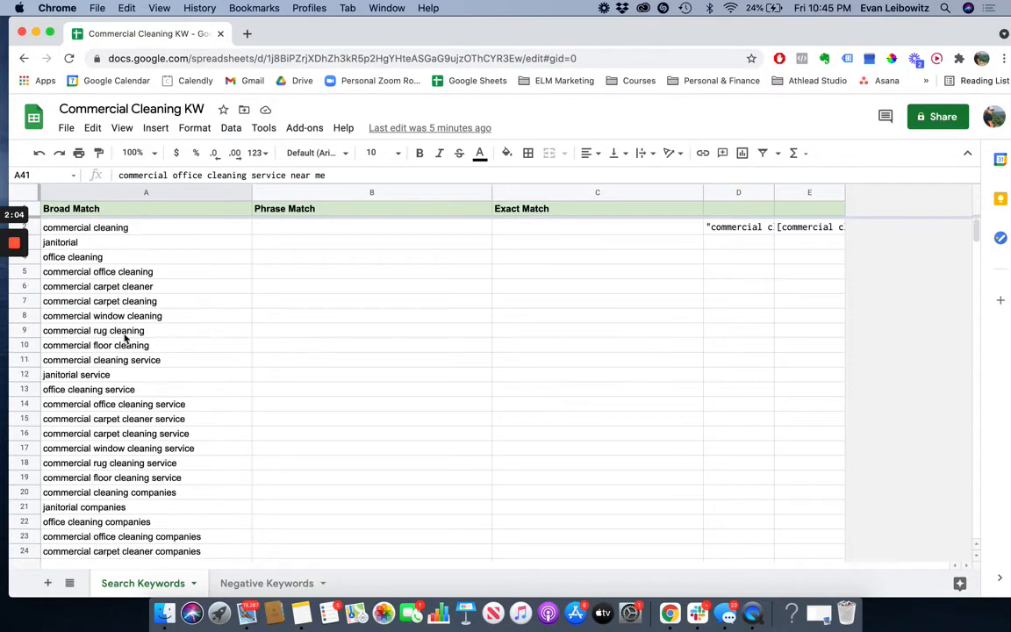
{"action": "left_click", "coordinate": [114, 403]}
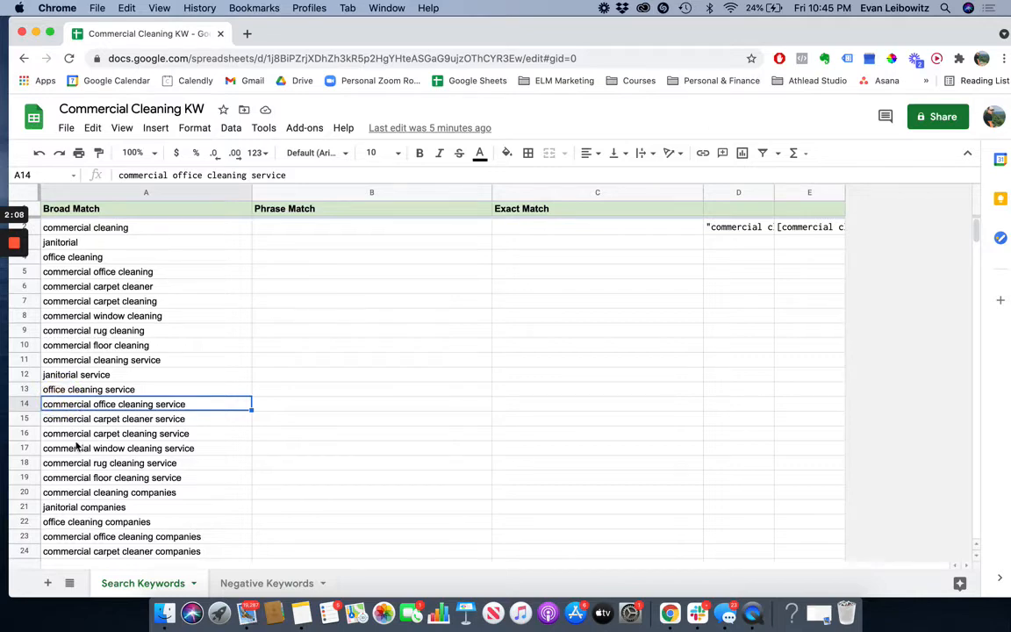
- Point out the 'near me' keyword variant and scan down the rest of the keyword list
{"action": "scroll", "scroll_direction": "down", "scroll_amount": 3}
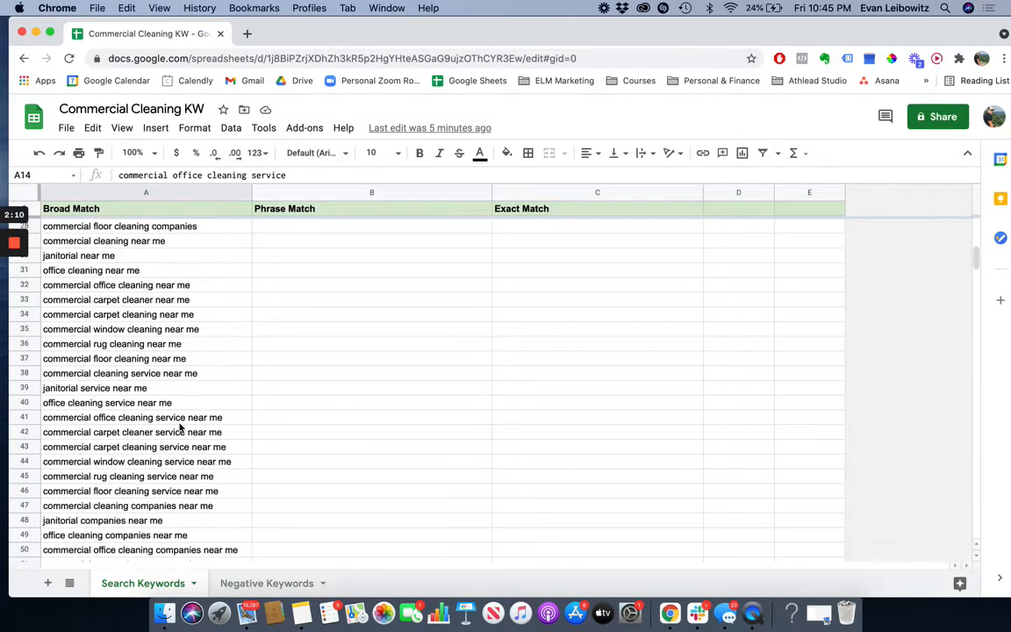
{"action": "left_click", "coordinate": [132, 418]}
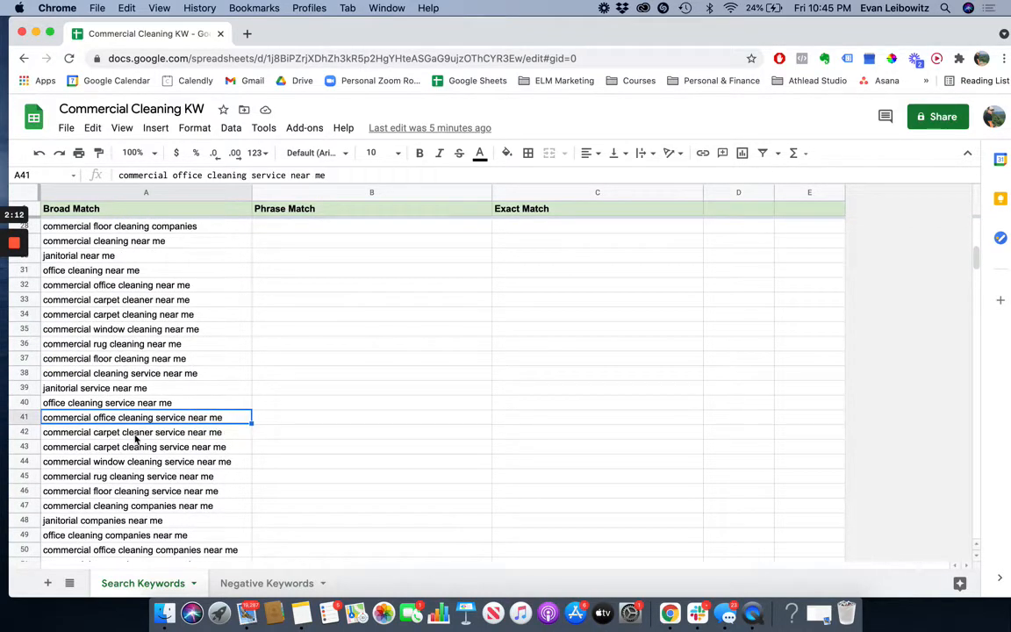
{"action": "scroll", "scroll_direction": "down", "scroll_amount": 3}
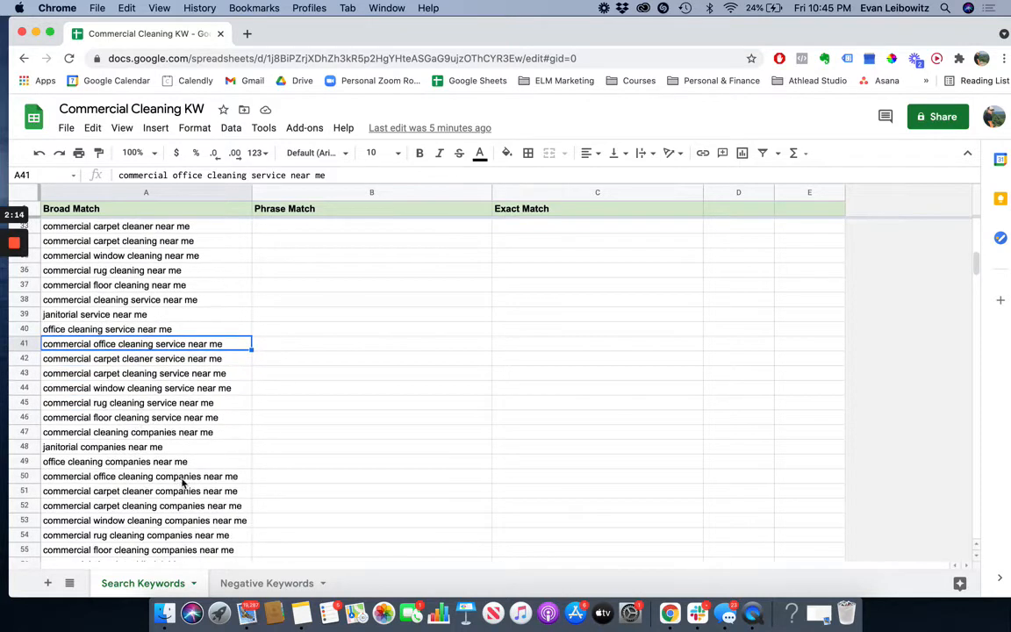
{"action": "mouse_move", "coordinate": [179, 481]}
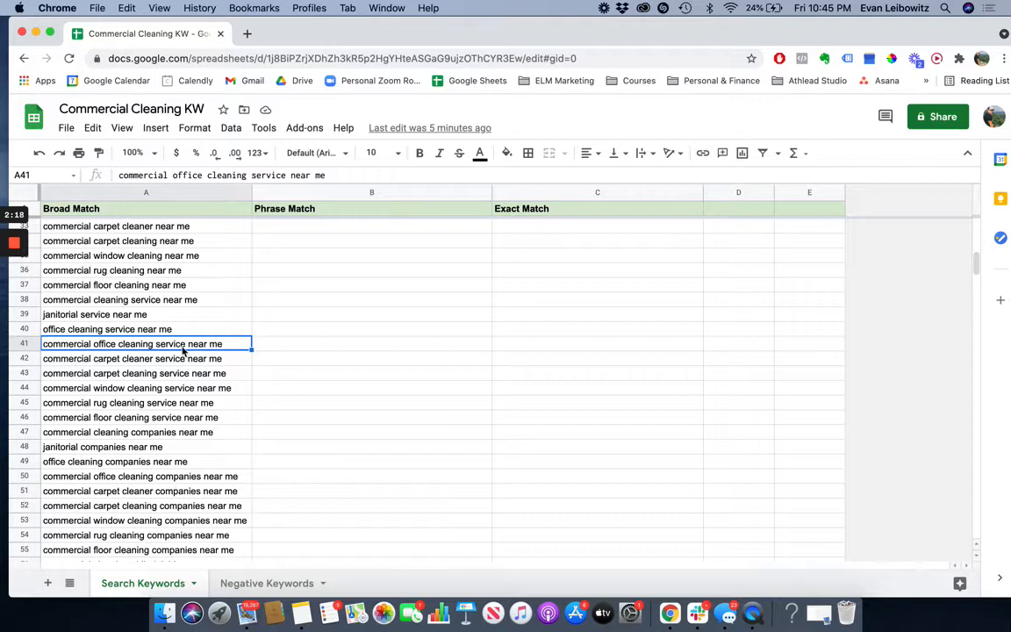
{"action": "scroll", "scroll_direction": "down", "scroll_amount": 3}
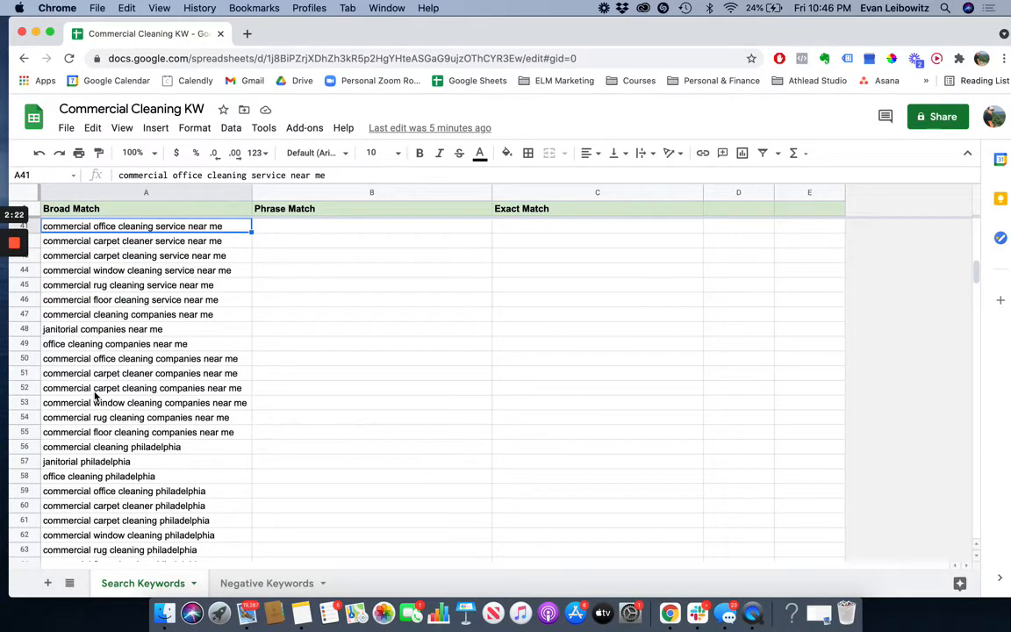
{"action": "scroll", "scroll_direction": "down", "scroll_amount": 3}
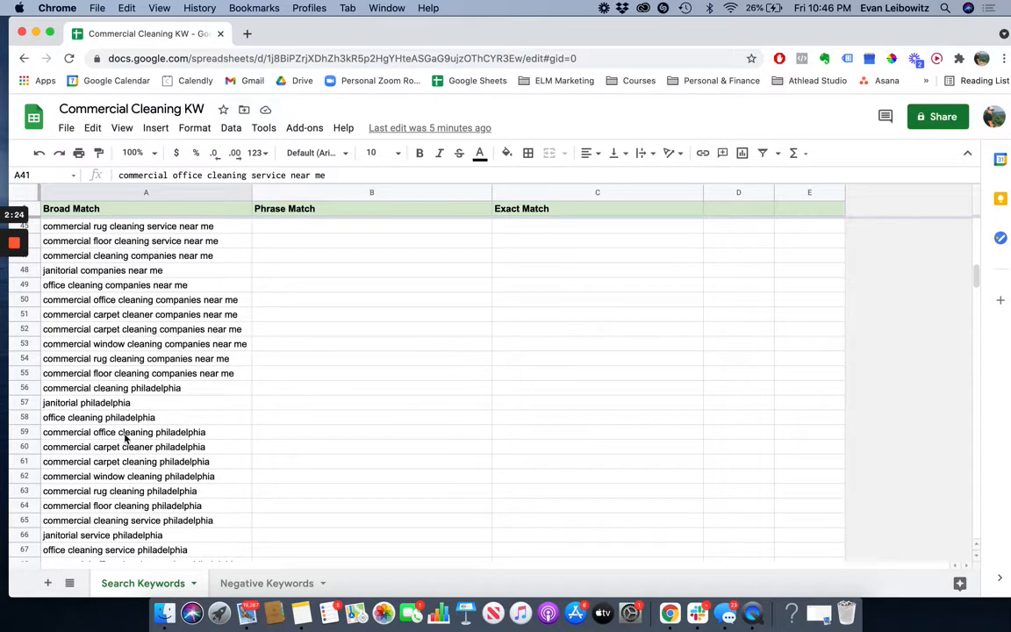
{"action": "scroll", "scroll_direction": "down", "scroll_amount": 3}
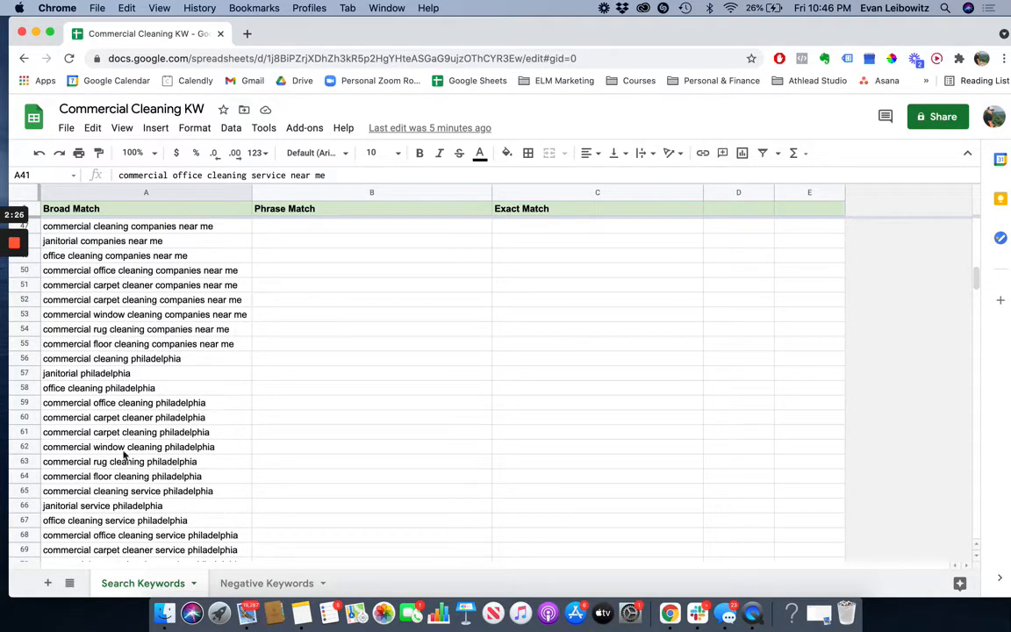
{"action": "scroll", "scroll_direction": "down", "scroll_amount": 3}
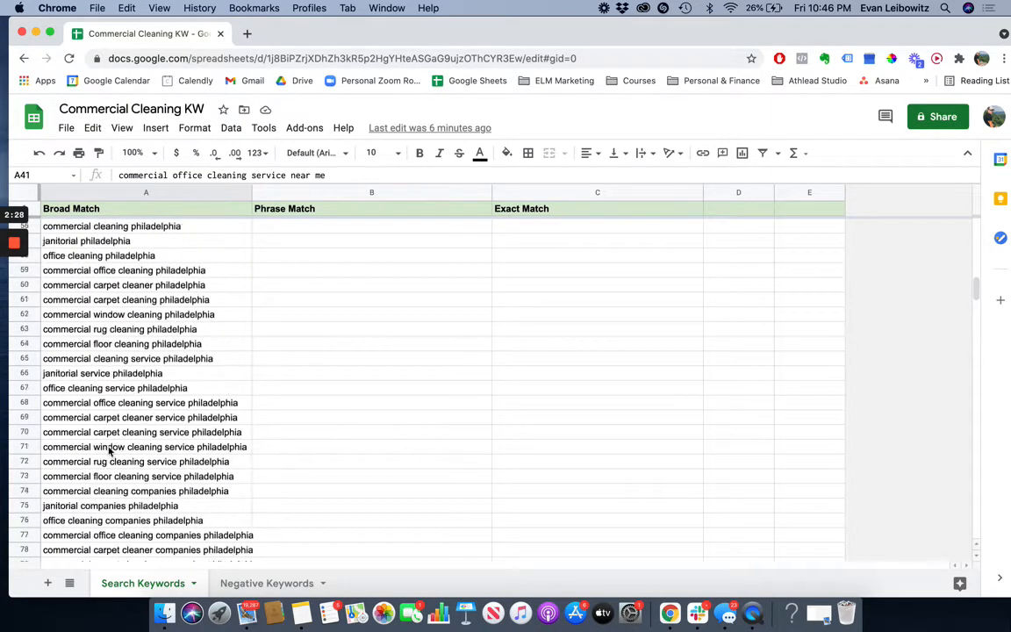
{"action": "scroll", "scroll_direction": "down", "scroll_amount": 3}
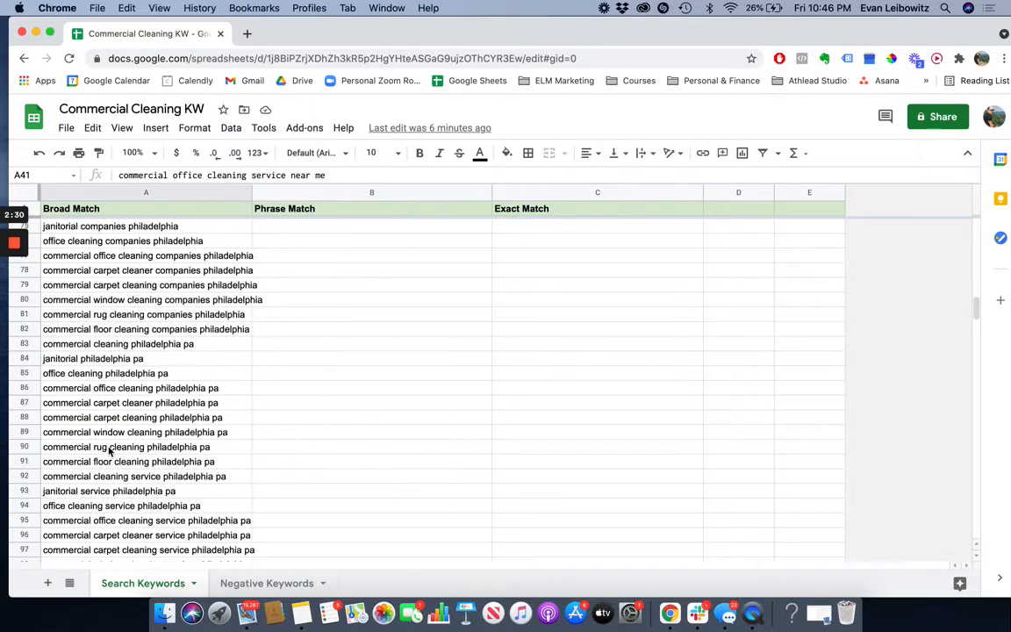
{"action": "scroll", "scroll_direction": "down", "scroll_amount": 3}
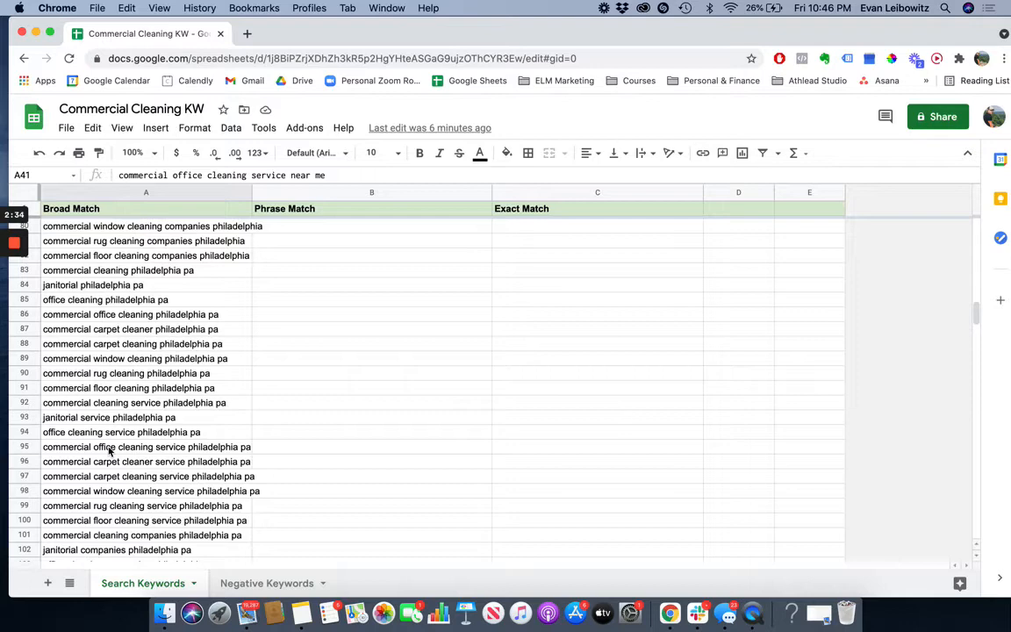
{"action": "scroll", "scroll_direction": "down", "scroll_amount": 3}
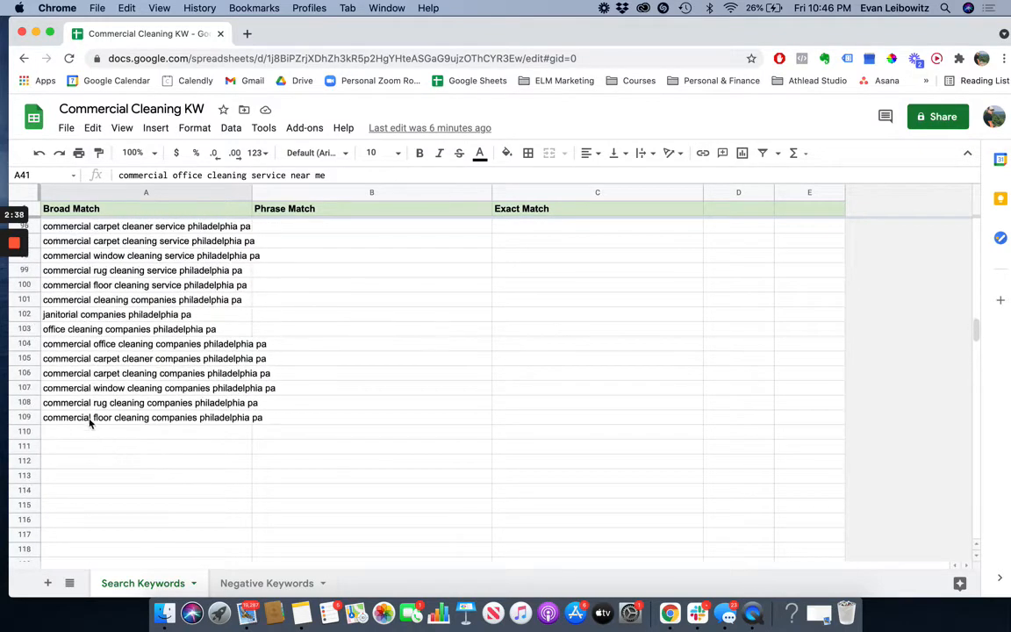
{"action": "mouse_move", "coordinate": [35, 417]}
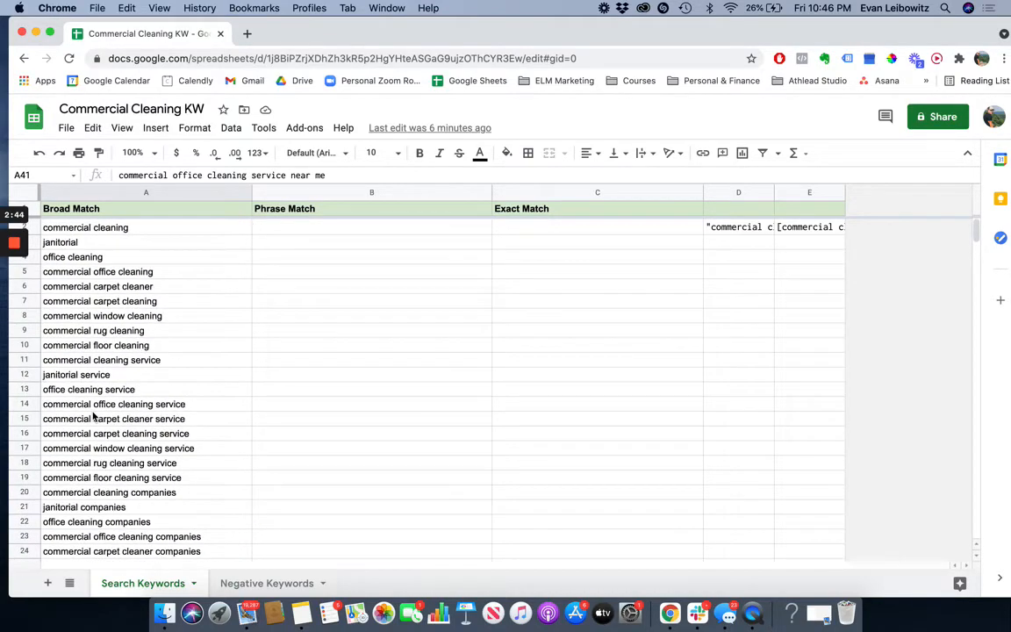
{"action": "mouse_move", "coordinate": [68, 316]}
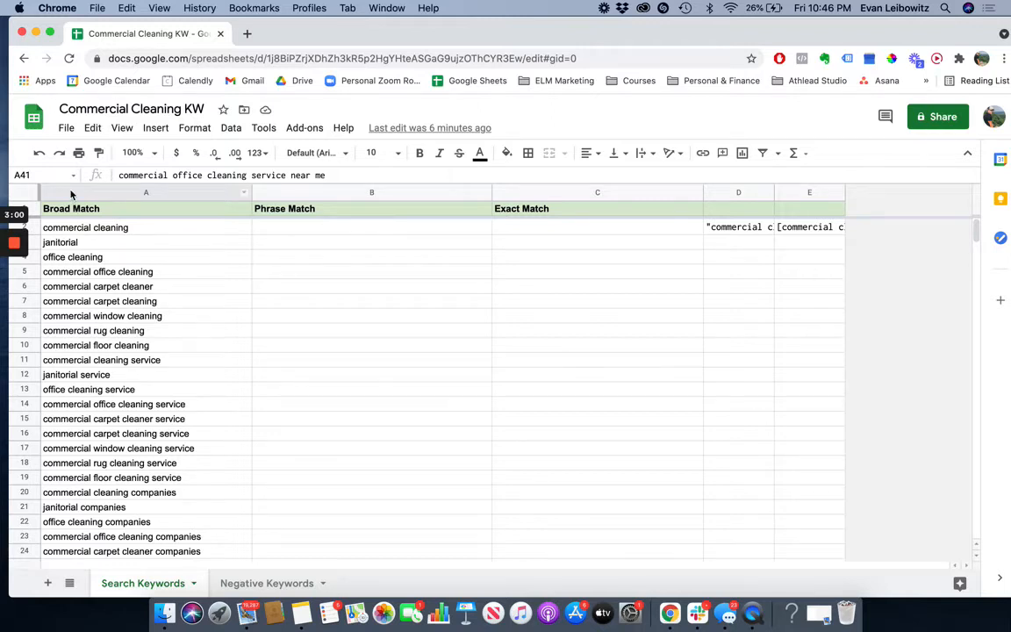
- Select the Broad Match column, A2 and A3, then open the =CHAR(34) & A2 & CHAR(34) formula in D2
{"action": "left_click", "coordinate": [146, 192]}
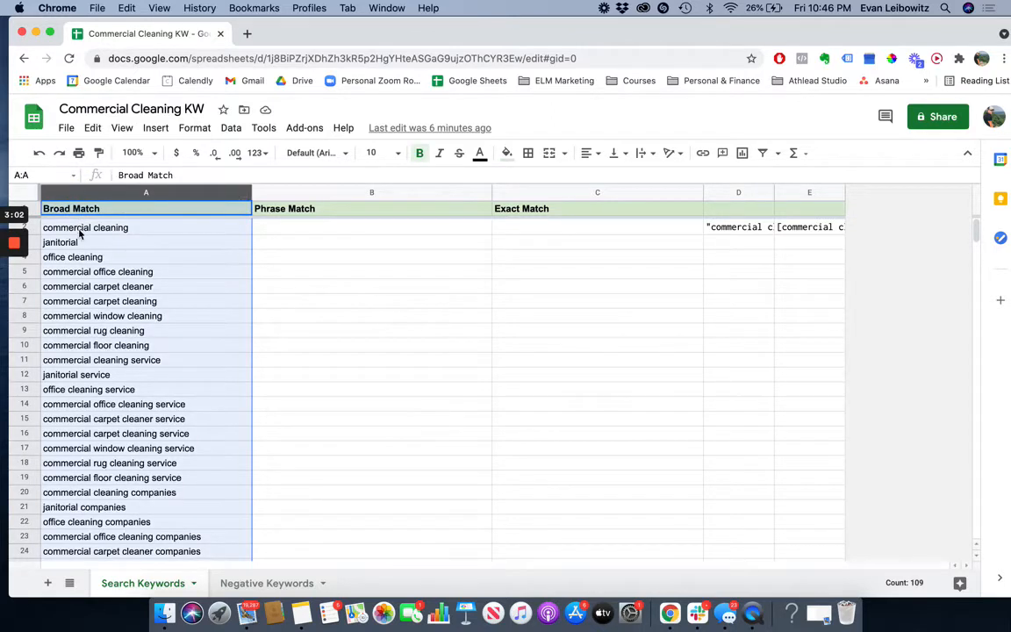
{"action": "left_click", "coordinate": [85, 229]}
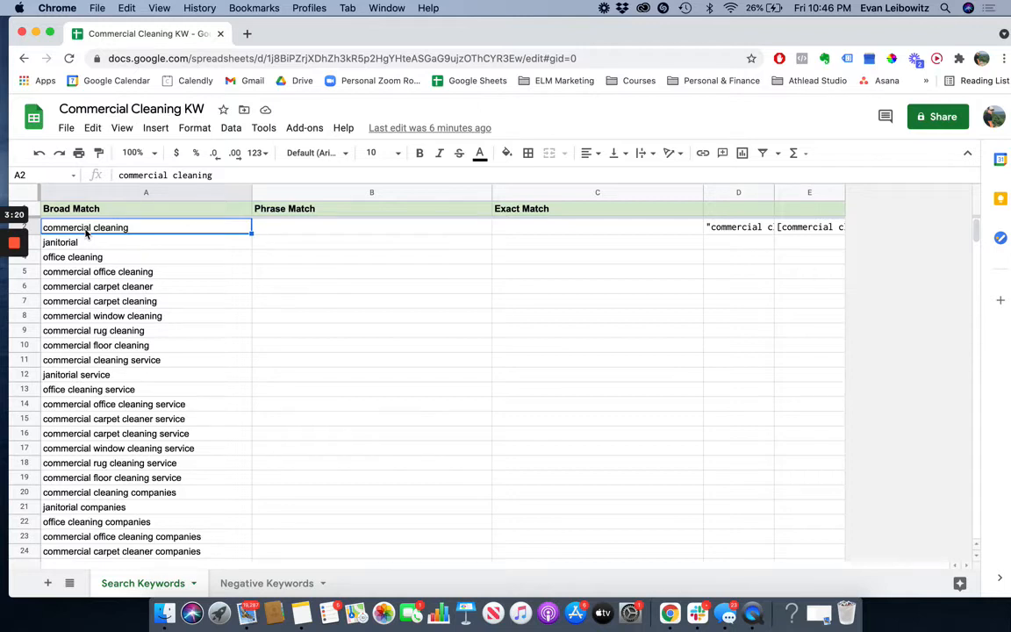
{"action": "mouse_move", "coordinate": [73, 243]}
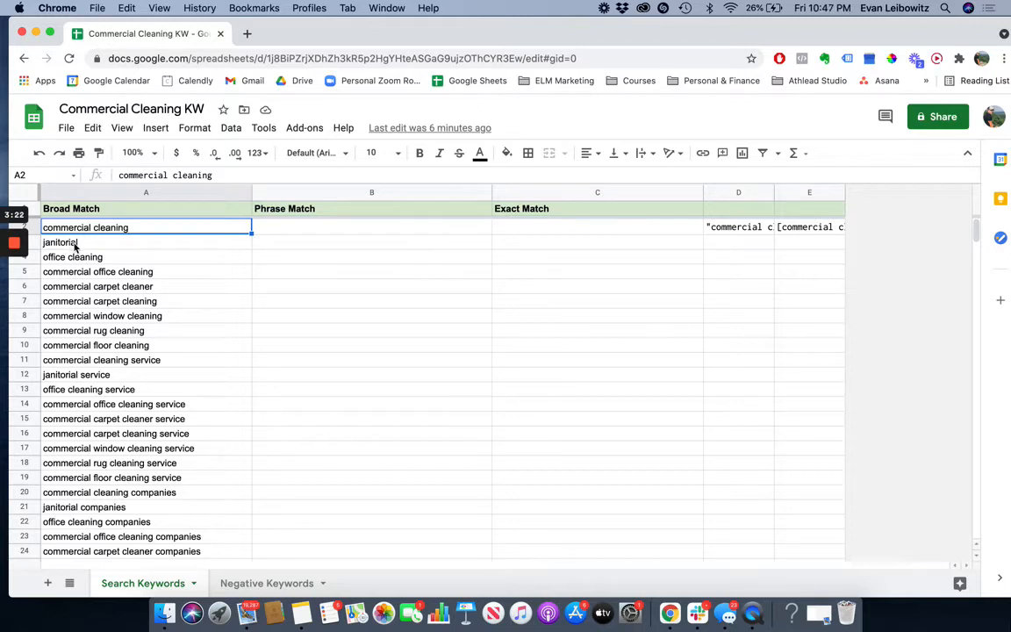
{"action": "left_click", "coordinate": [84, 242]}
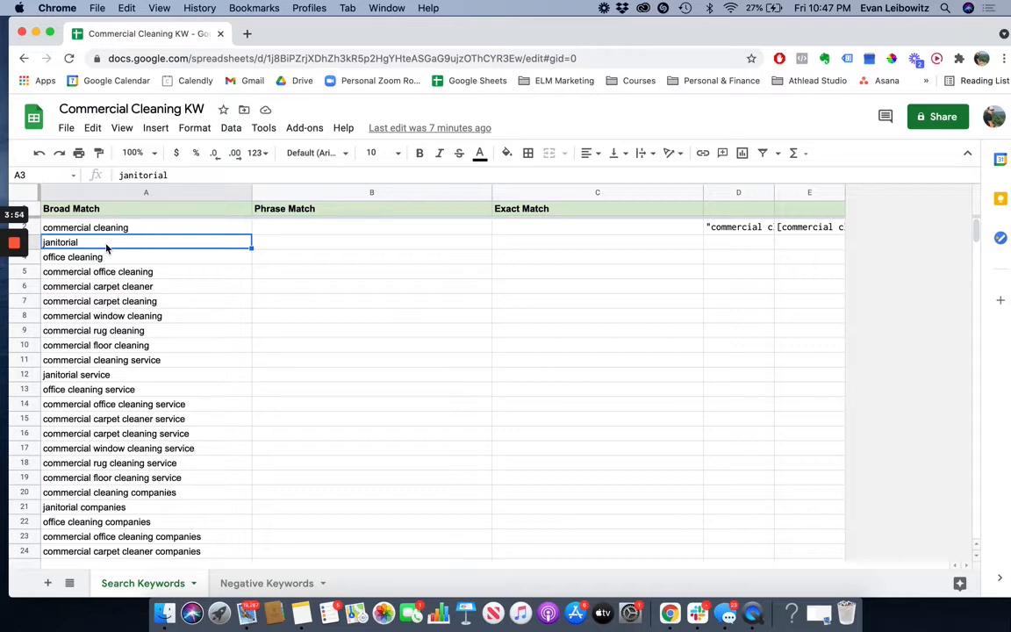
{"action": "mouse_move", "coordinate": [85, 195]}
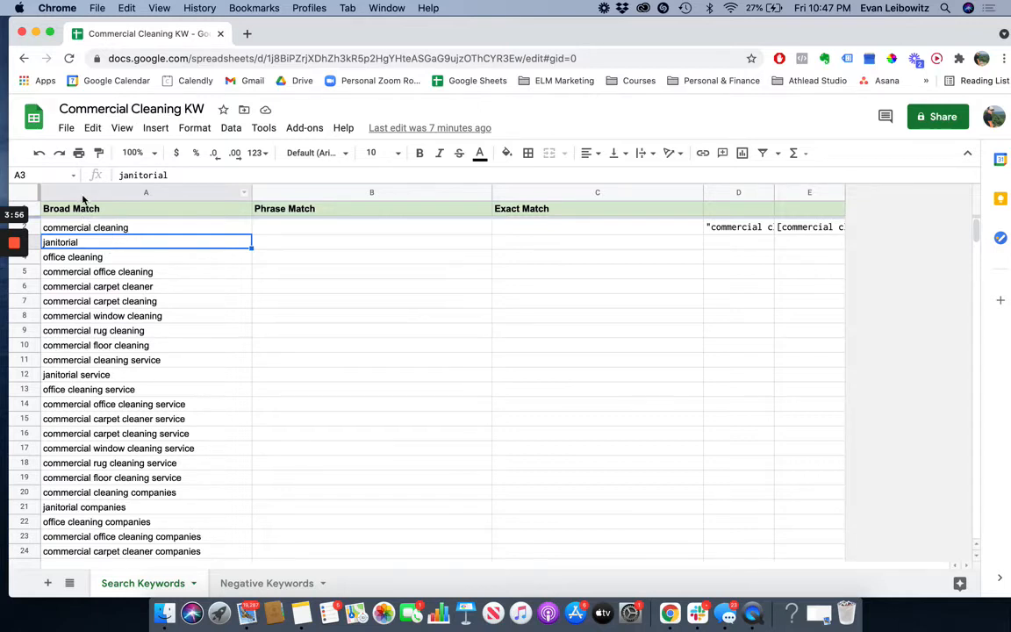
{"action": "left_click", "coordinate": [146, 191]}
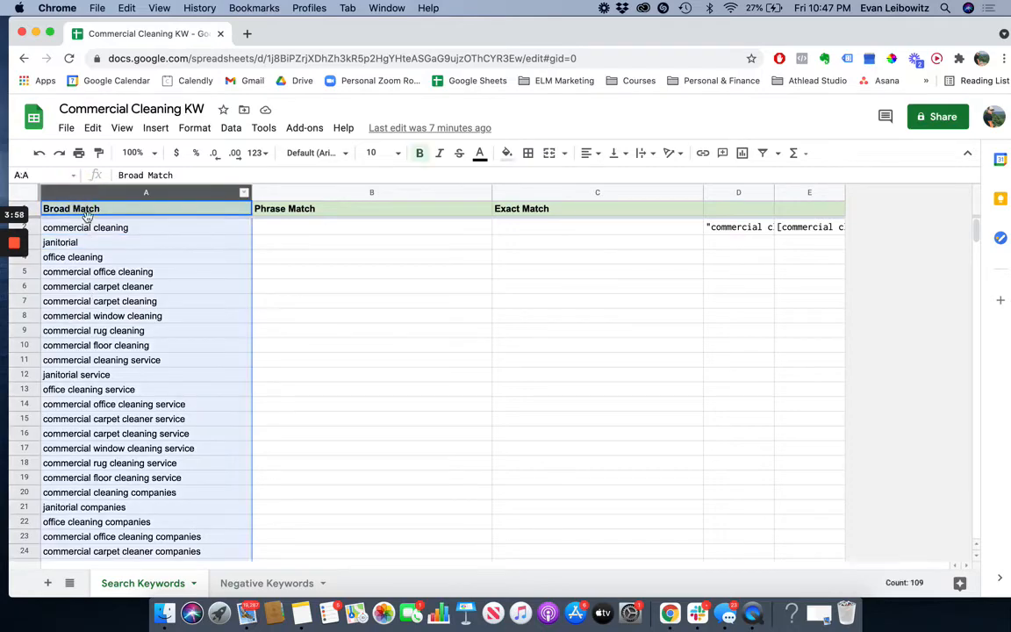
{"action": "scroll", "scroll_direction": "down", "scroll_amount": 3}
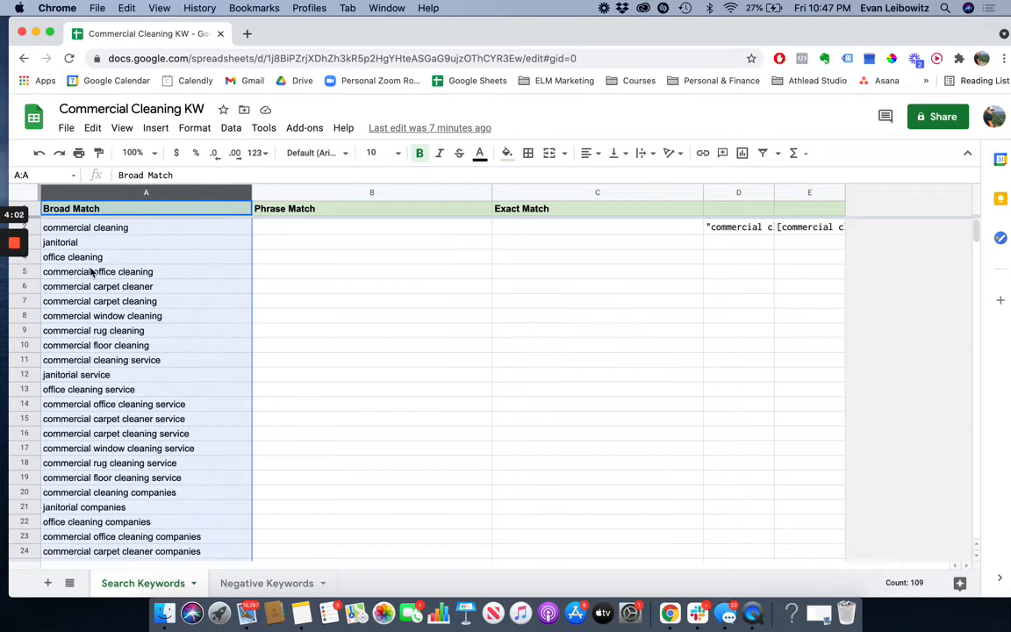
{"action": "mouse_move", "coordinate": [116, 239]}
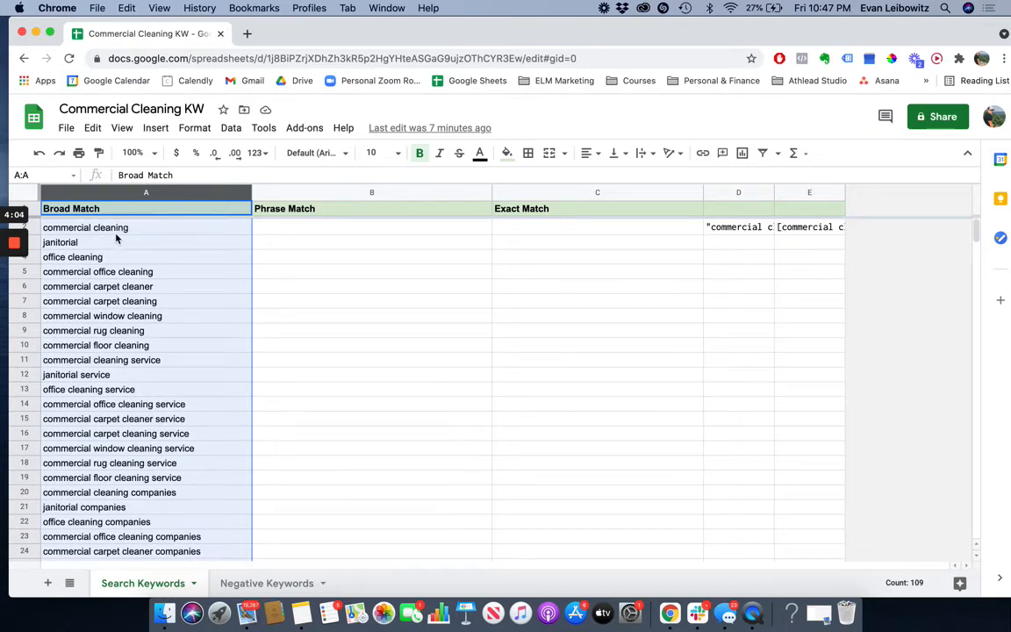
{"action": "mouse_move", "coordinate": [187, 228]}
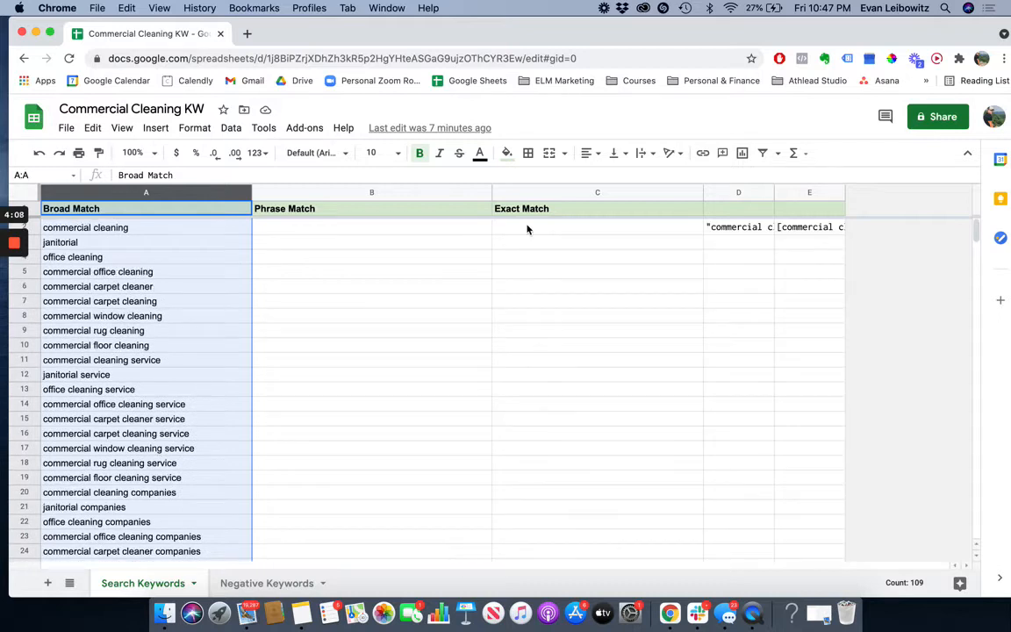
{"action": "mouse_move", "coordinate": [127, 360]}
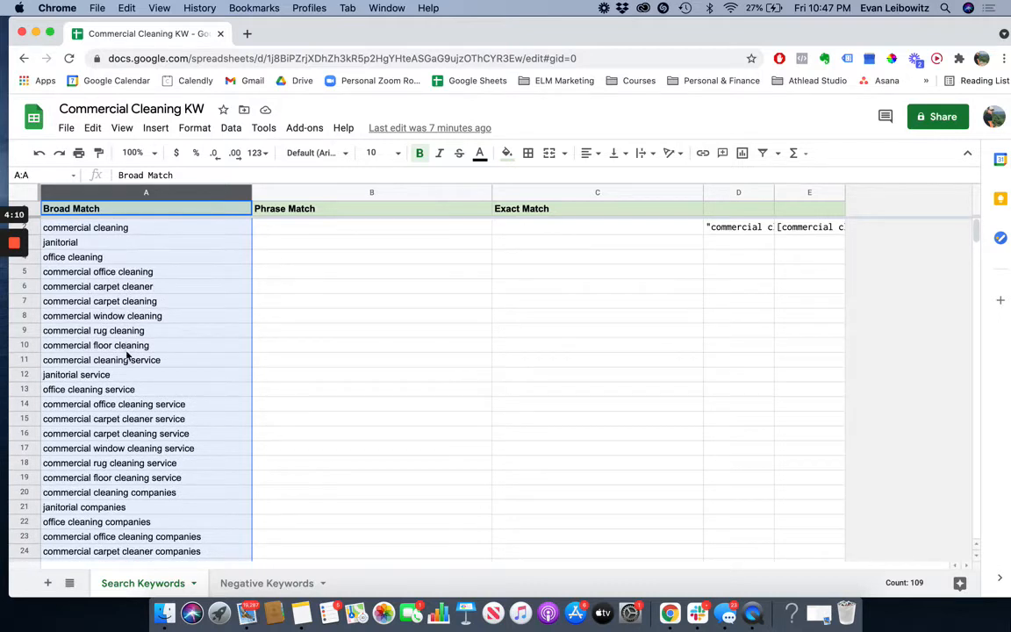
{"action": "left_click", "coordinate": [739, 227]}
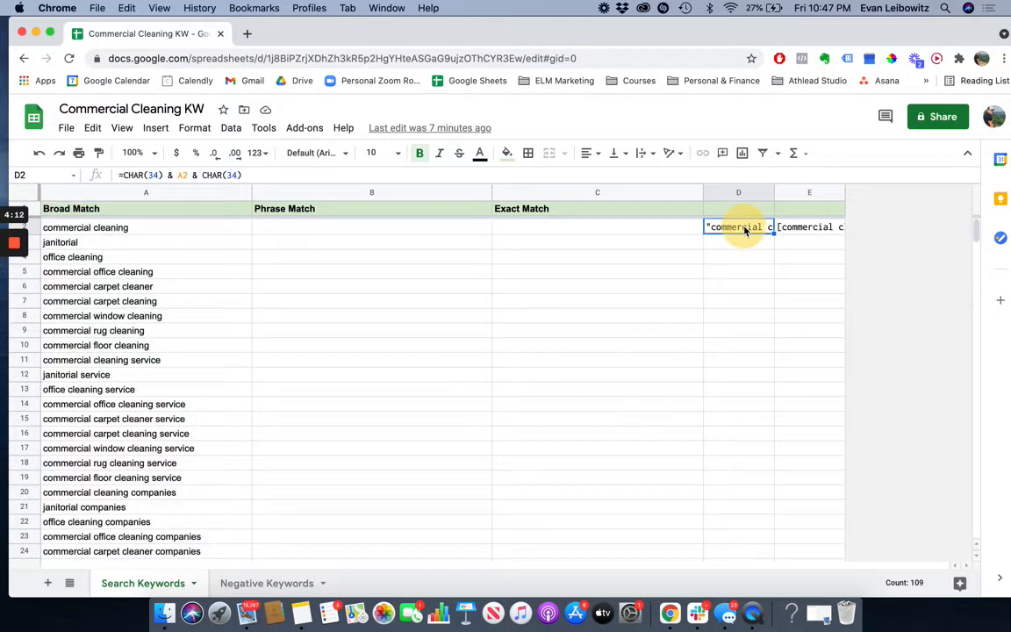
{"action": "double_click", "coordinate": [739, 227]}
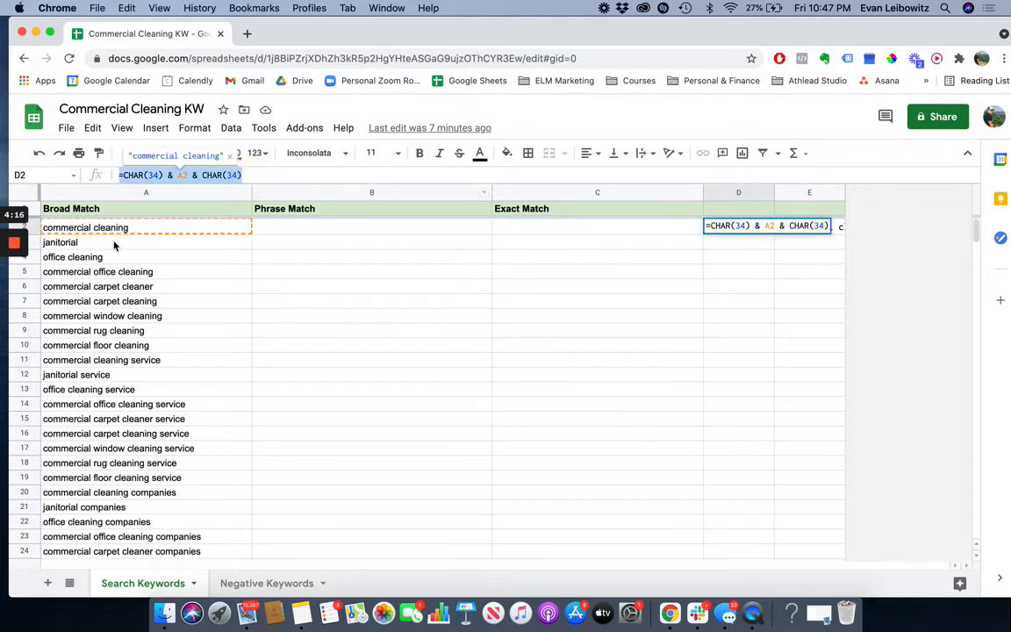
{"action": "mouse_move", "coordinate": [112, 433]}
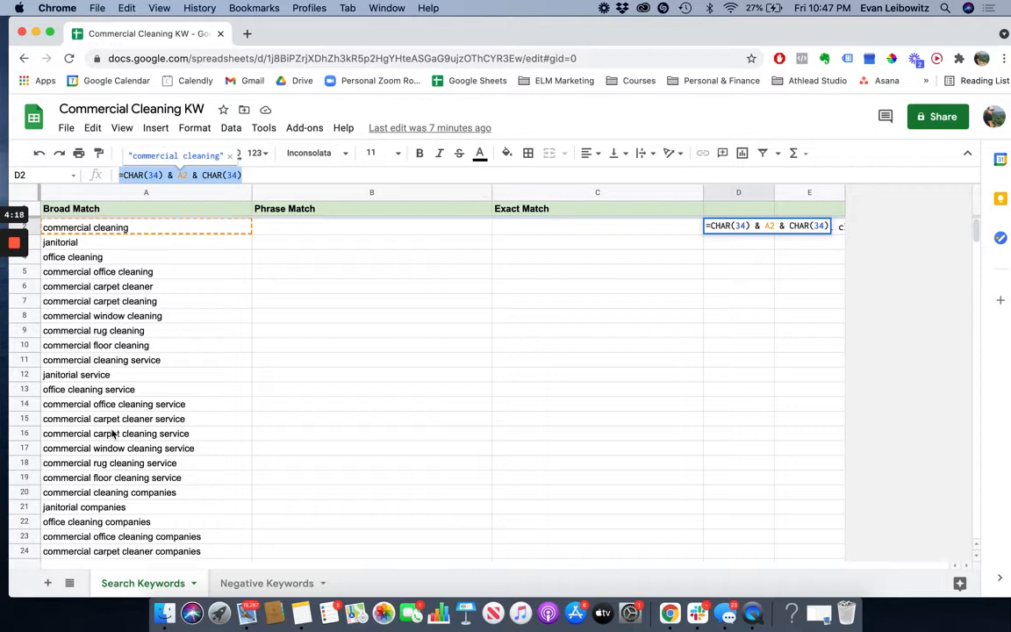
{"action": "mouse_move", "coordinate": [274, 231]}
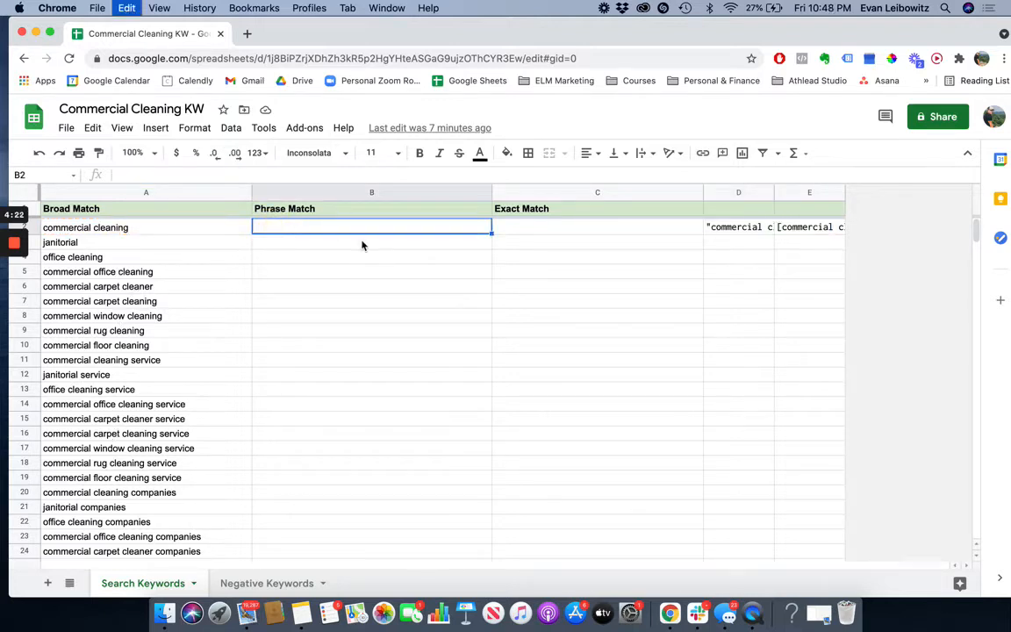
- Fill Phrase Match with =CHAR(34) & A2 & CHAR(34) down to the last keyword row
{"action": "type", "text": "=CHAR(34) & A2 & CHAR(34)"}
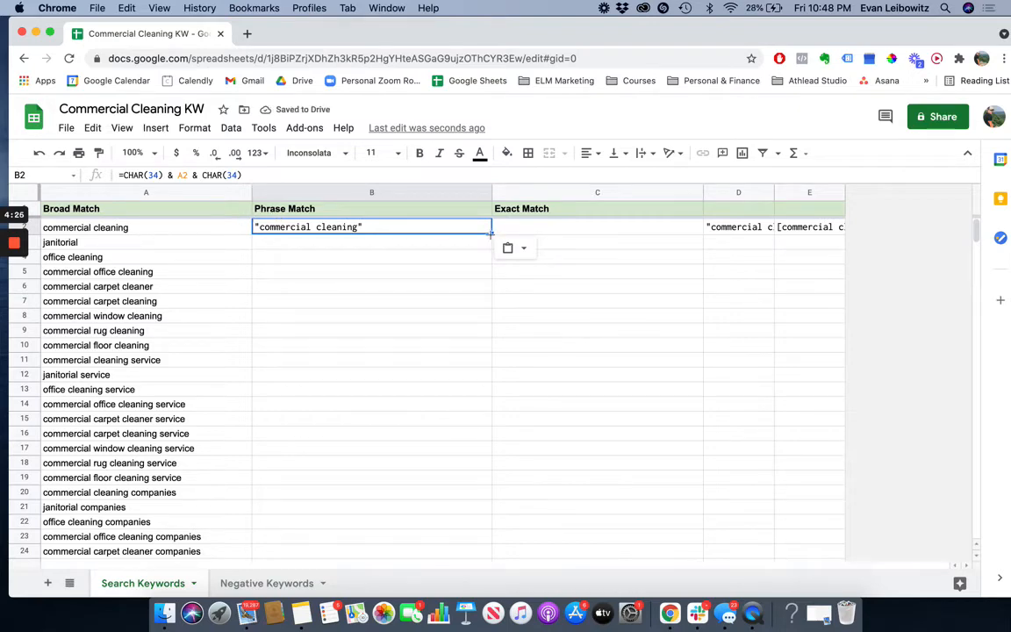
{"action": "scroll", "scroll_direction": "down", "scroll_amount": 3}
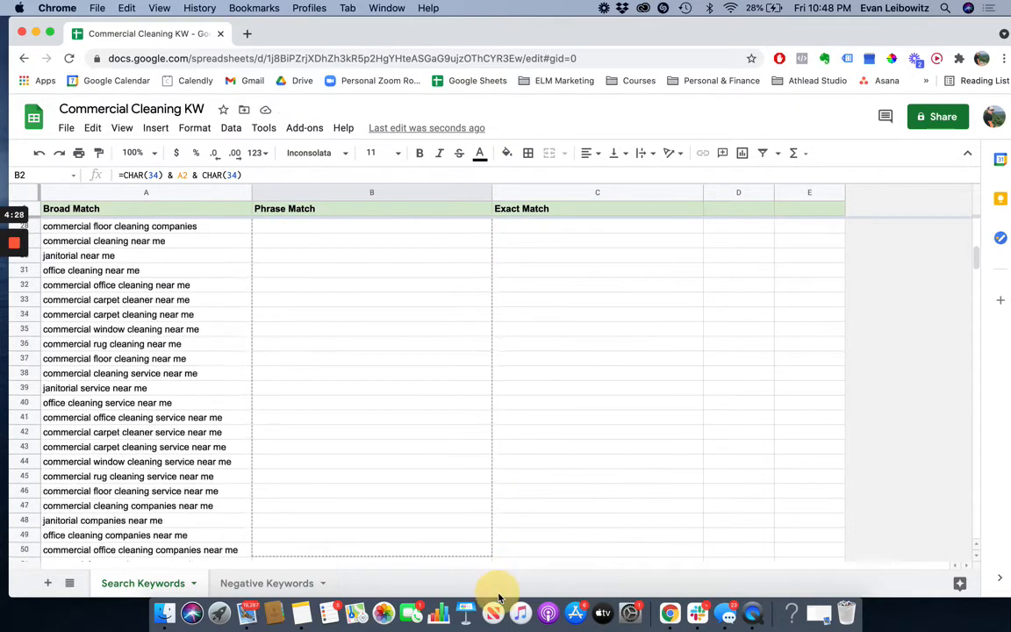
{"action": "scroll", "scroll_direction": "down", "scroll_amount": 3}
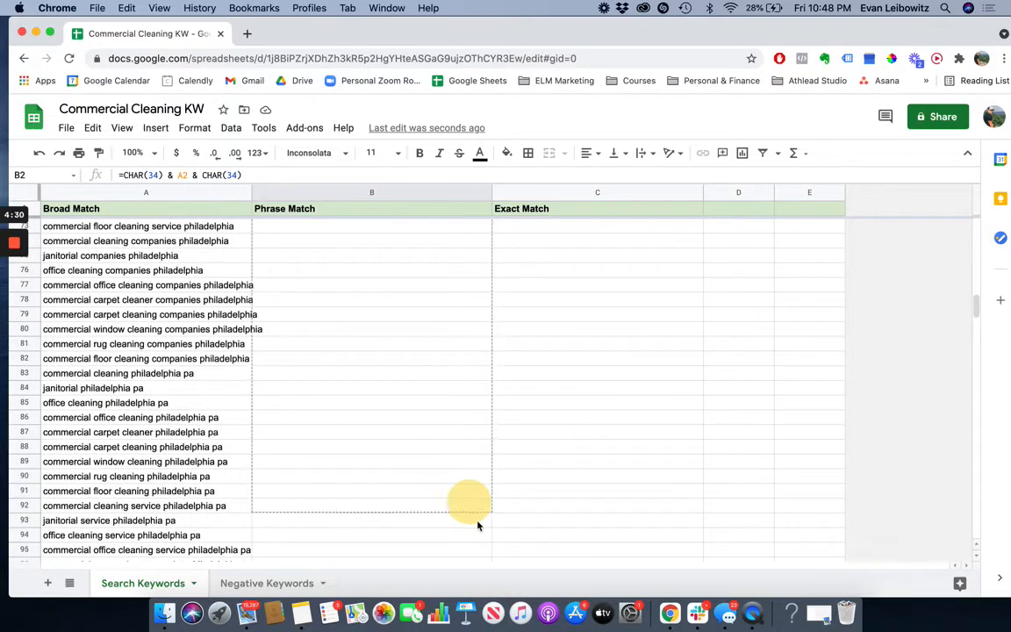
{"action": "scroll", "scroll_direction": "down", "scroll_amount": 3}
{"action": "type", "text": "=\"[\"&A2&\"]\""}
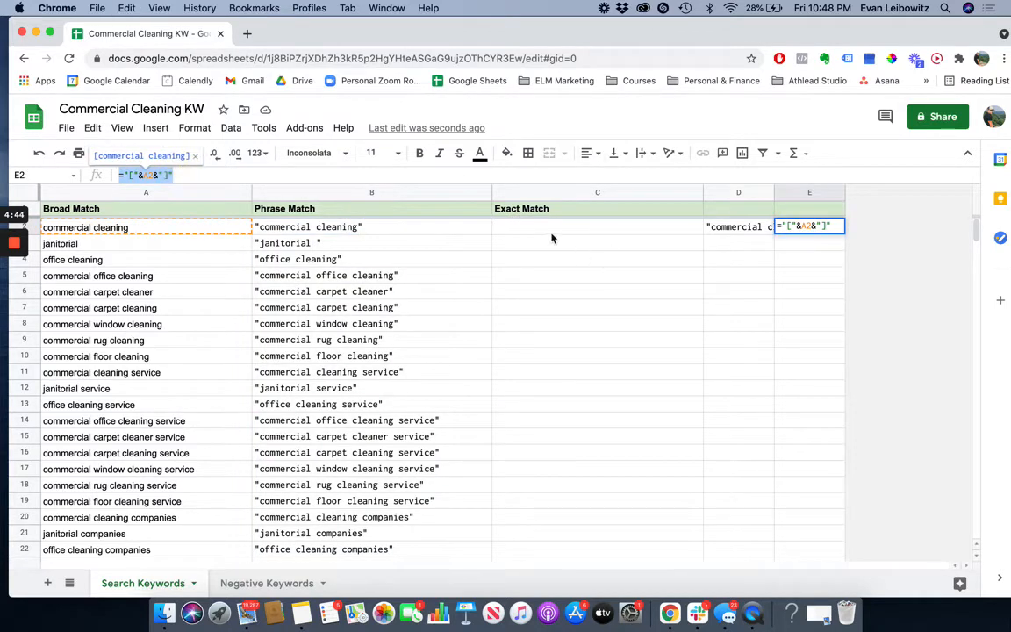
- Fill Exact Match C2:C109 with the ="["&A2&"]" bracket-wrapping formula
{"action": "left_click", "coordinate": [597, 227]}
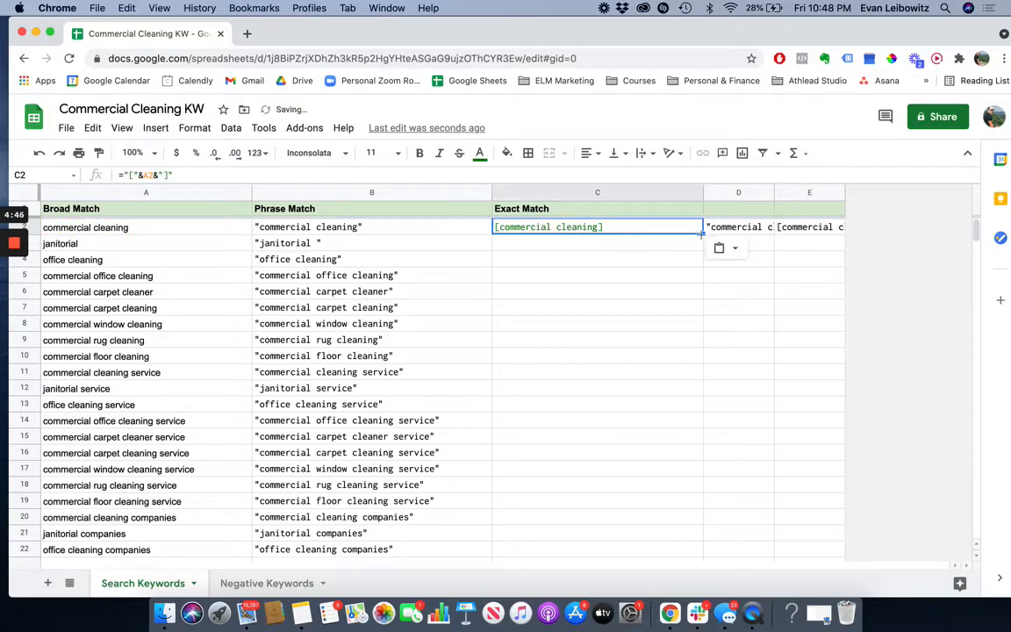
{"action": "scroll", "scroll_direction": "down", "scroll_amount": 3}
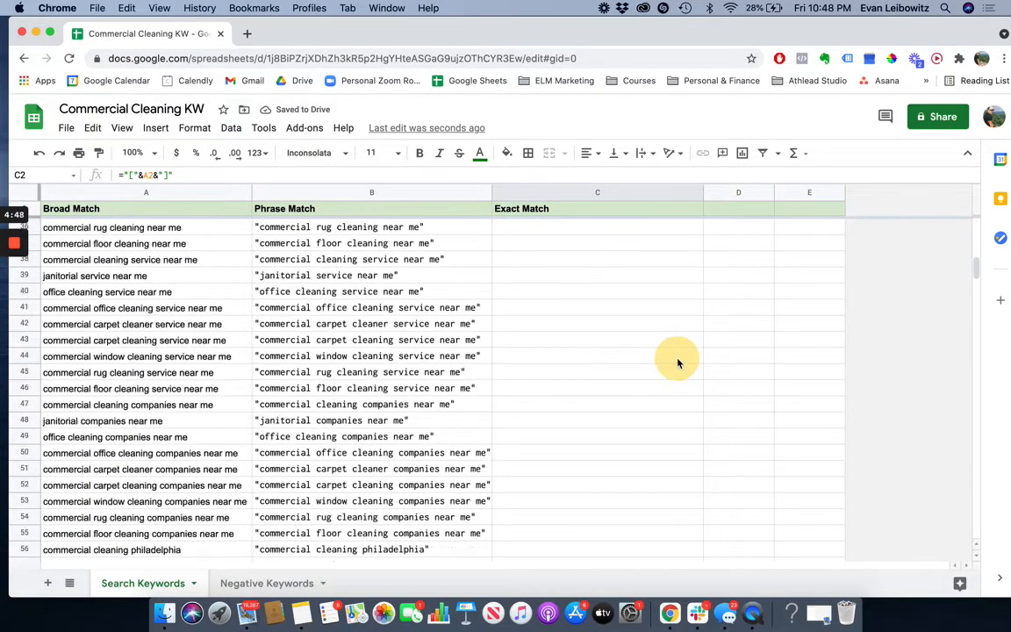
{"action": "scroll", "scroll_direction": "down", "scroll_amount": 3}
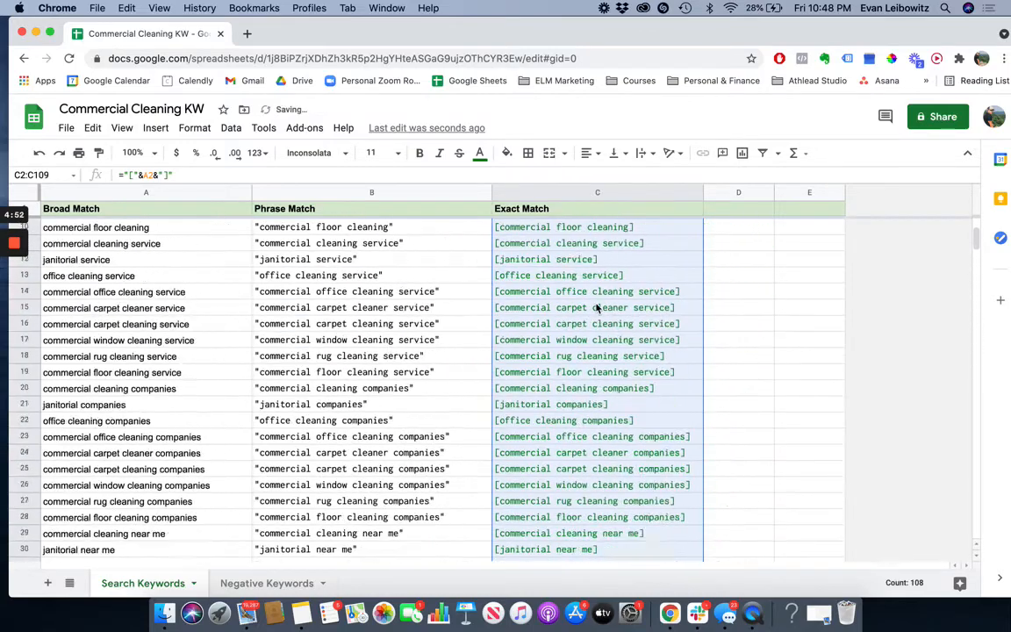
{"action": "left_click", "coordinate": [479, 153]}
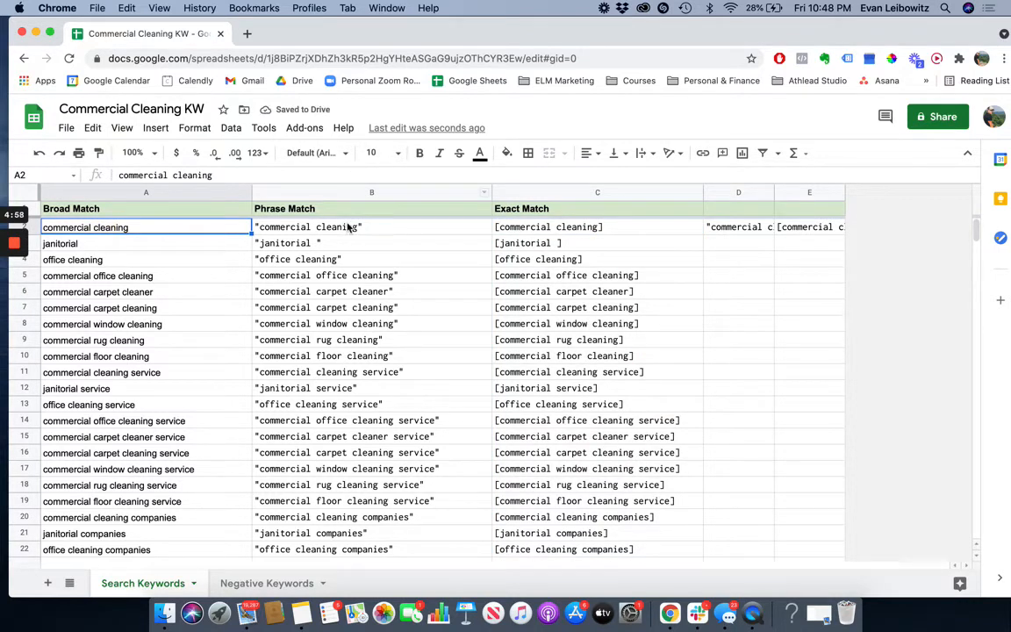
{"action": "left_click", "coordinate": [372, 192]}
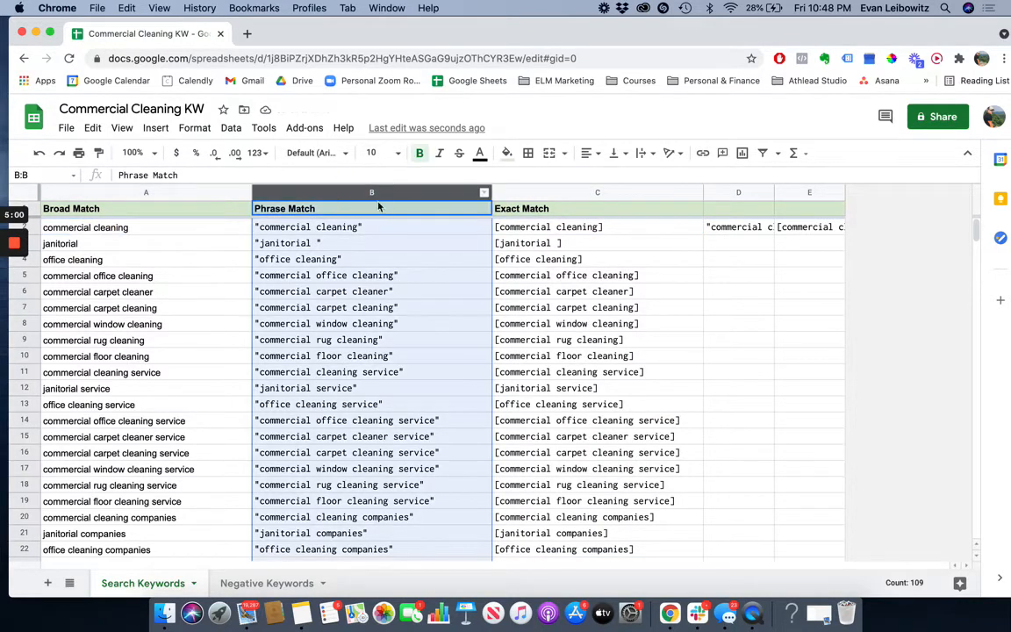
{"action": "mouse_move", "coordinate": [181, 265]}
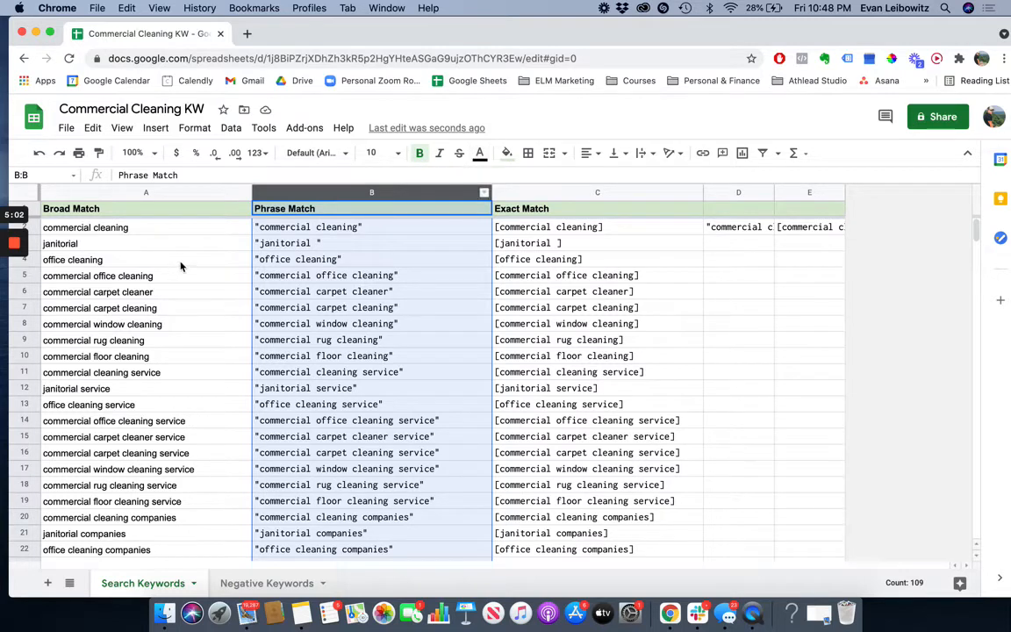
{"action": "left_click", "coordinate": [372, 243]}
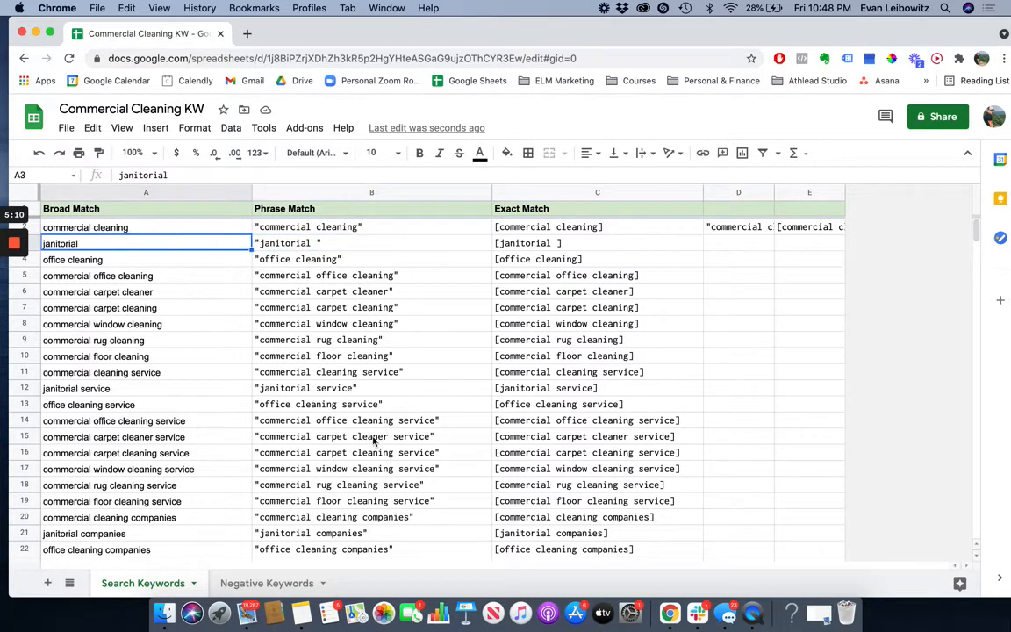
{"action": "mouse_move", "coordinate": [113, 467]}
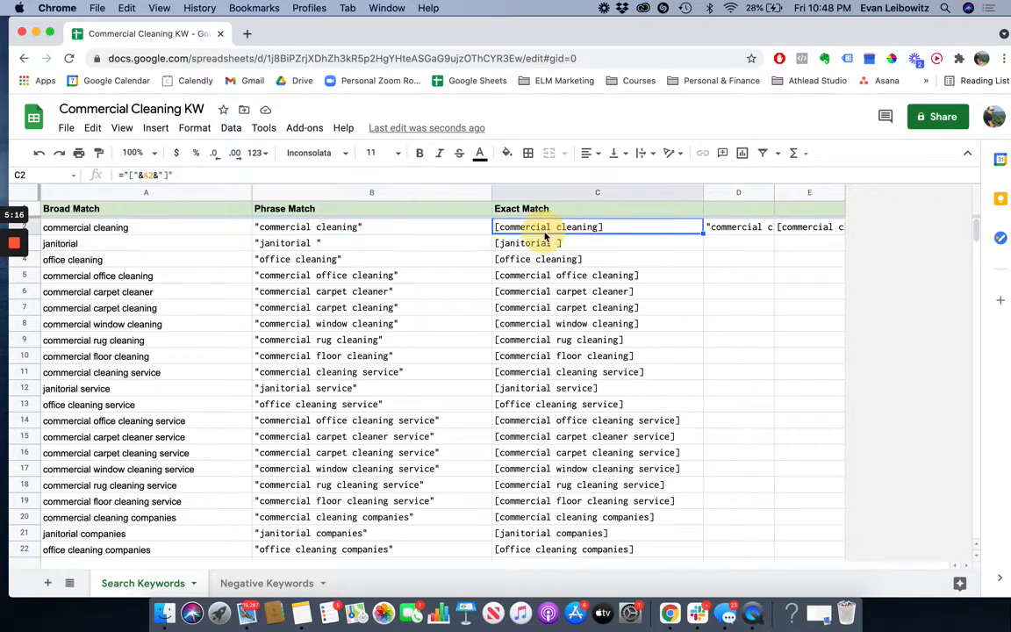
{"action": "mouse_move", "coordinate": [179, 239]}
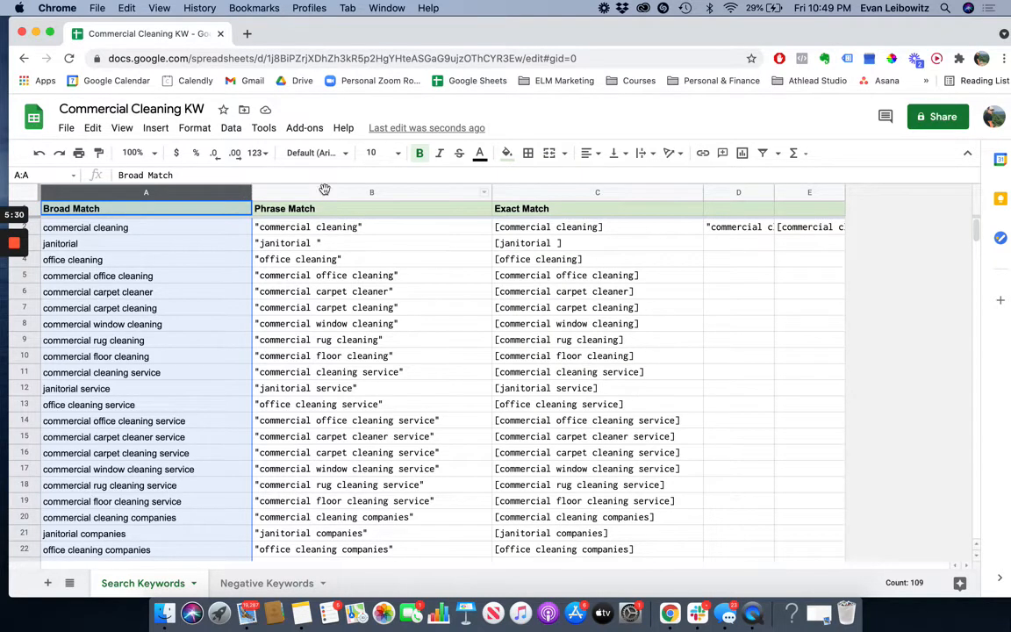
{"action": "left_click", "coordinate": [596, 192]}
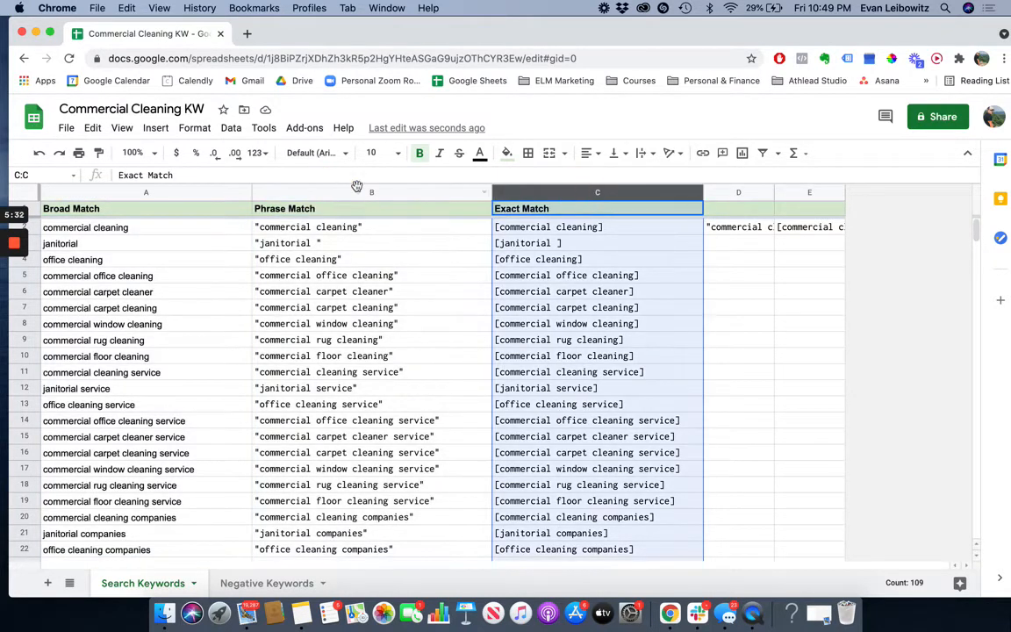
{"action": "left_click", "coordinate": [372, 191]}
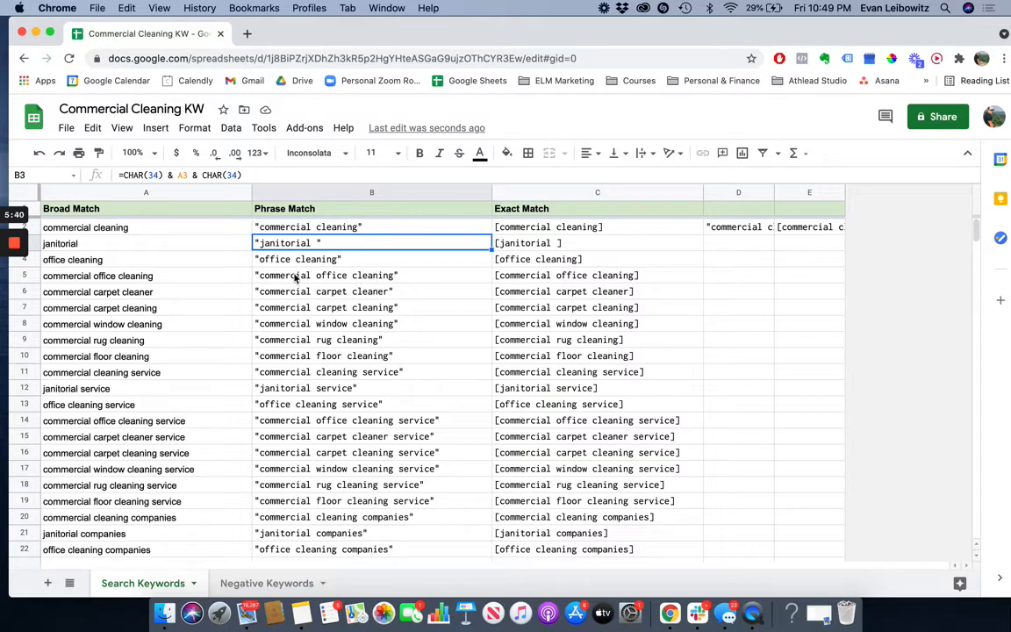
{"action": "mouse_move", "coordinate": [283, 285]}
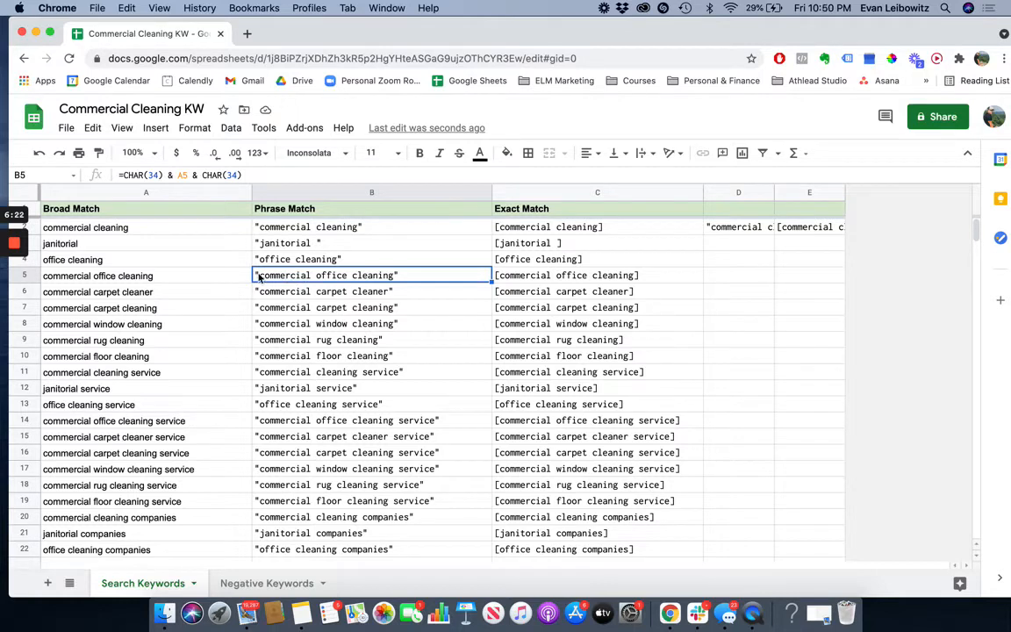
{"action": "mouse_move", "coordinate": [378, 283]}
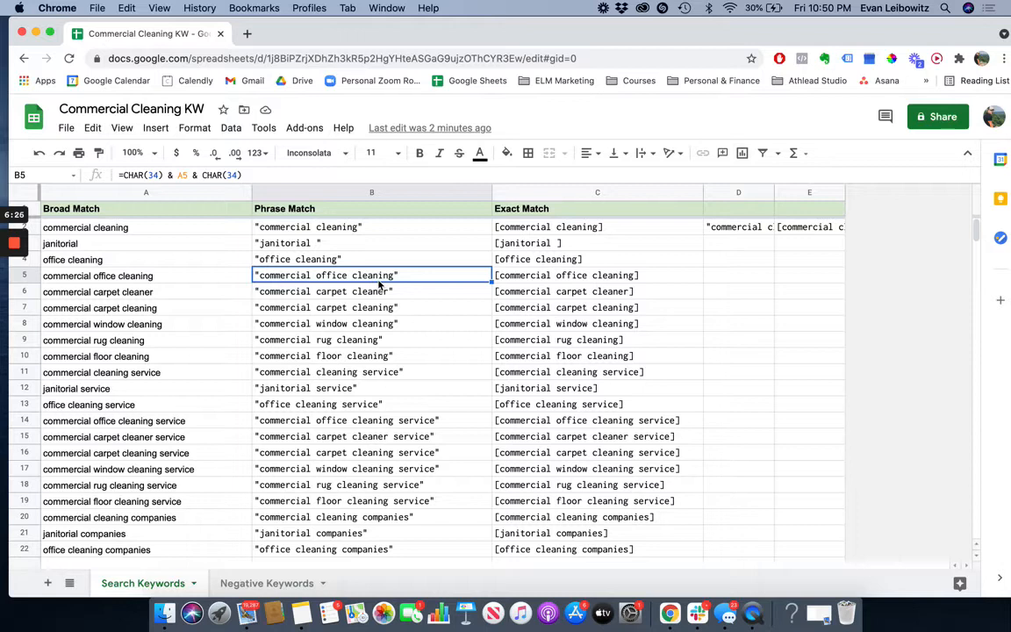
{"action": "mouse_move", "coordinate": [541, 226]}
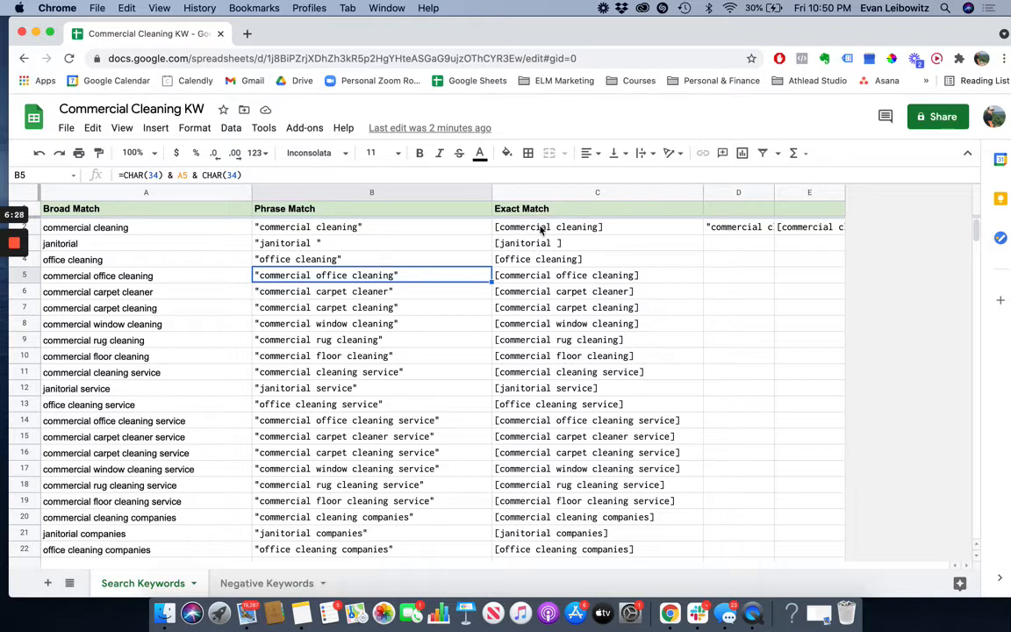
{"action": "mouse_move", "coordinate": [520, 230]}
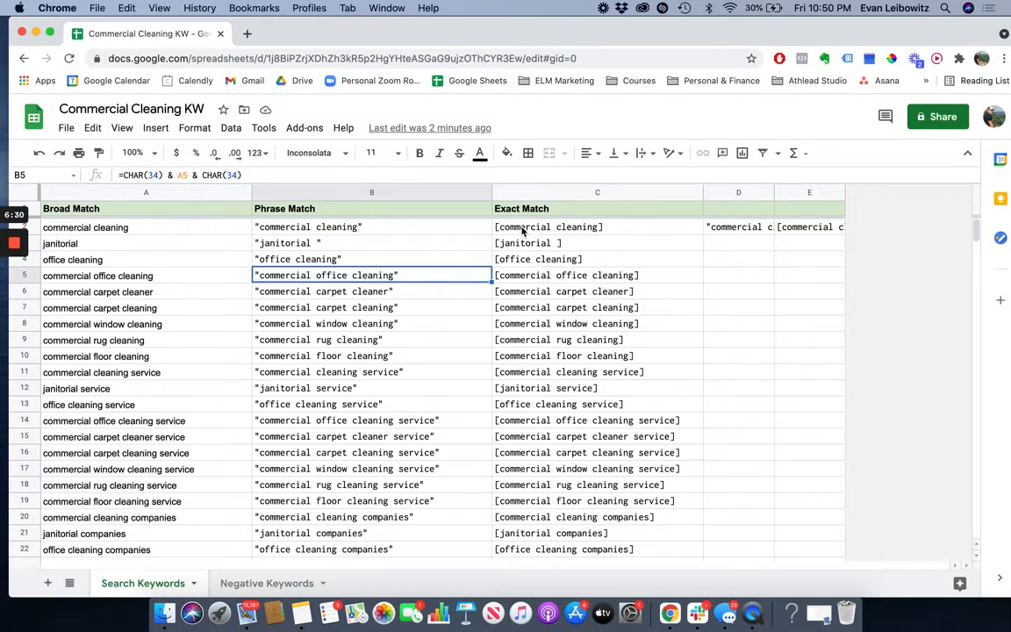
{"action": "left_click", "coordinate": [565, 227]}
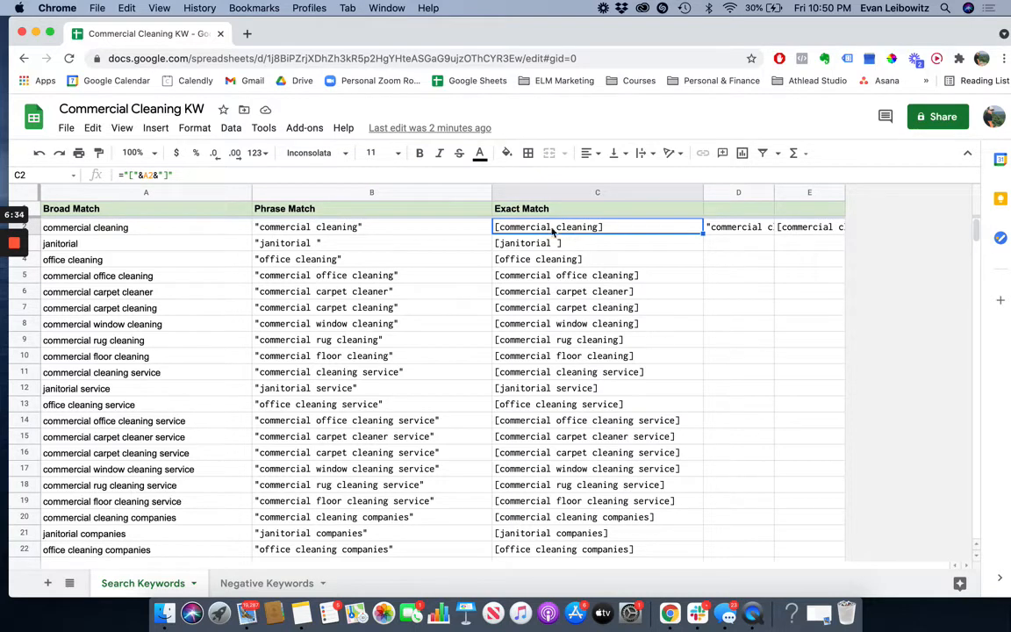
{"action": "mouse_move", "coordinate": [587, 232]}
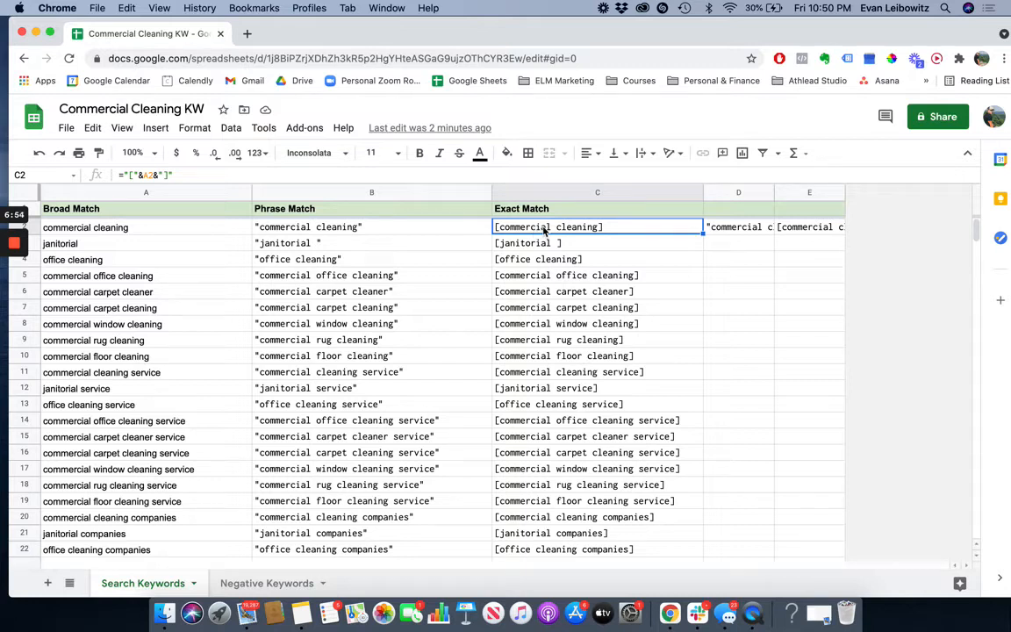
{"action": "mouse_move", "coordinate": [607, 226]}
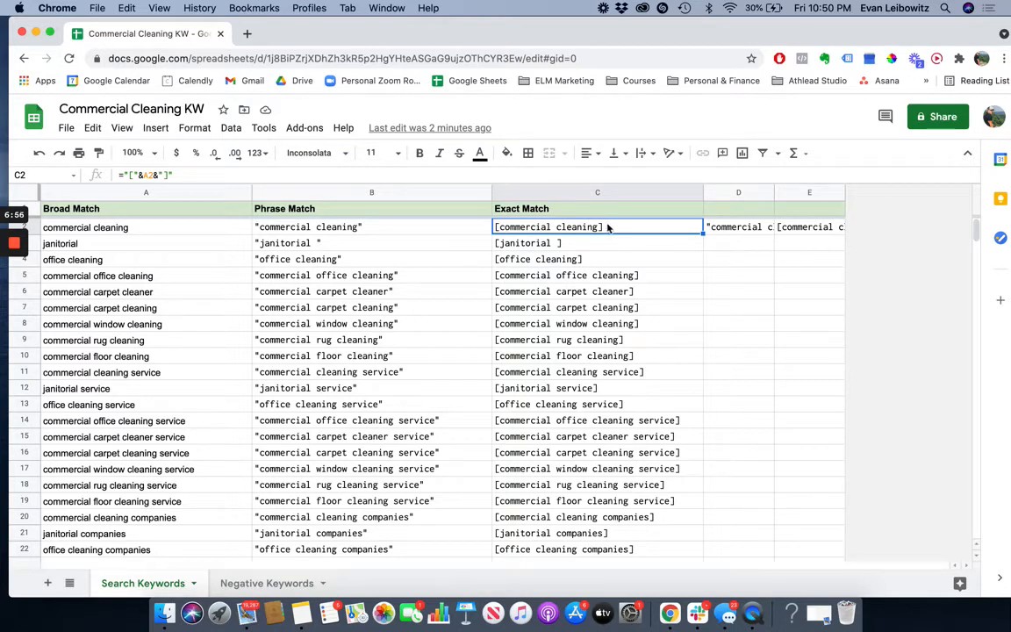
{"action": "mouse_move", "coordinate": [618, 235]}
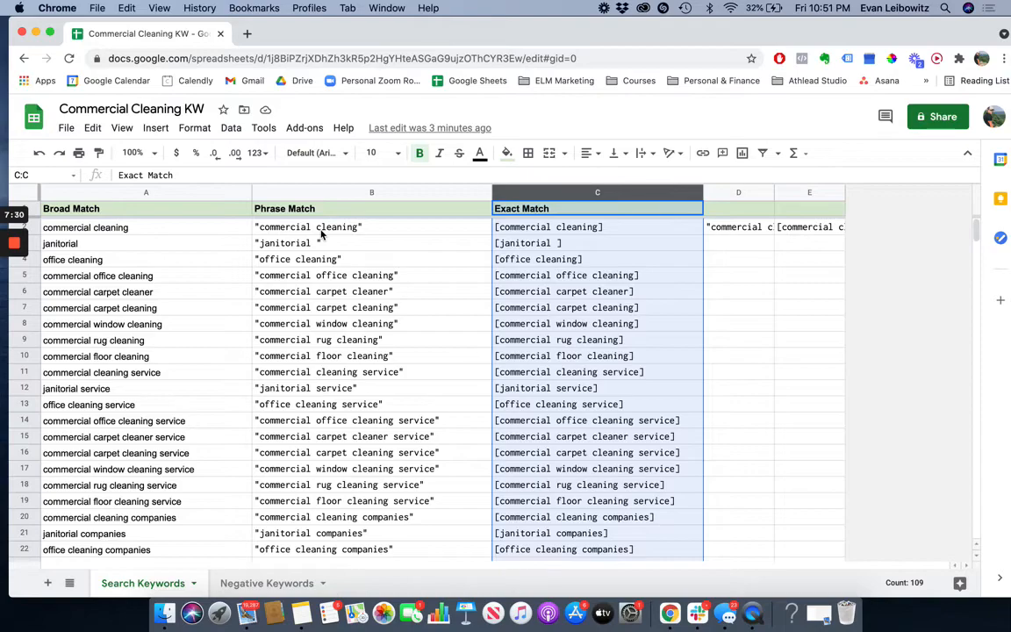
{"action": "scroll", "scroll_direction": "down", "scroll_amount": 3}
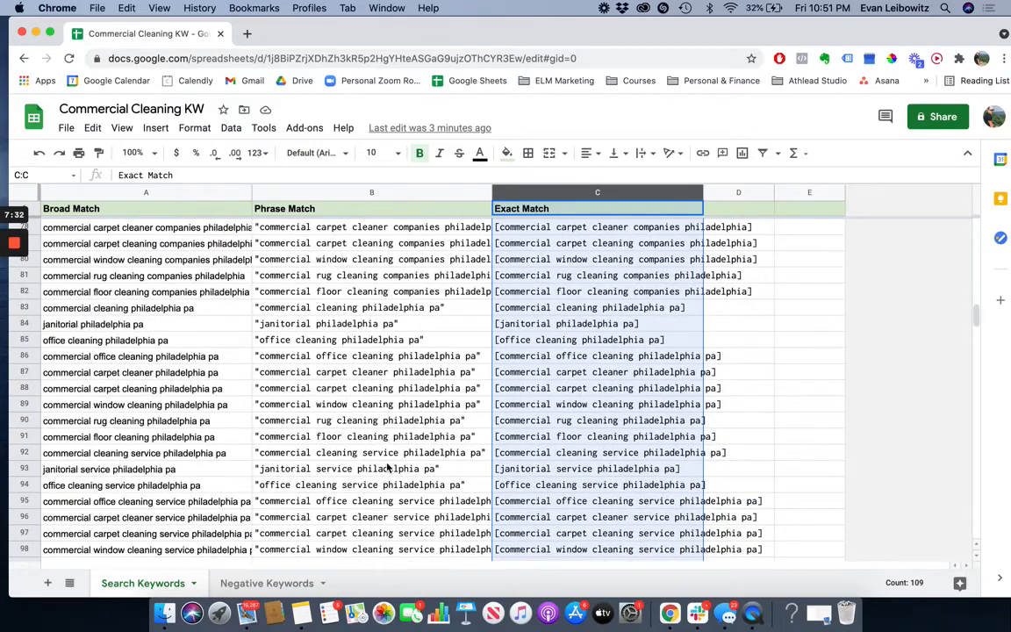
{"action": "scroll", "scroll_direction": "up", "scroll_amount": 3}
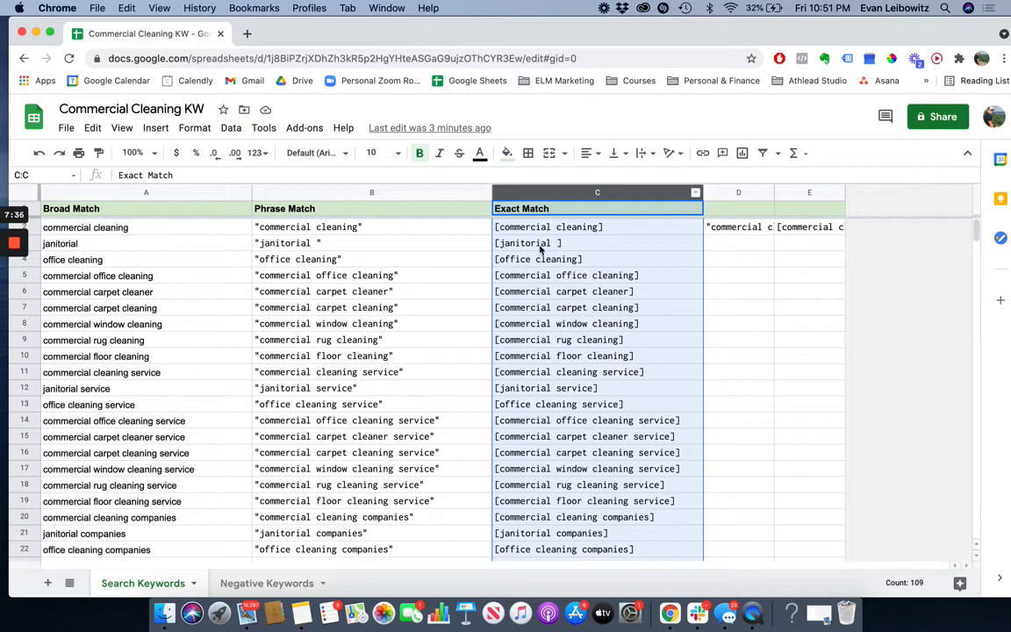
{"action": "mouse_move", "coordinate": [491, 286]}
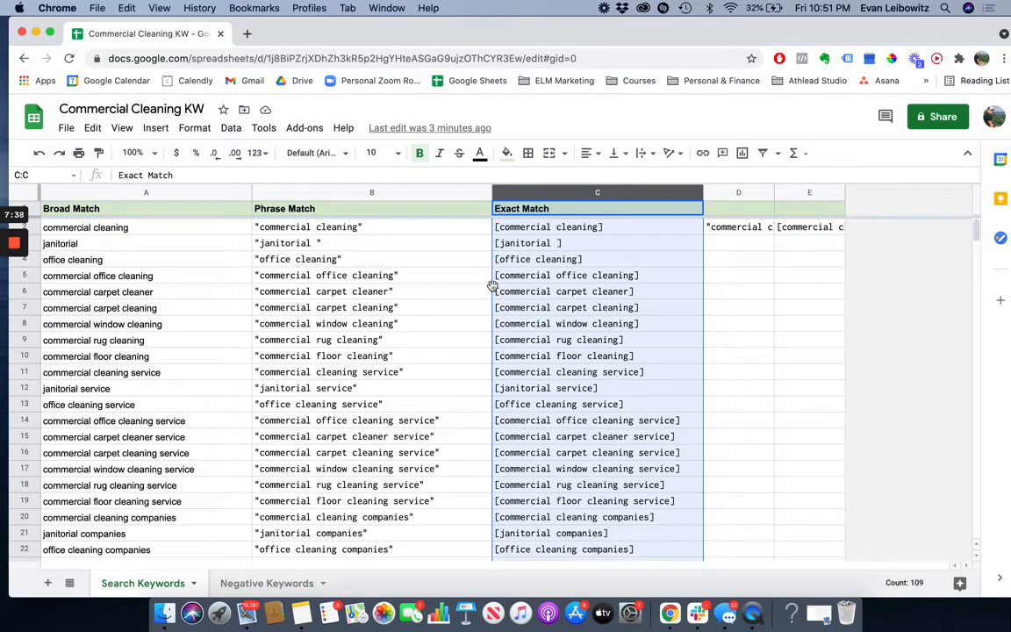
{"action": "mouse_move", "coordinate": [462, 253]}
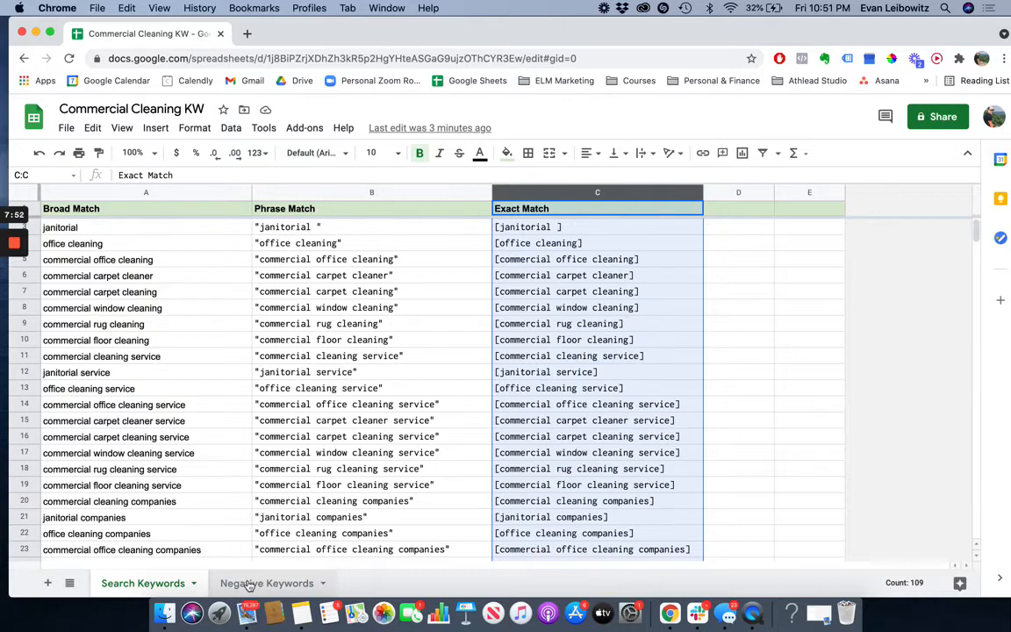
- Switch to the Negative Keywords sheet and select the air duct cleaning entry
{"action": "left_click", "coordinate": [267, 583]}
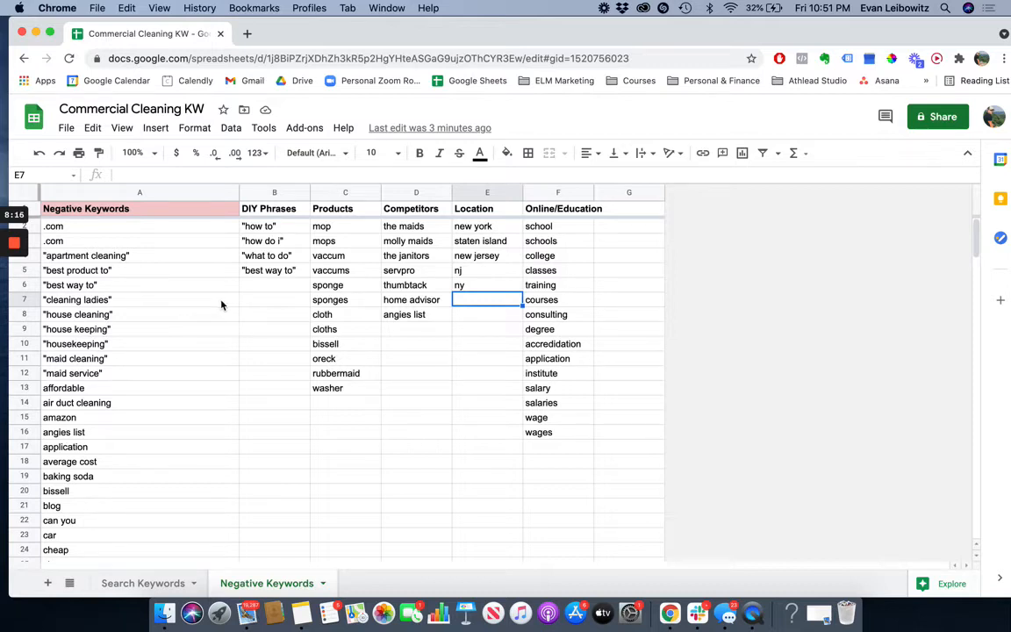
{"action": "mouse_move", "coordinate": [176, 276]}
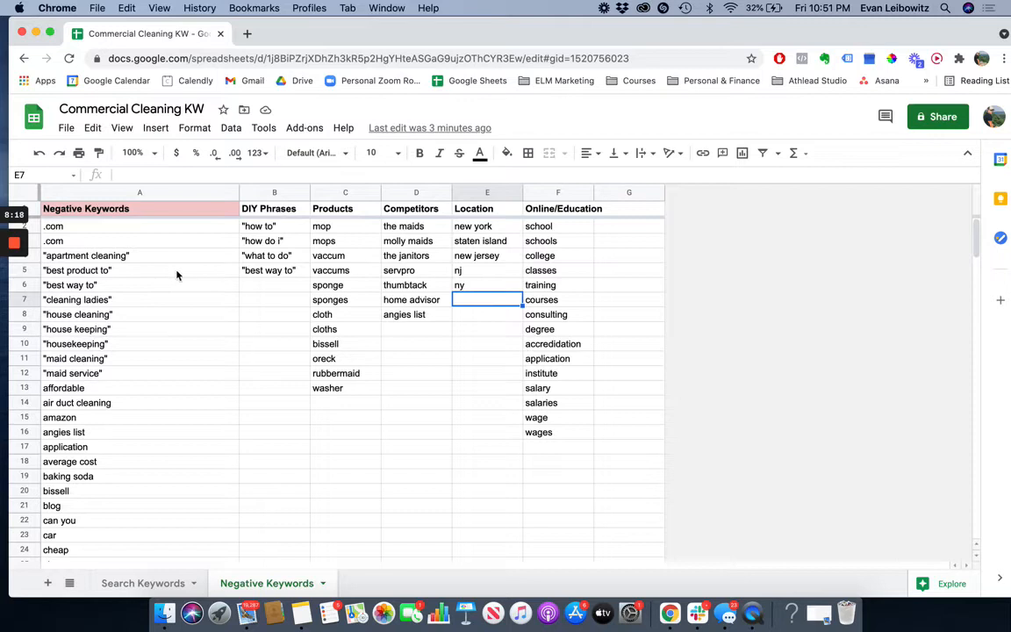
{"action": "mouse_move", "coordinate": [200, 309]}
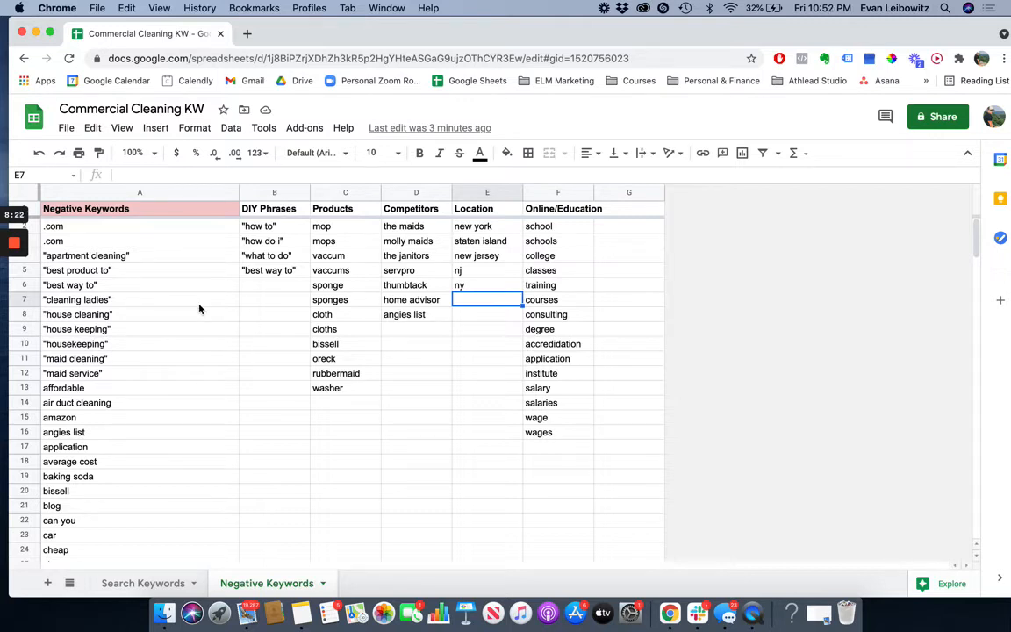
{"action": "mouse_move", "coordinate": [120, 274]}
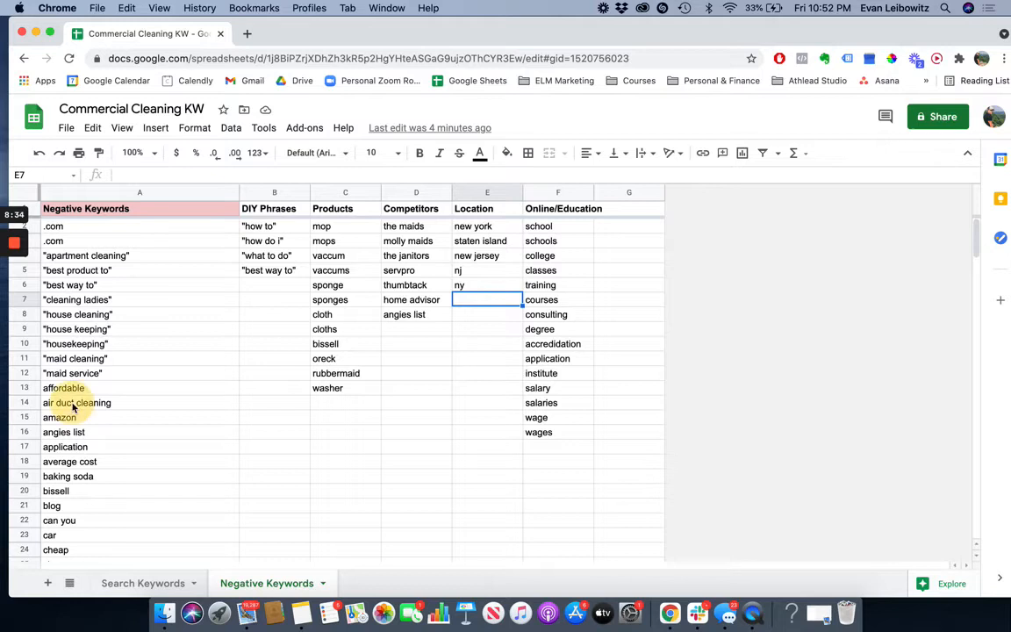
{"action": "left_click", "coordinate": [75, 402]}
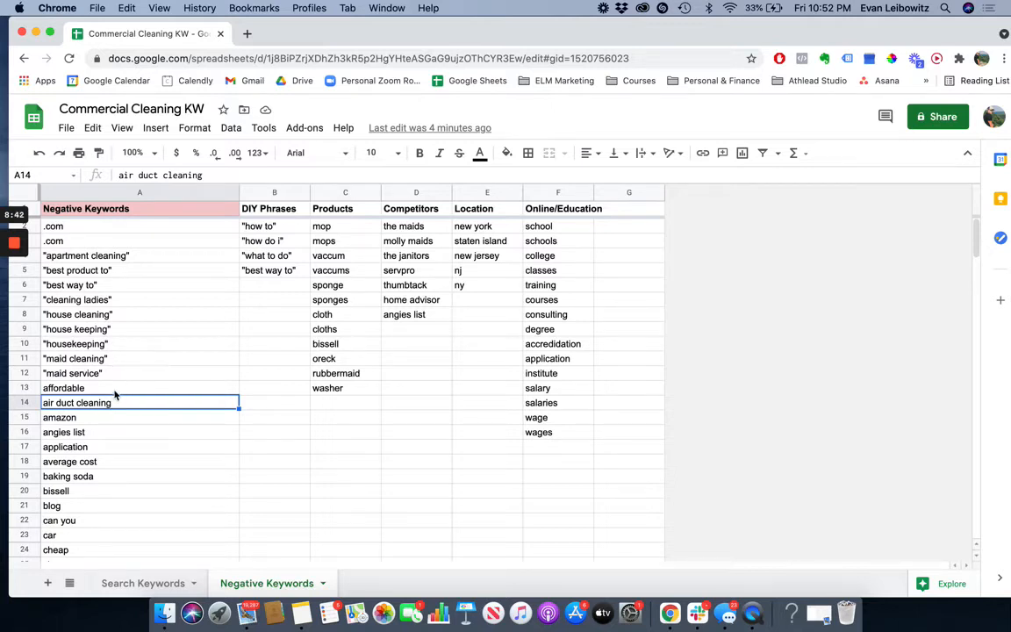
{"action": "mouse_move", "coordinate": [119, 372]}
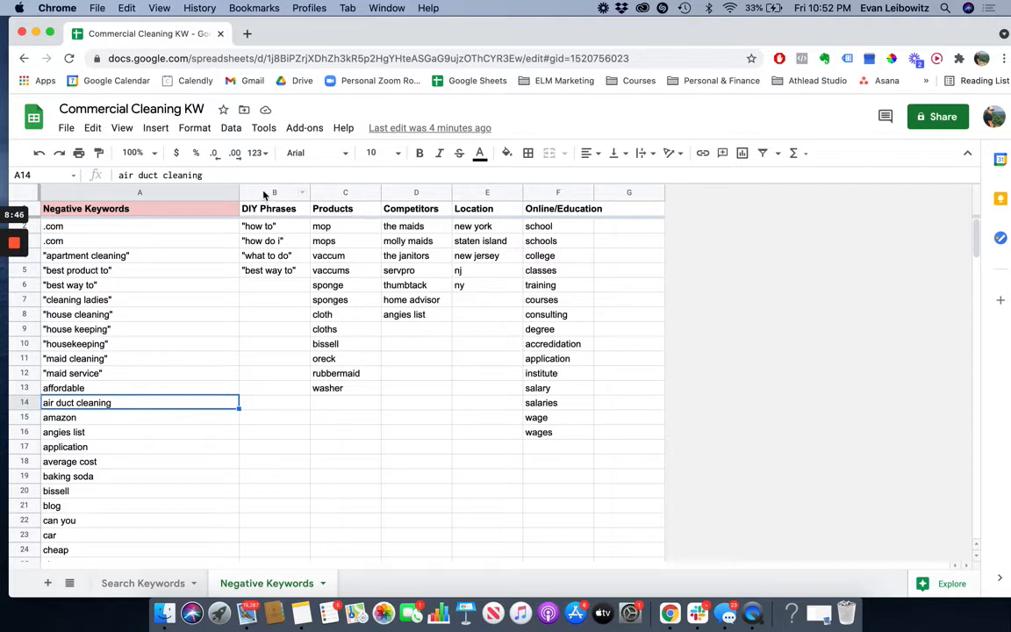
- Review DIY Phrases ('best way to'), products (bissell) and the Competitors column down to 'the maids'
{"action": "left_click", "coordinate": [273, 191]}
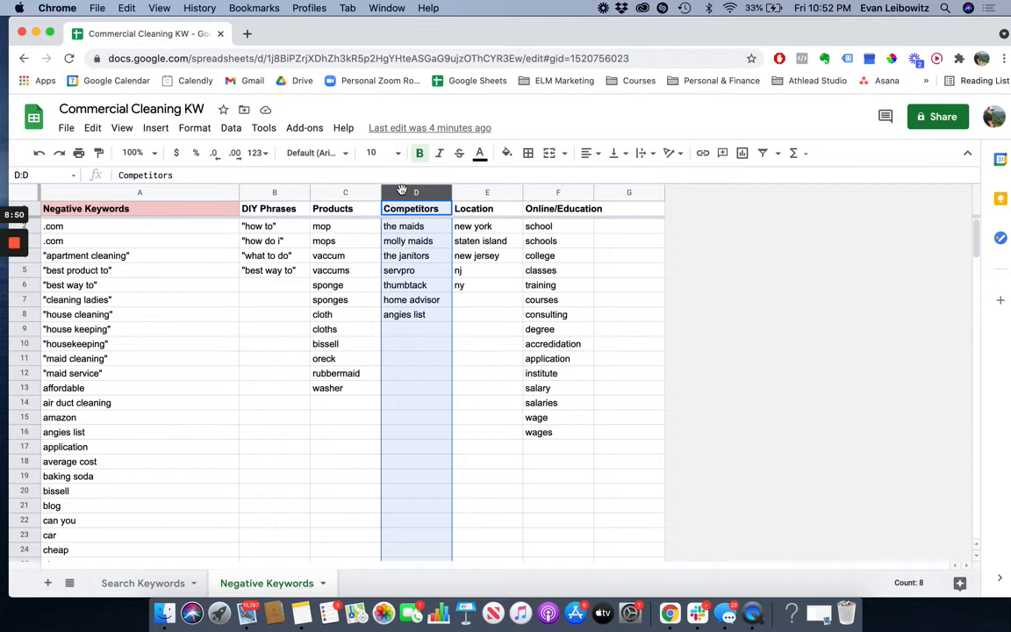
{"action": "mouse_move", "coordinate": [280, 191]}
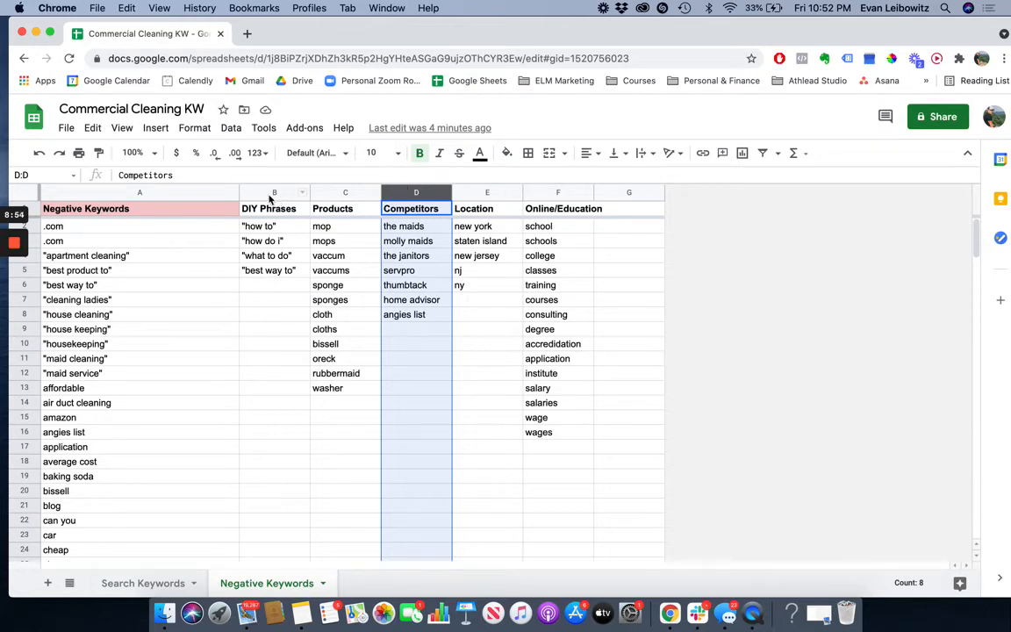
{"action": "left_click", "coordinate": [274, 207]}
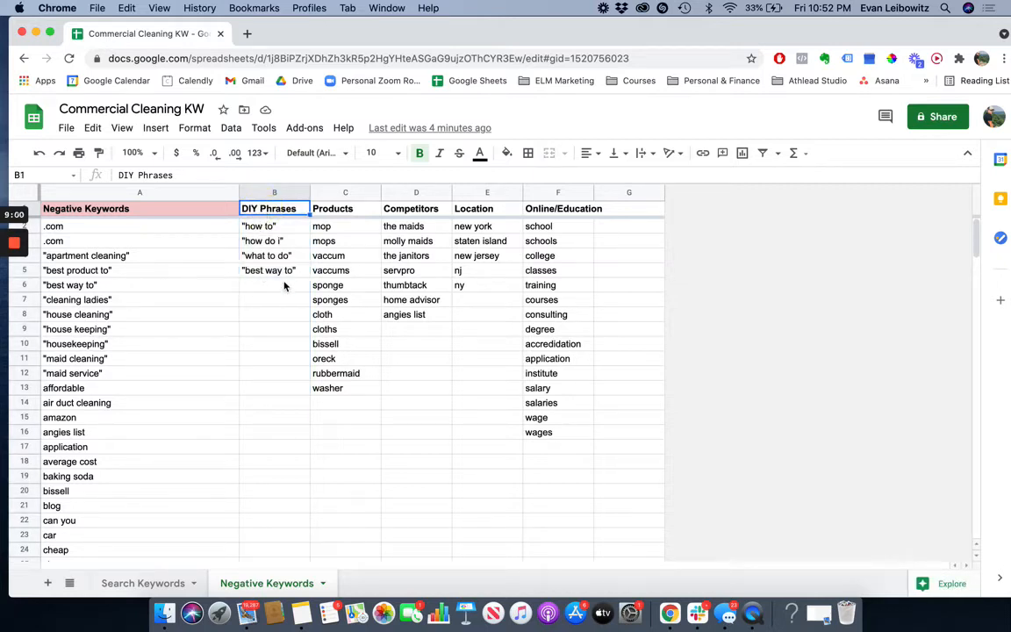
{"action": "scroll", "scroll_direction": "down", "scroll_amount": 3}
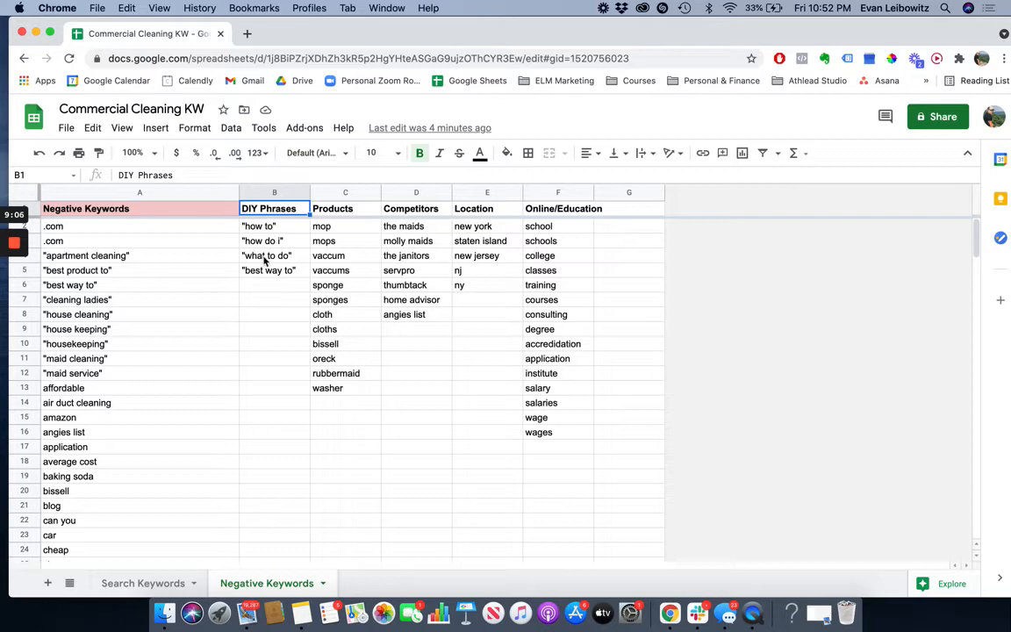
{"action": "left_click", "coordinate": [267, 271]}
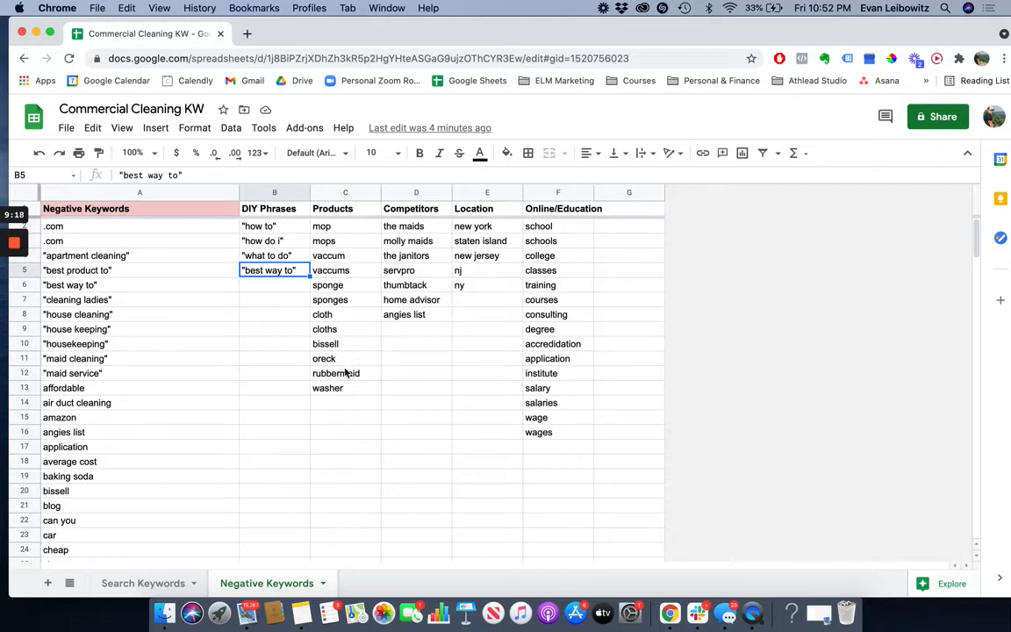
{"action": "left_click", "coordinate": [344, 344]}
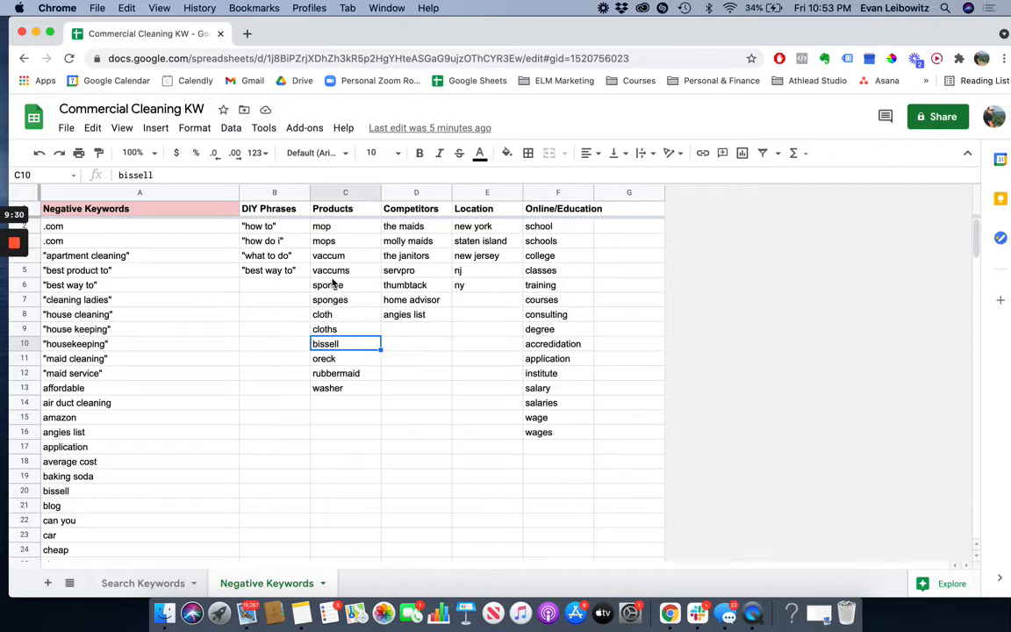
{"action": "left_click", "coordinate": [416, 192]}
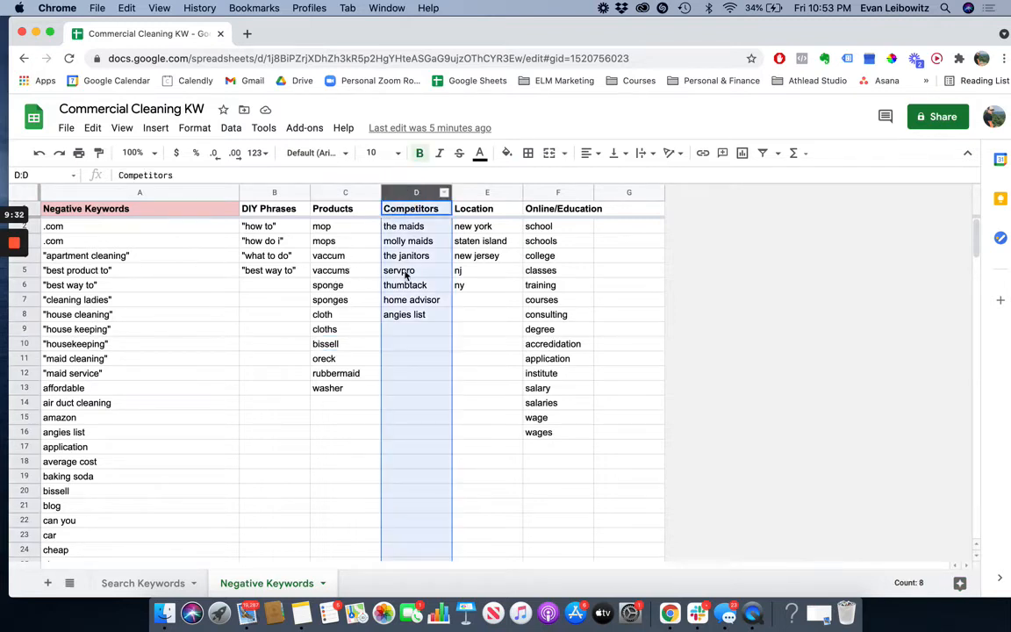
{"action": "left_click", "coordinate": [404, 224]}
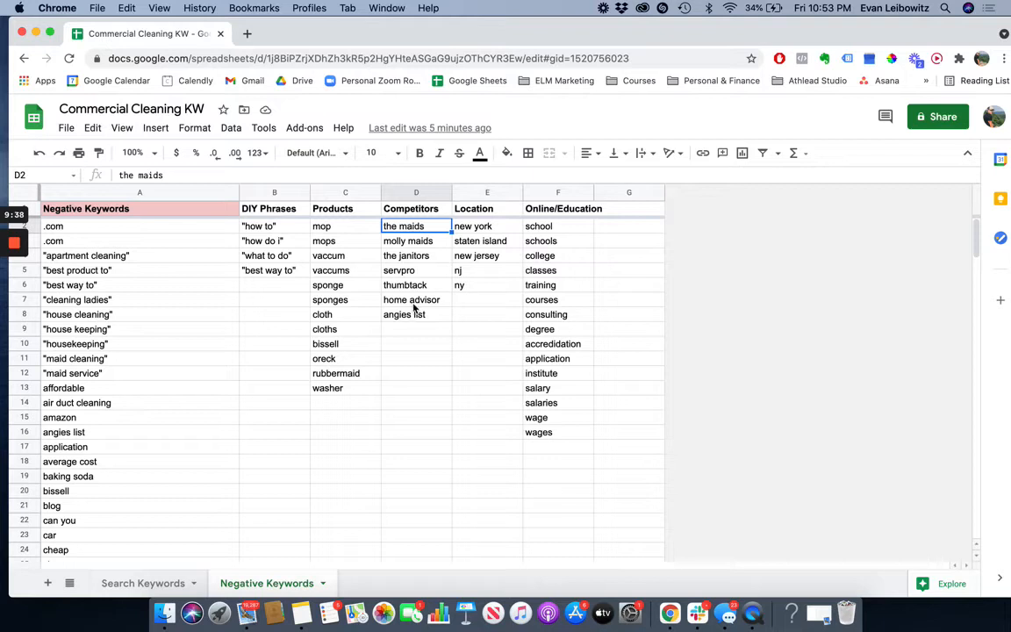
{"action": "mouse_move", "coordinate": [411, 351]}
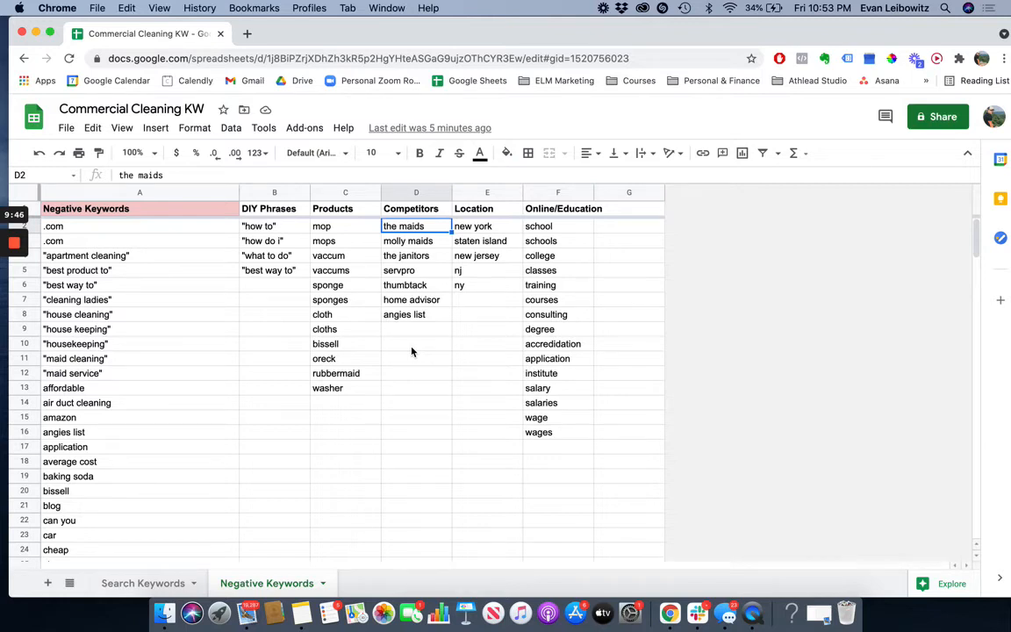
{"action": "left_click", "coordinate": [488, 191]}
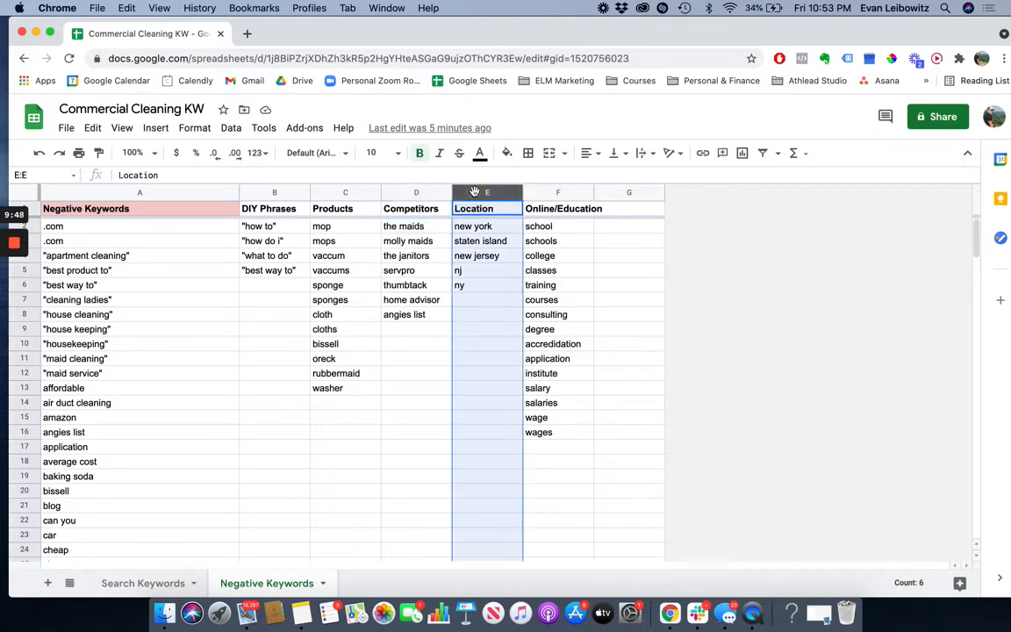
{"action": "left_click", "coordinate": [487, 298]}
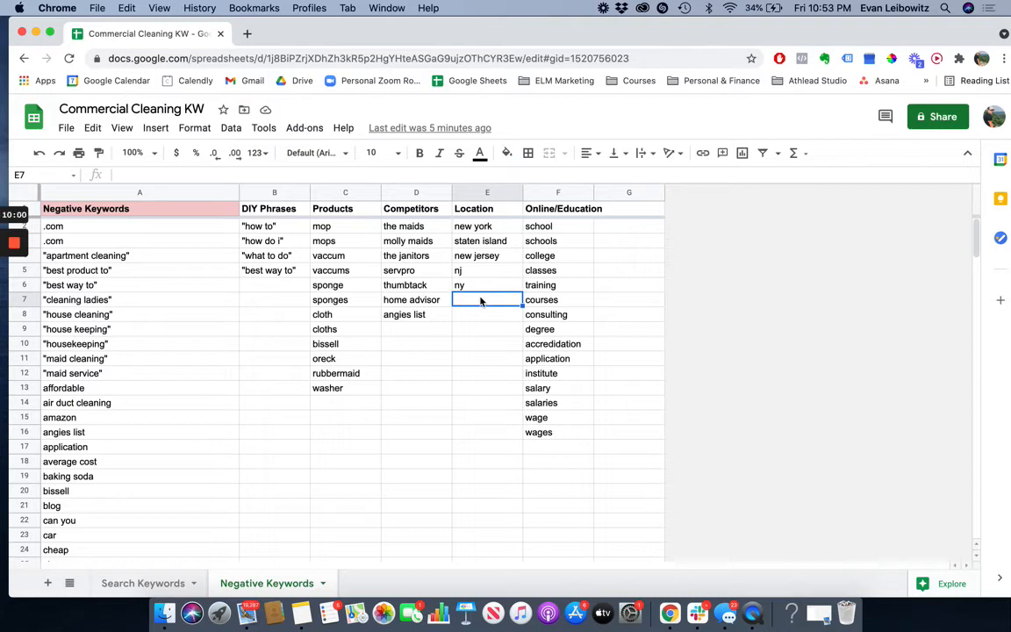
{"action": "left_click", "coordinate": [488, 192]}
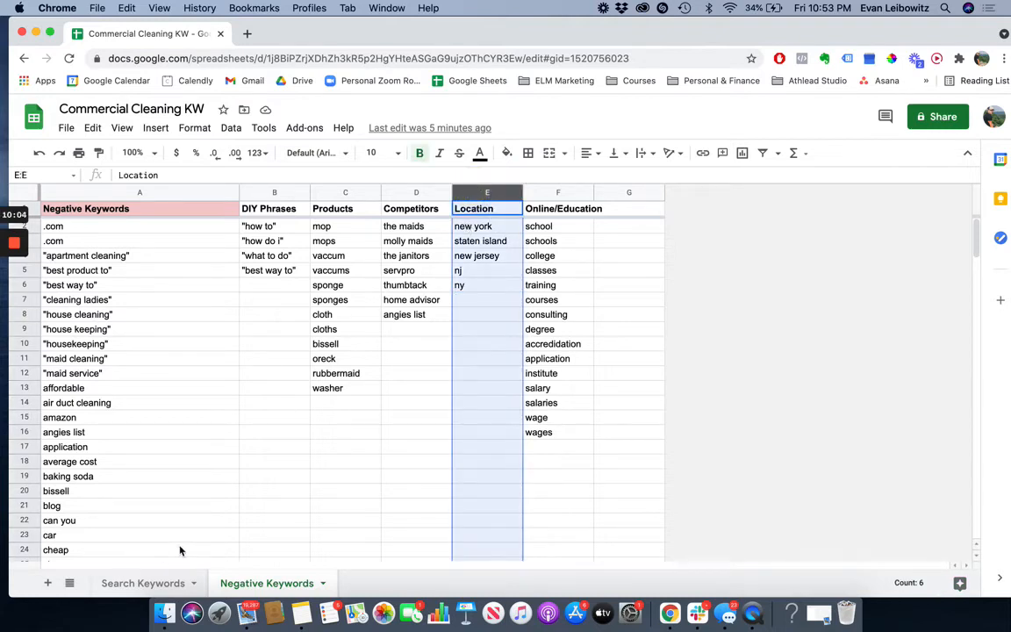
{"action": "left_click", "coordinate": [140, 582]}
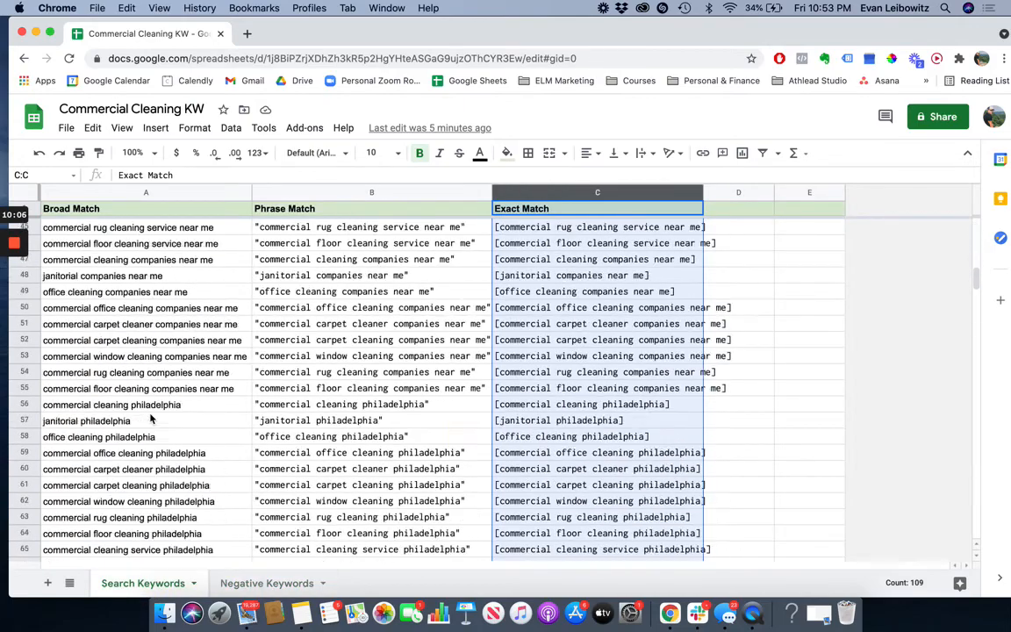
{"action": "scroll", "scroll_direction": "down", "scroll_amount": 3}
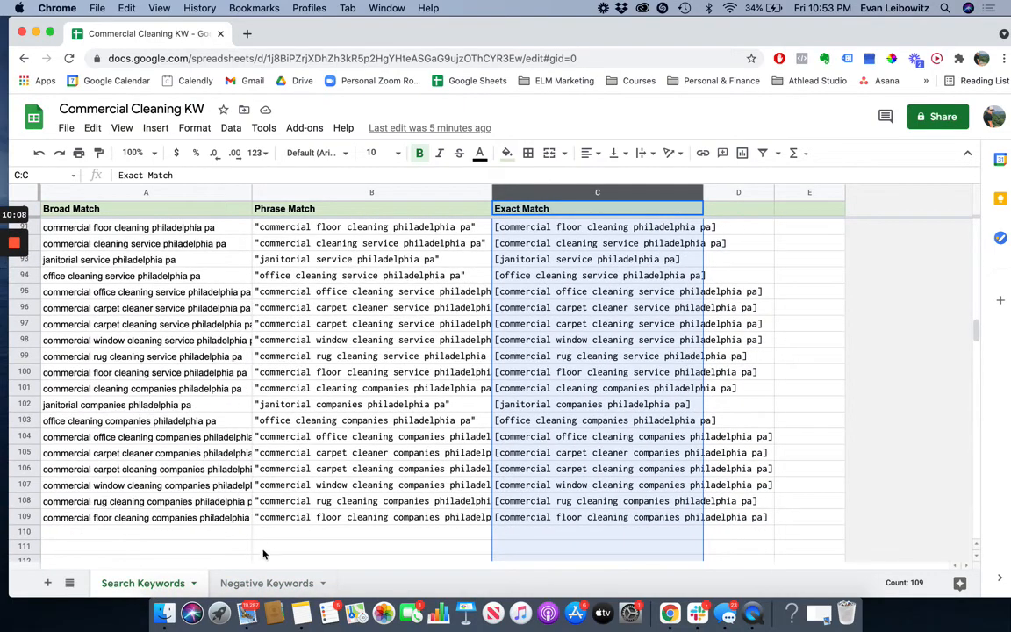
{"action": "left_click", "coordinate": [267, 583]}
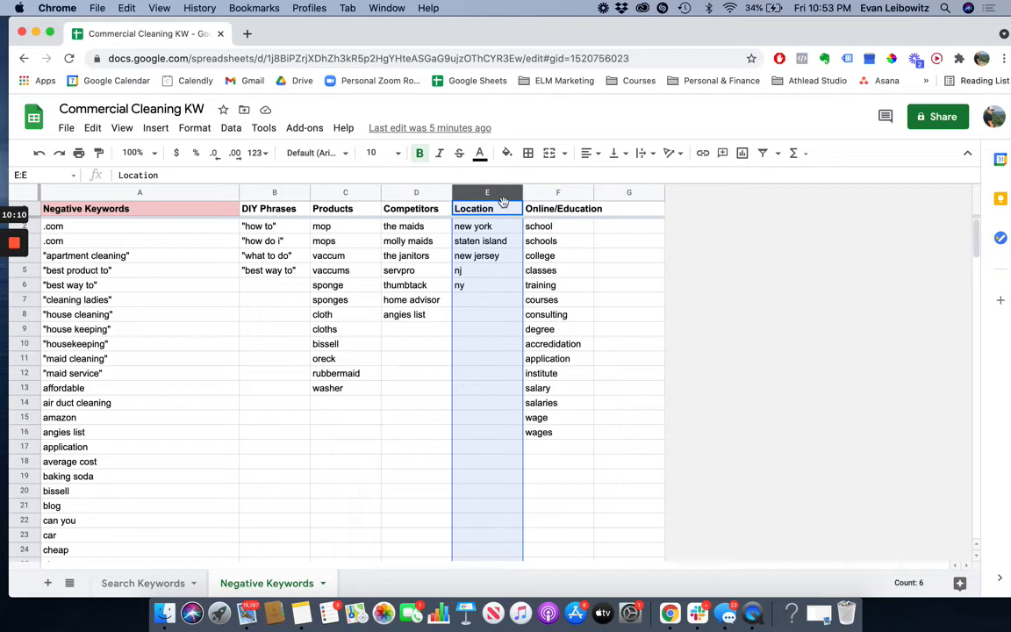
{"action": "left_click", "coordinate": [488, 224]}
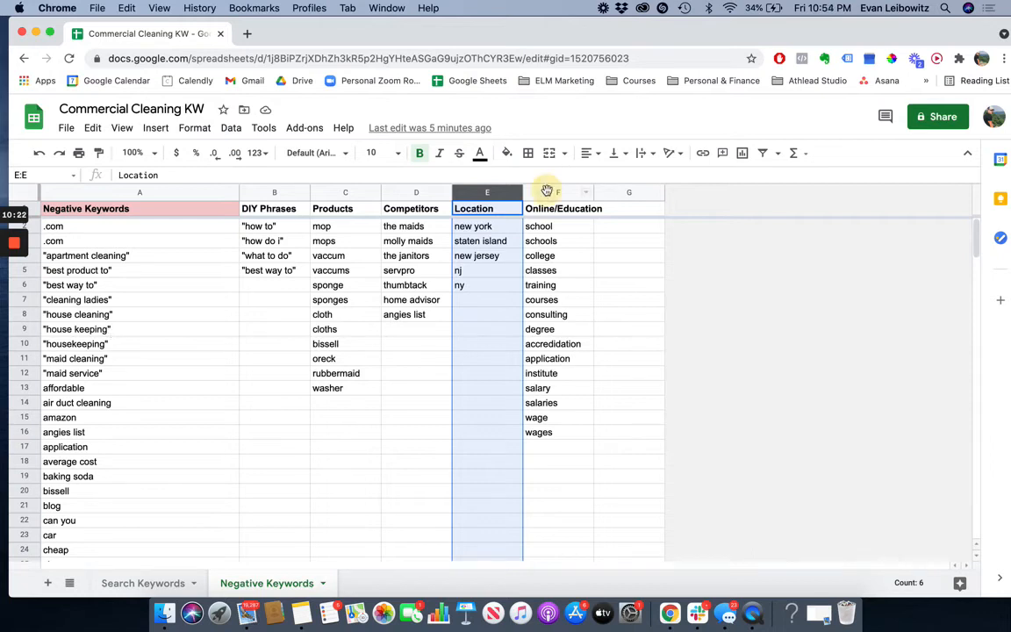
{"action": "left_click", "coordinate": [559, 191]}
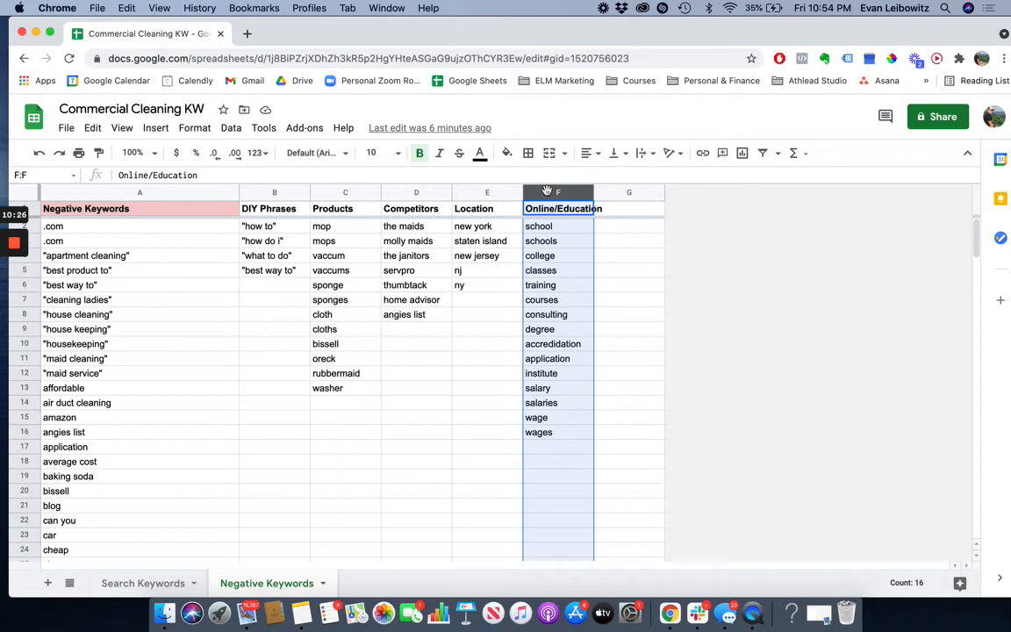
{"action": "left_click", "coordinate": [548, 358]}
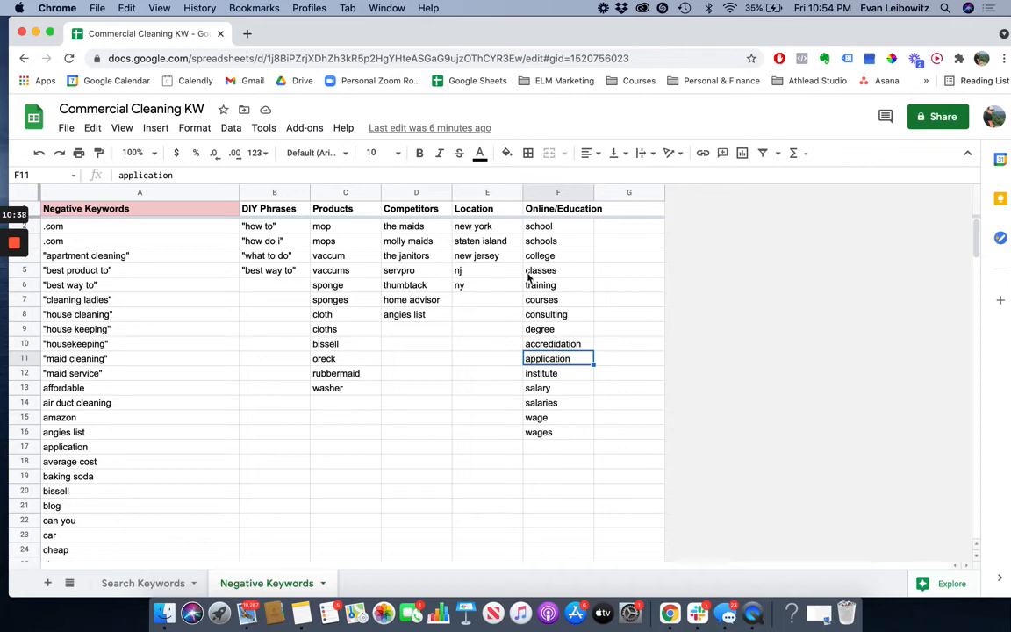
{"action": "mouse_move", "coordinate": [79, 328]}
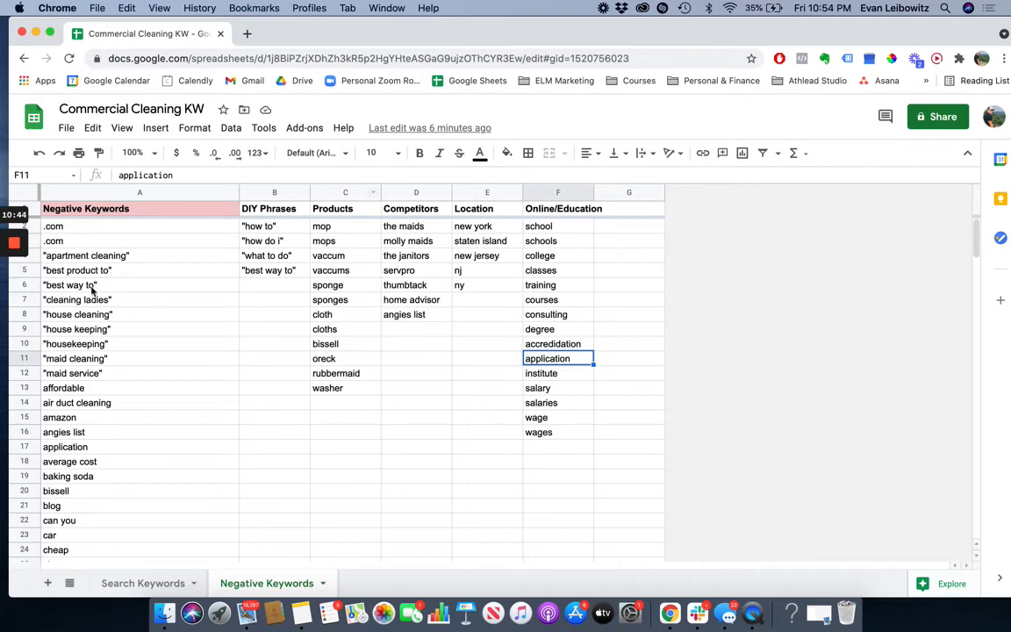
- Scan the Negative Keywords list, glance at Search Keywords, and return to the groupon entry
{"action": "scroll", "scroll_direction": "down", "scroll_amount": 3}
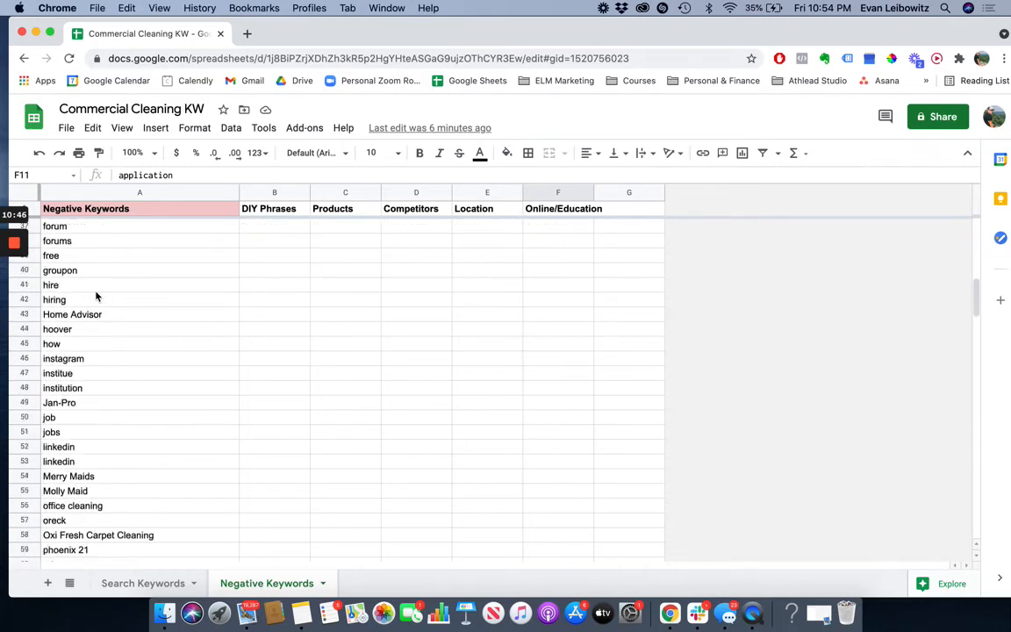
{"action": "scroll", "scroll_direction": "down", "scroll_amount": 3}
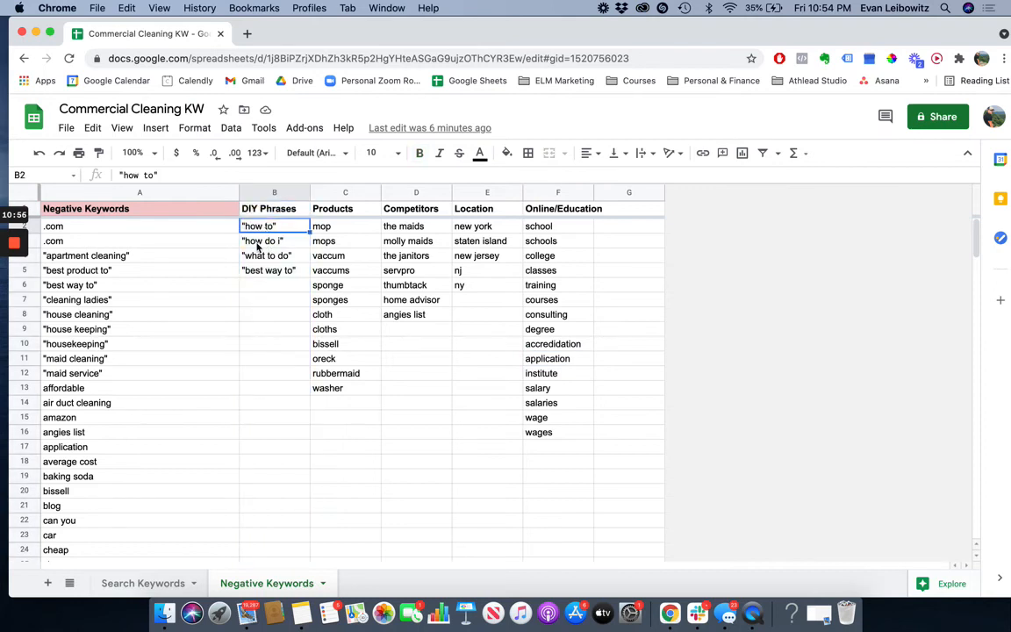
{"action": "scroll", "scroll_direction": "down", "scroll_amount": 3}
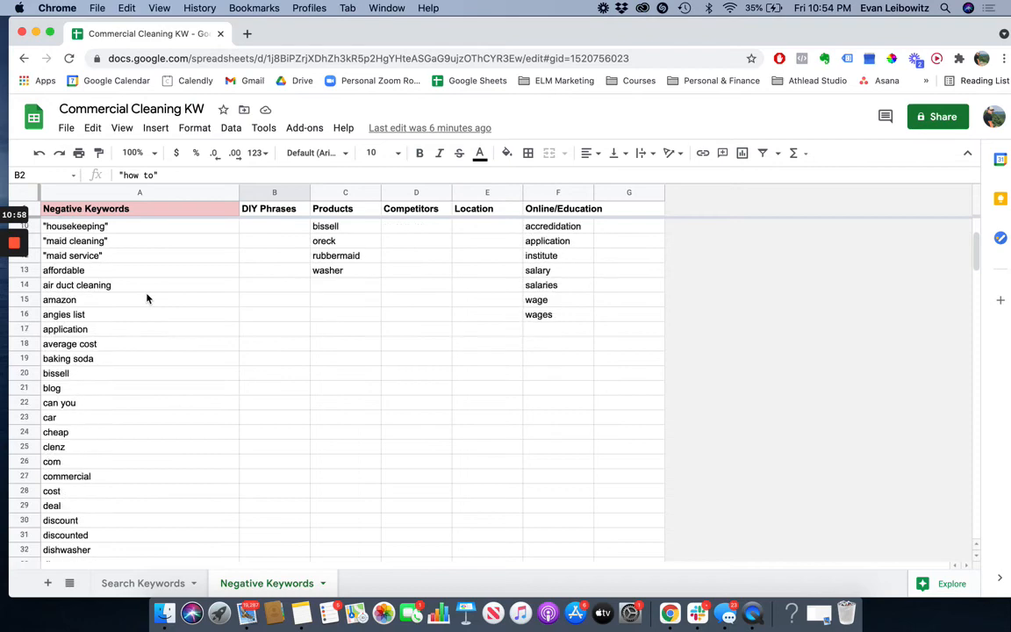
{"action": "scroll", "scroll_direction": "down", "scroll_amount": 3}
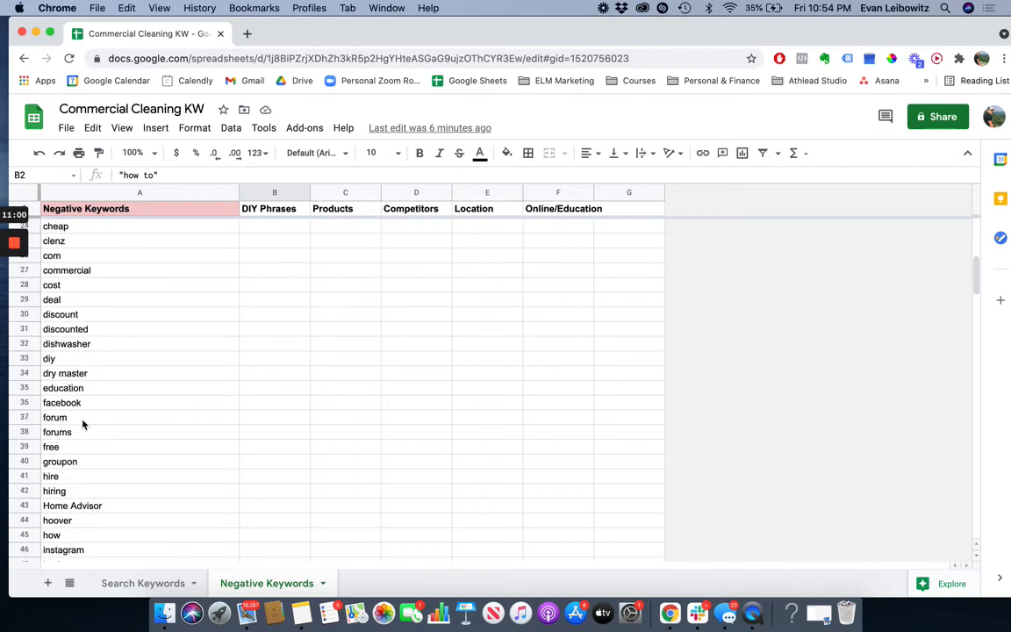
{"action": "left_click", "coordinate": [144, 583]}
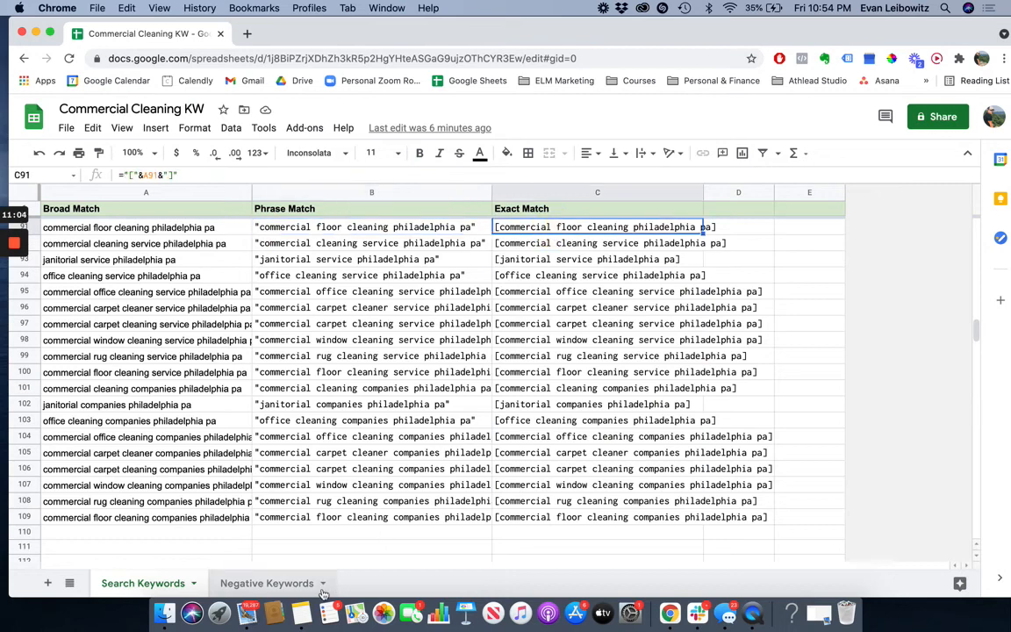
{"action": "left_click", "coordinate": [267, 583]}
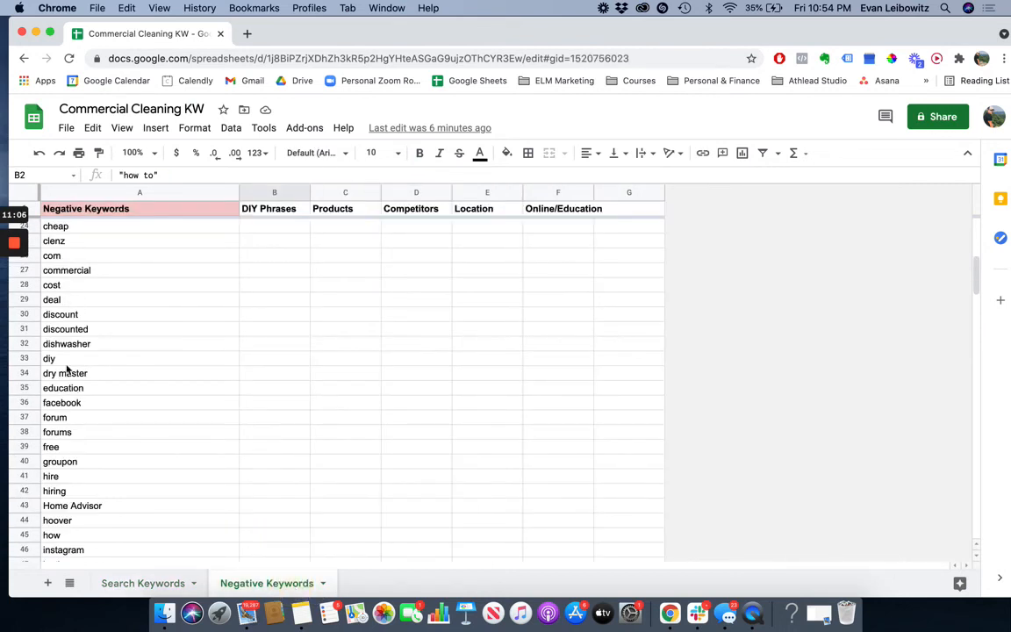
{"action": "scroll", "scroll_direction": "down", "scroll_amount": 3}
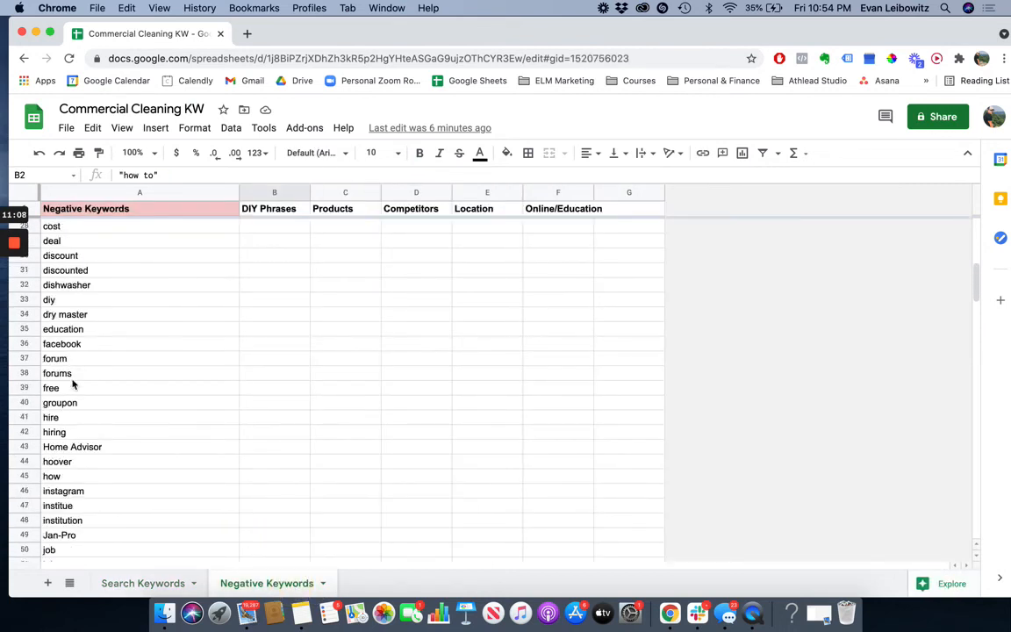
{"action": "left_click", "coordinate": [60, 402]}
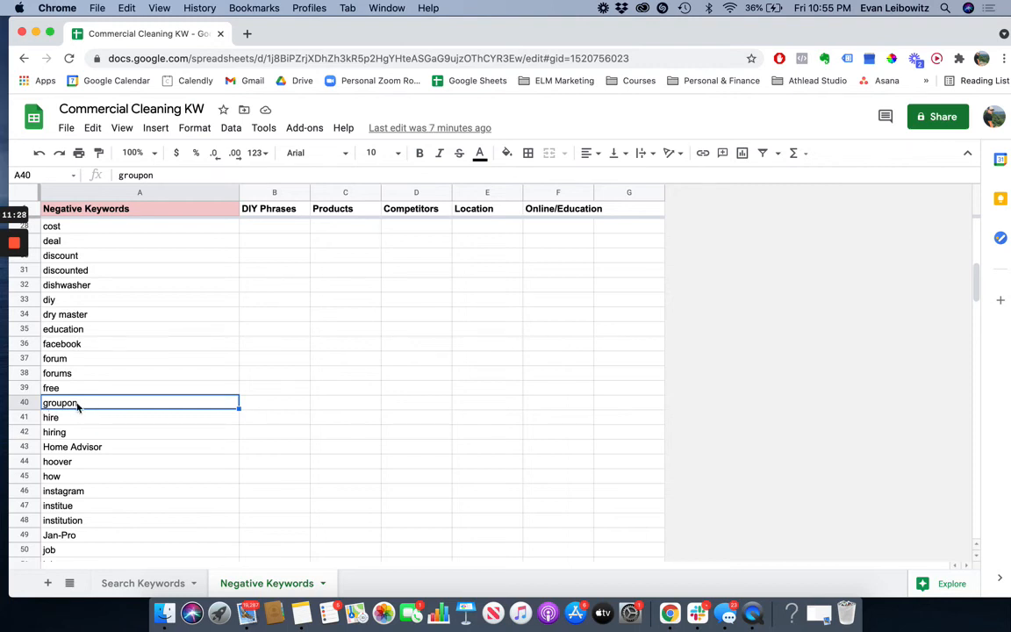
- Continue down to the reddit negative keyword, then switch to the Search Keywords sheet
{"action": "scroll", "scroll_direction": "down", "scroll_amount": 3}
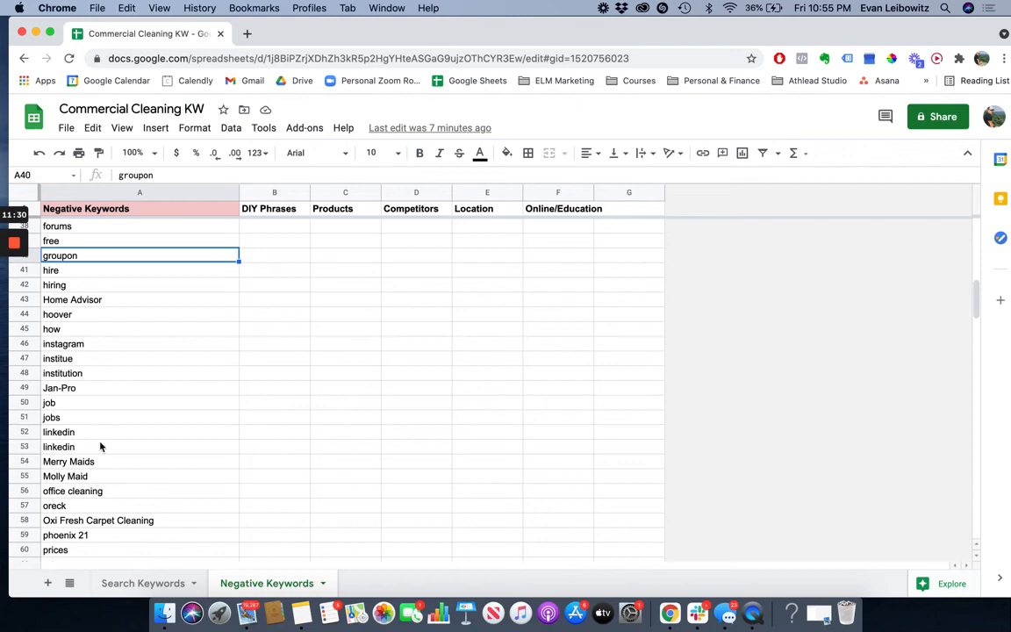
{"action": "scroll", "scroll_direction": "down", "scroll_amount": 3}
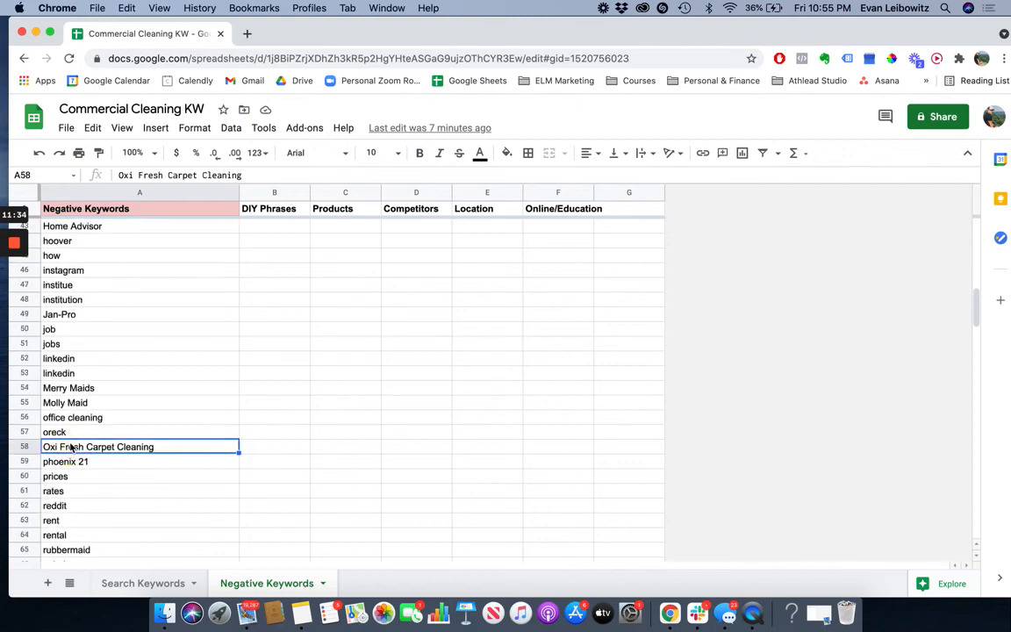
{"action": "scroll", "scroll_direction": "down", "scroll_amount": 3}
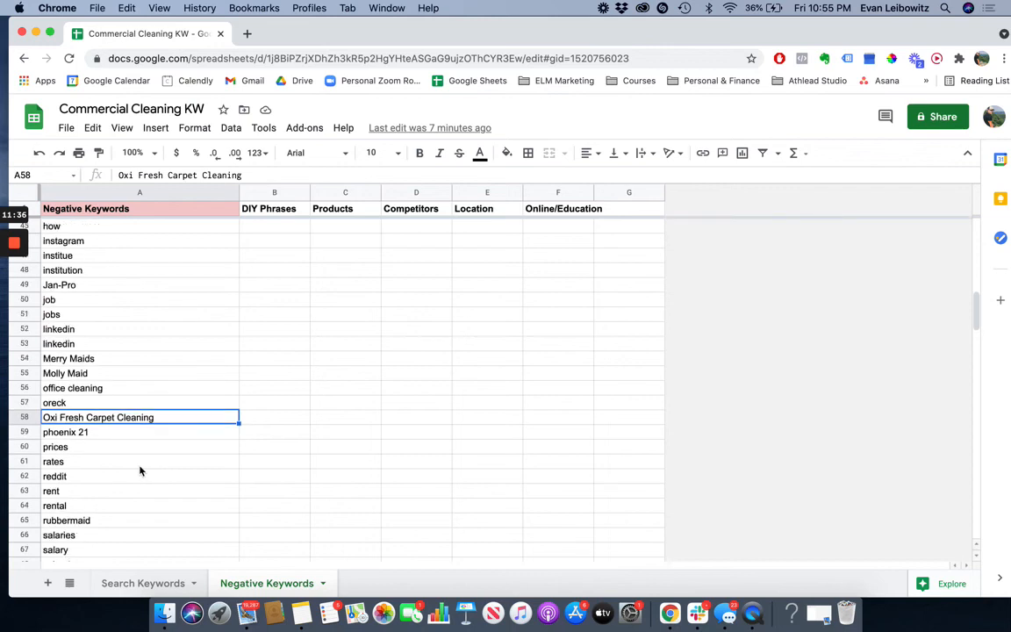
{"action": "left_click", "coordinate": [56, 476]}
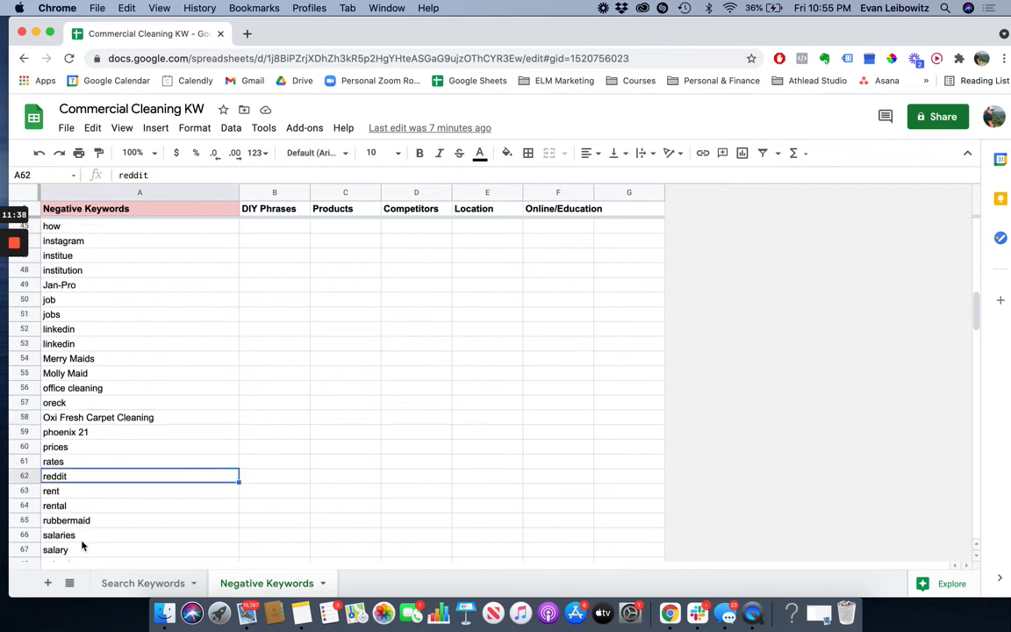
{"action": "scroll", "scroll_direction": "down", "scroll_amount": 3}
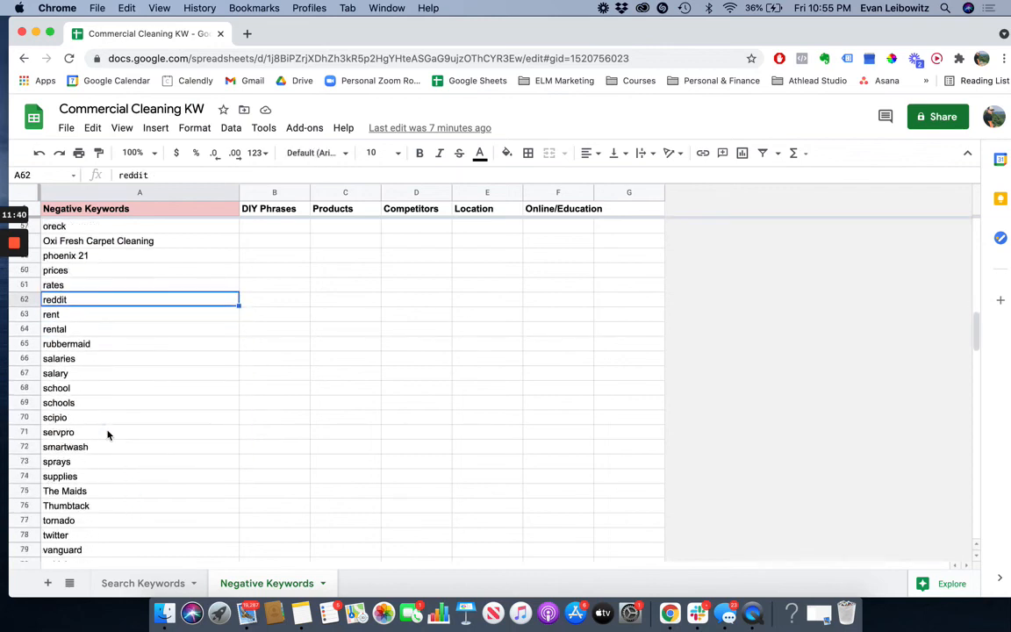
{"action": "mouse_move", "coordinate": [103, 446]}
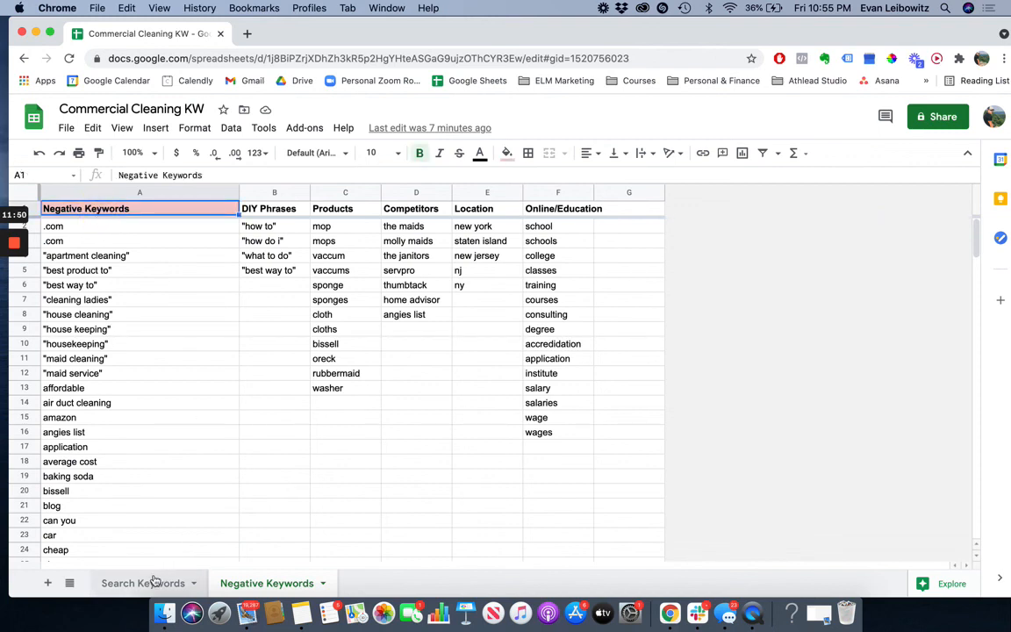
{"action": "left_click", "coordinate": [137, 582]}
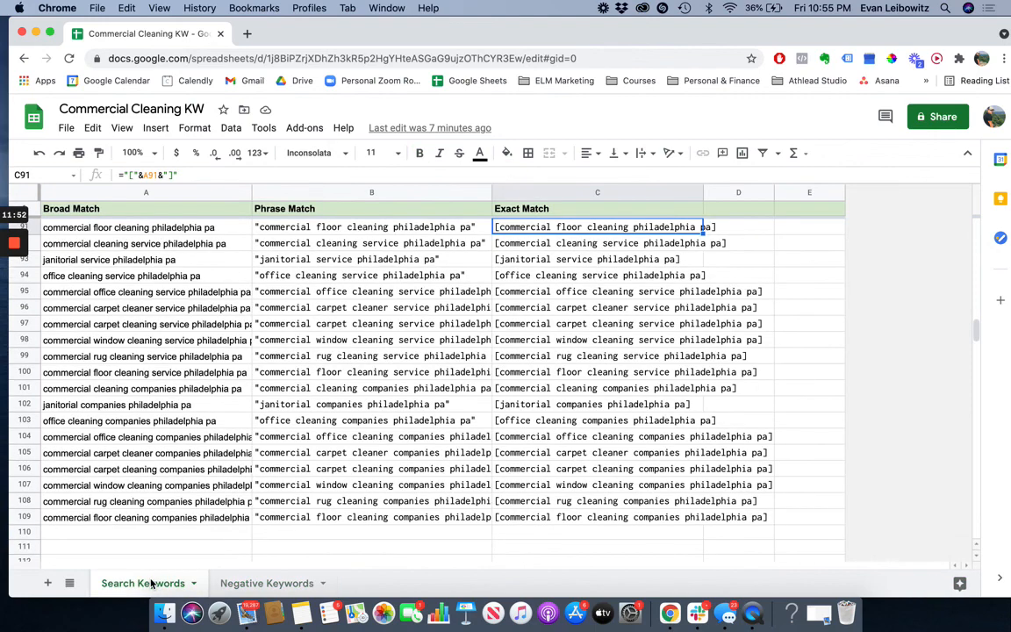